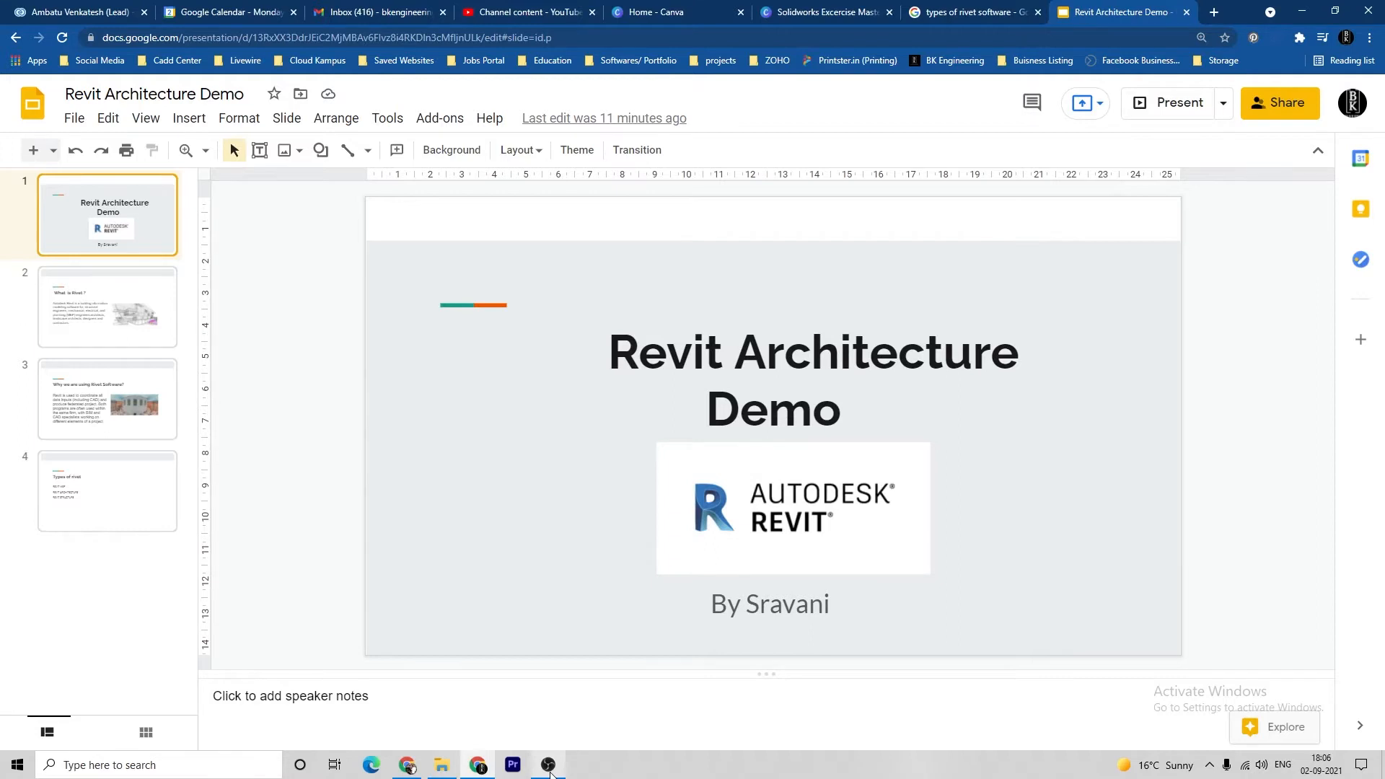
# Step through the 'What is Rivet?' and 'Why we are using Rivet Software?' slides
pyautogui.click(105, 306)
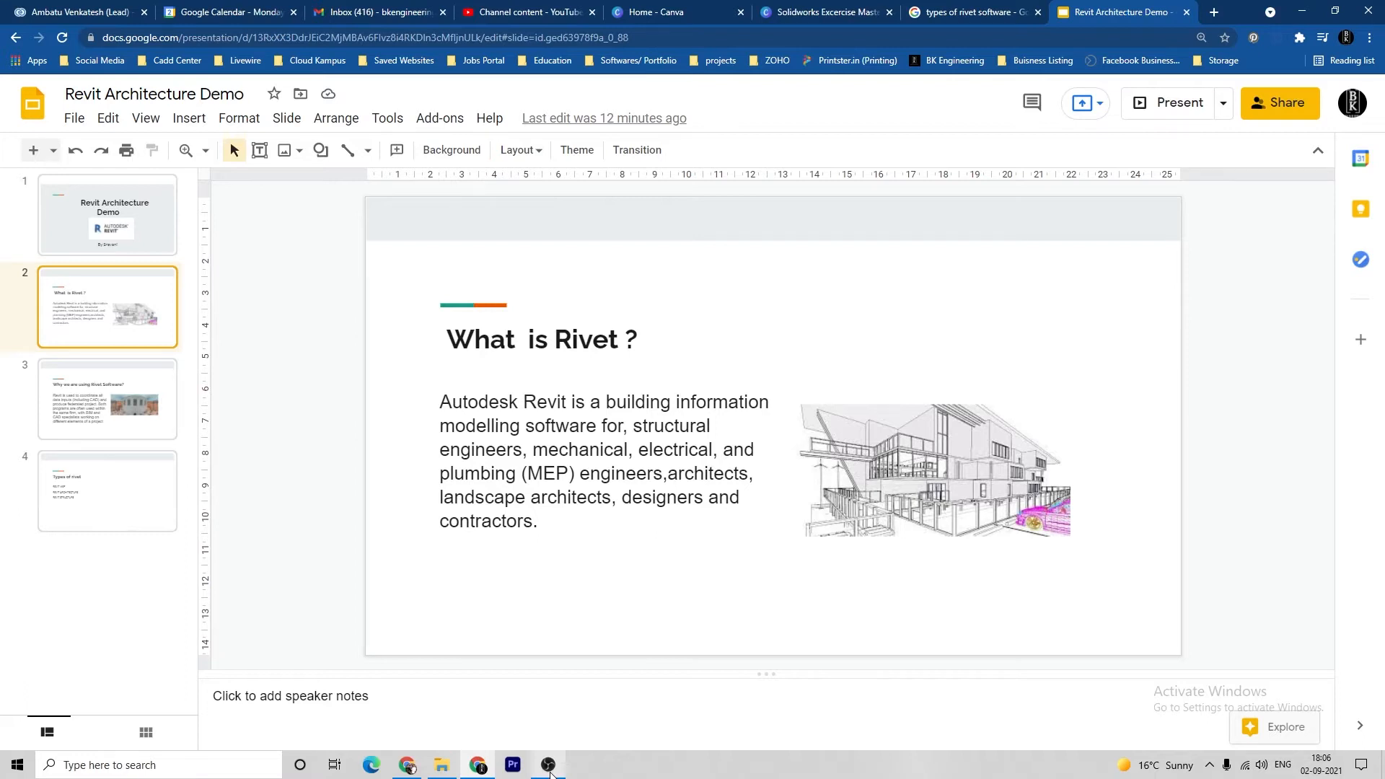
pyautogui.click(106, 398)
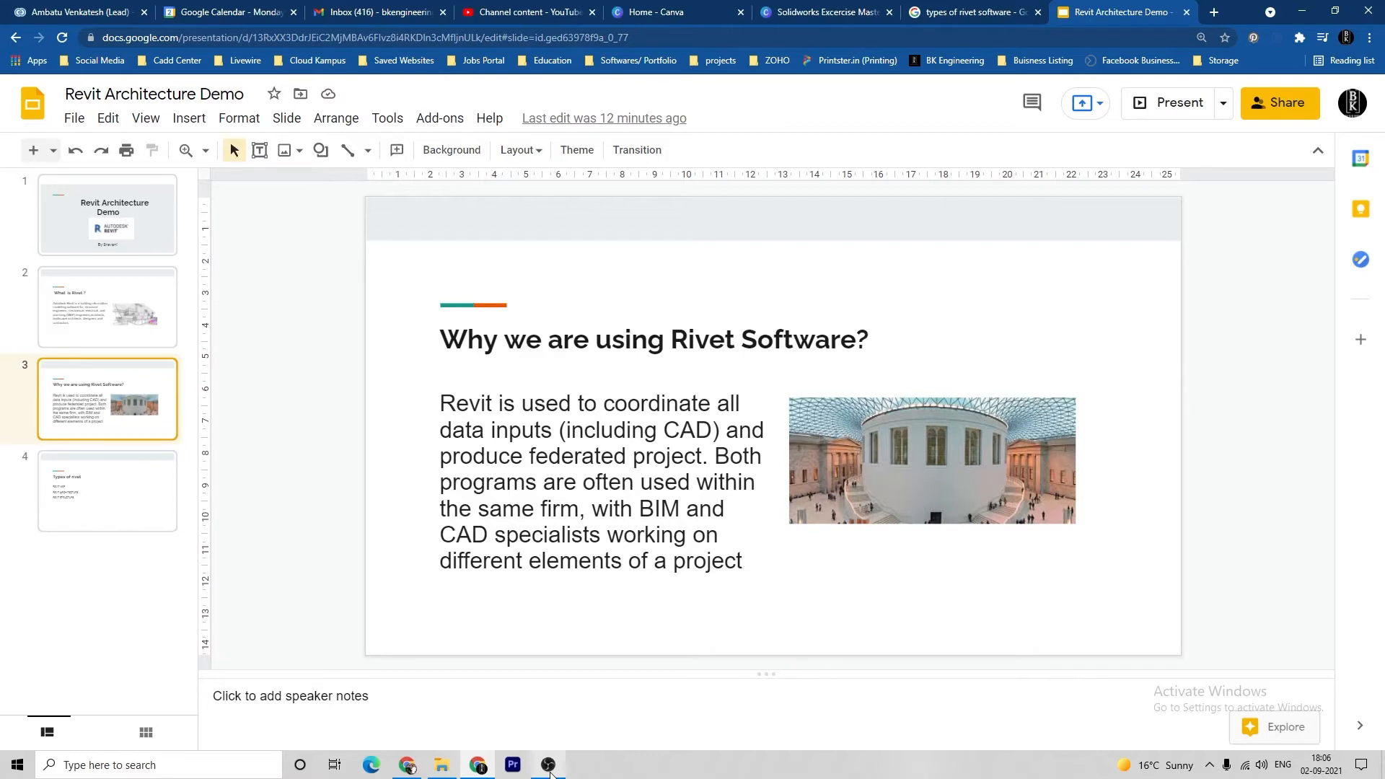
pyautogui.click(105, 490)
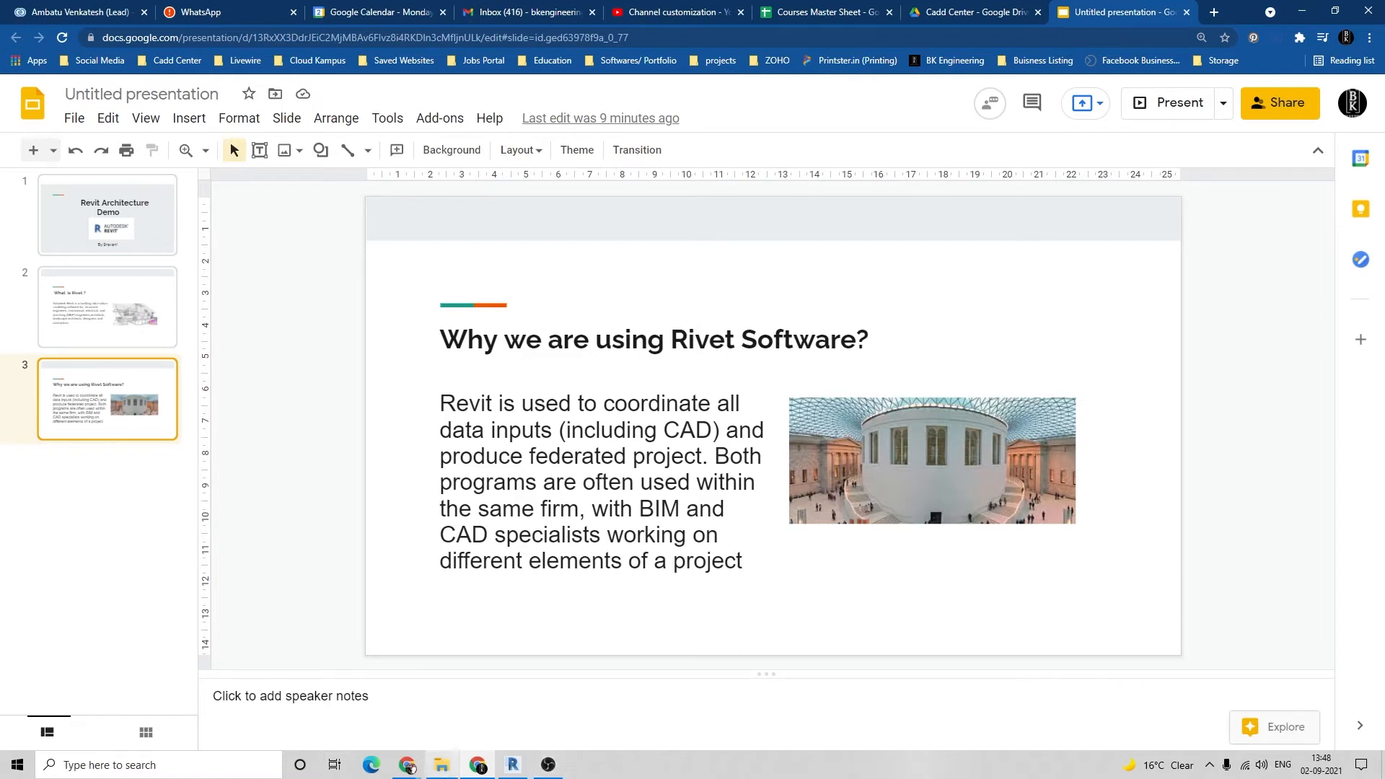
# Create a new project from the Architectural Template, cancelling the template file browser
pyautogui.click(510, 764)
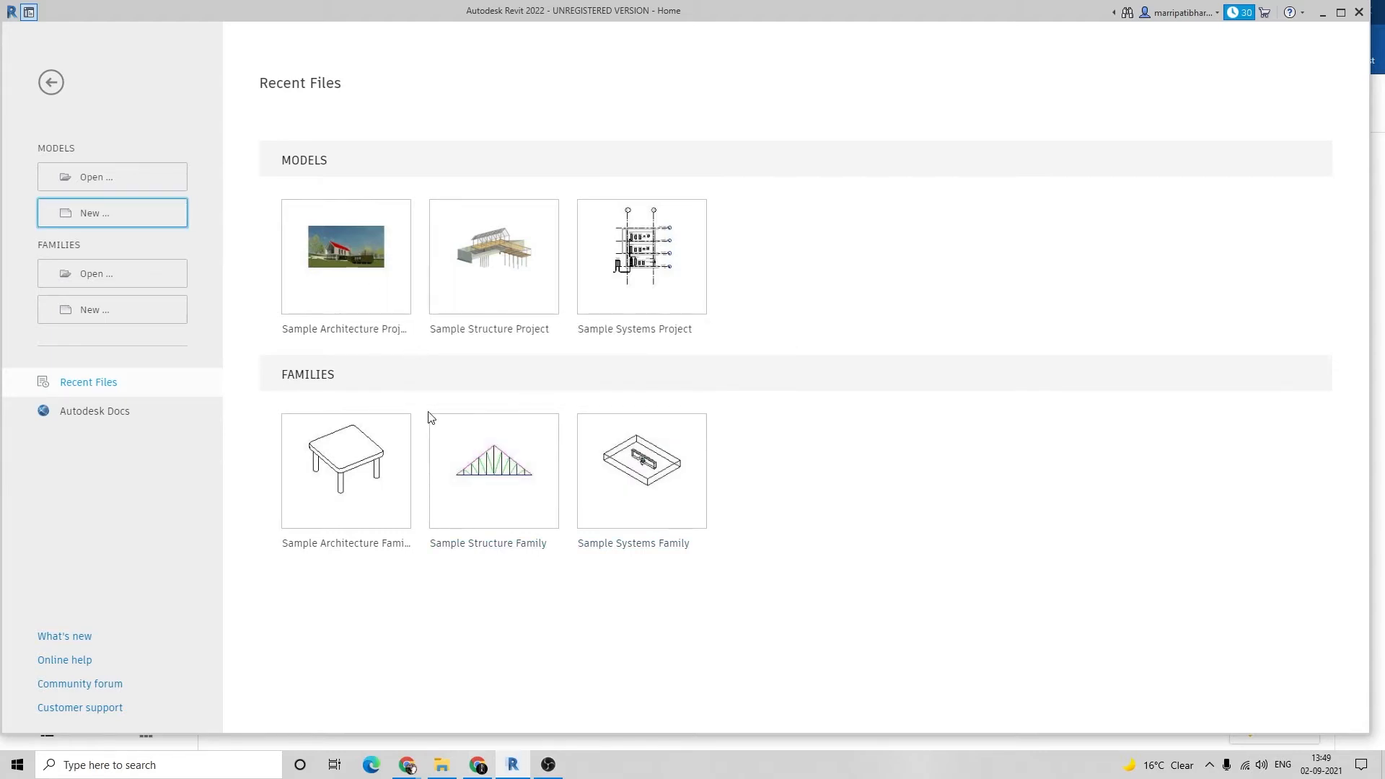
pyautogui.moveTo(193, 250)
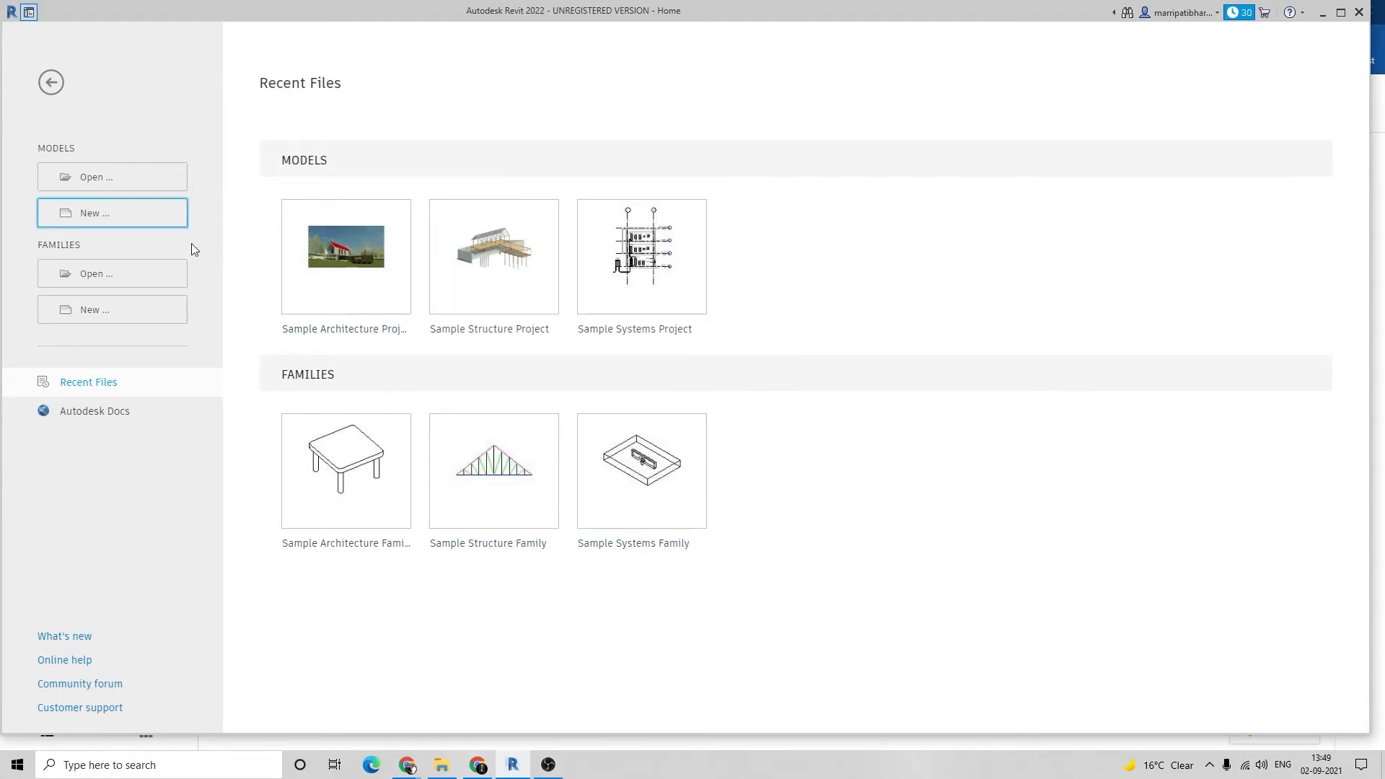
pyautogui.click(112, 214)
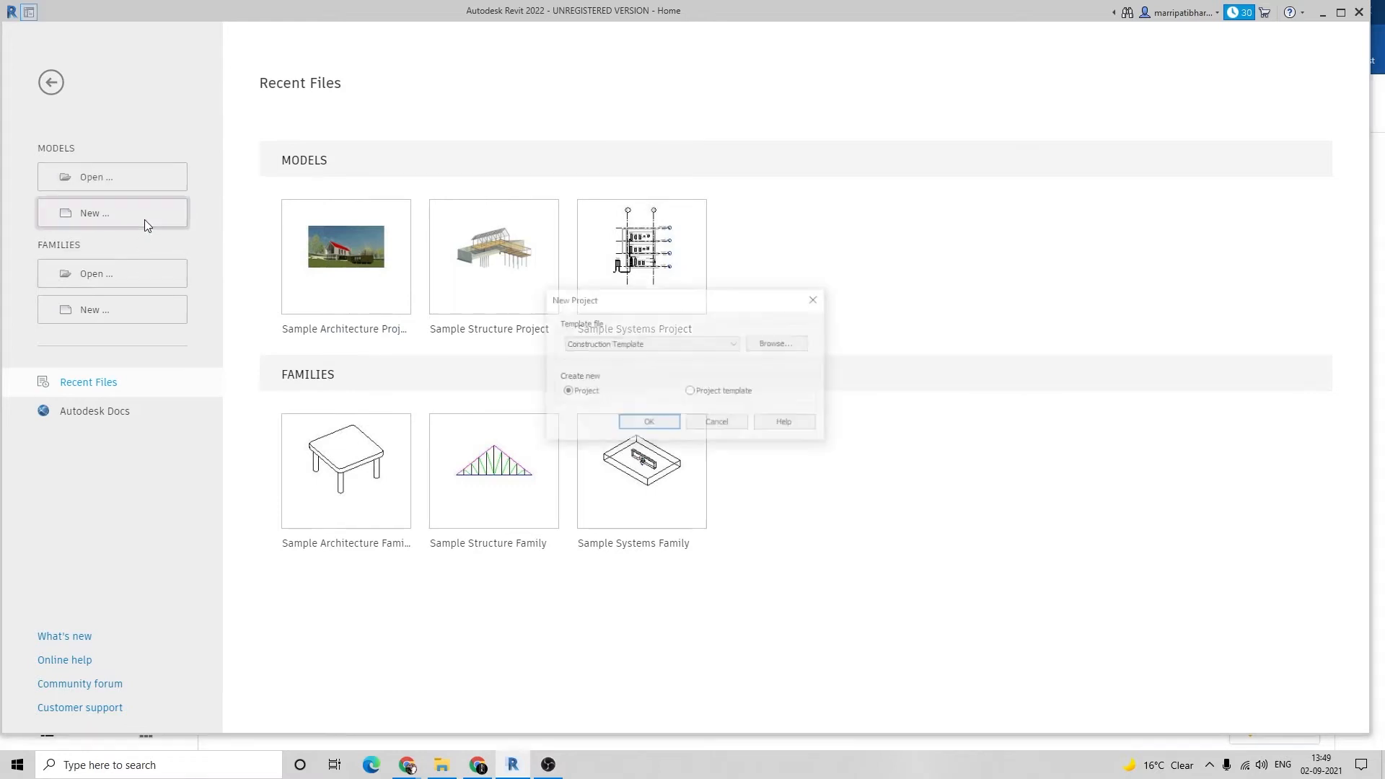
pyautogui.click(731, 343)
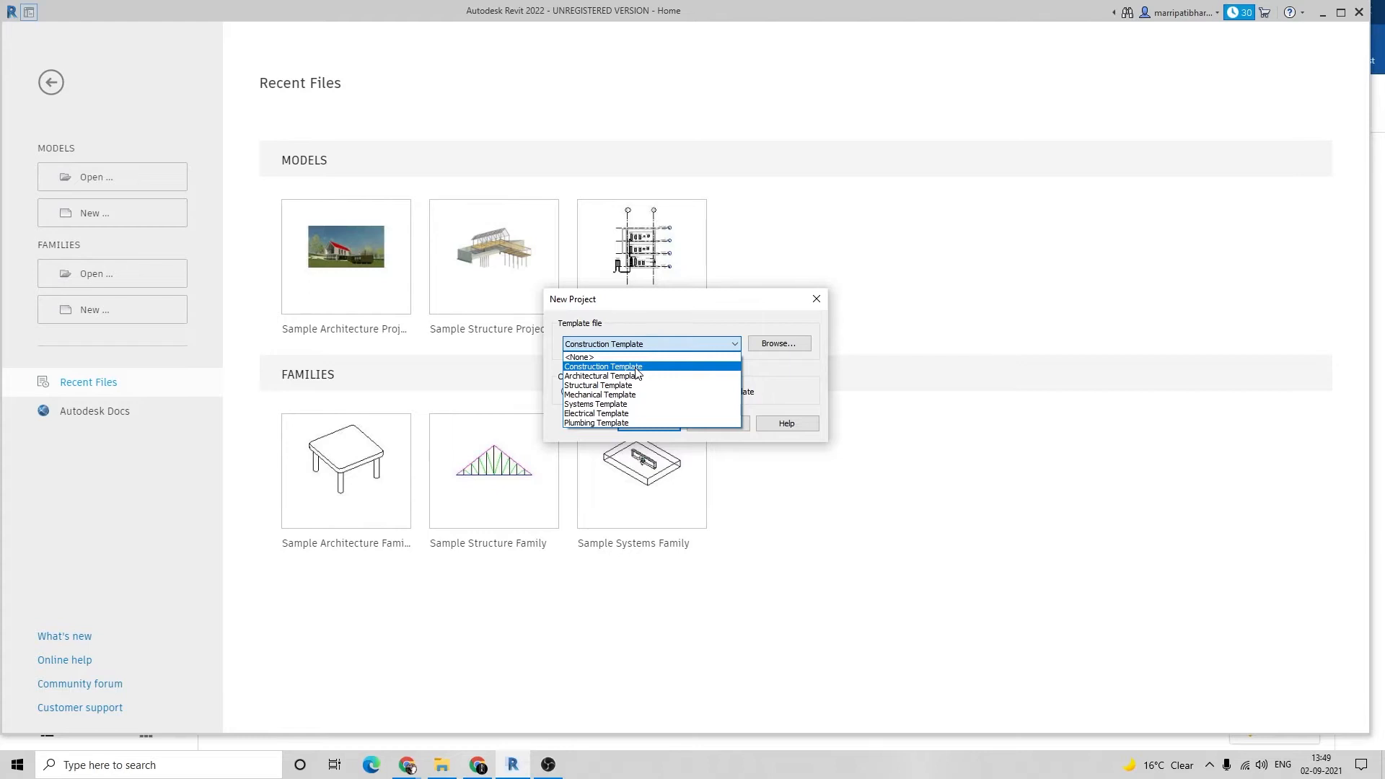
pyautogui.moveTo(603, 375)
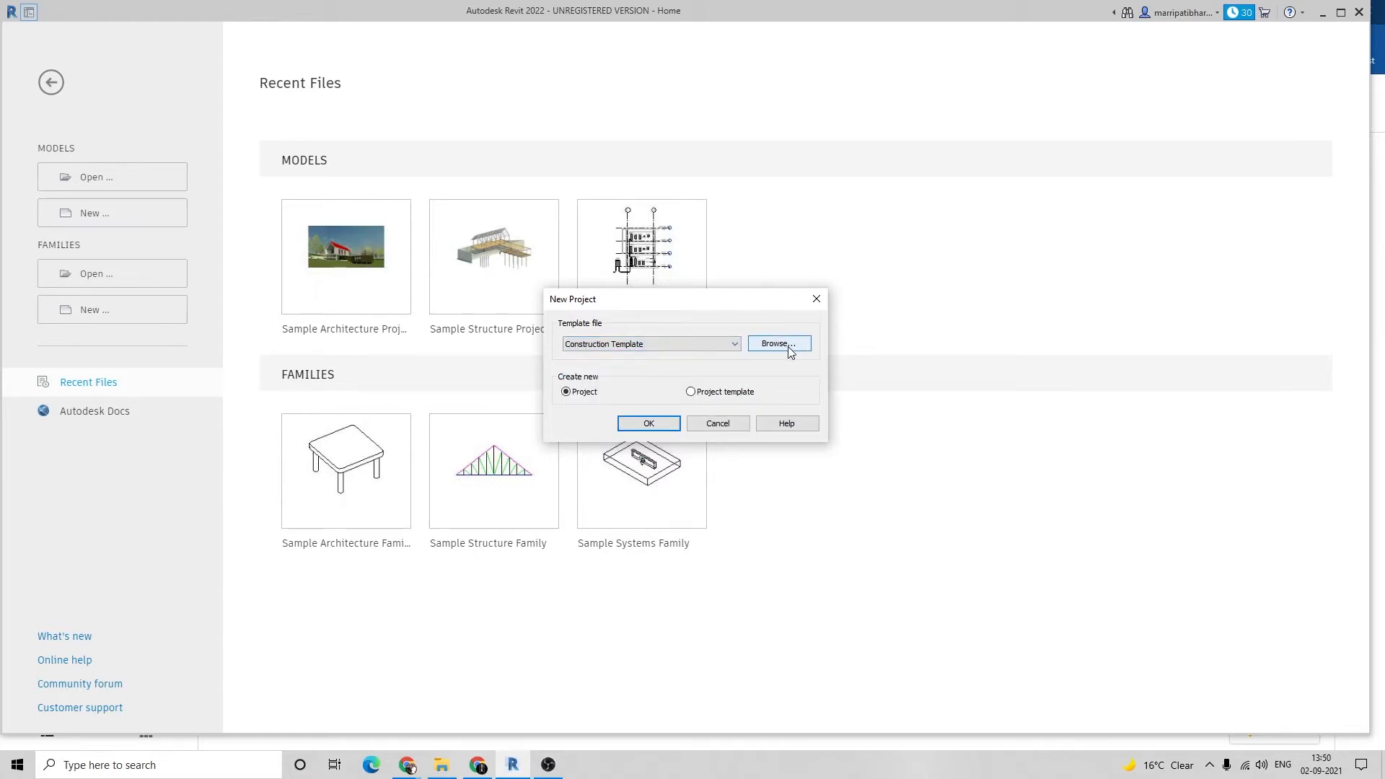
pyautogui.click(777, 343)
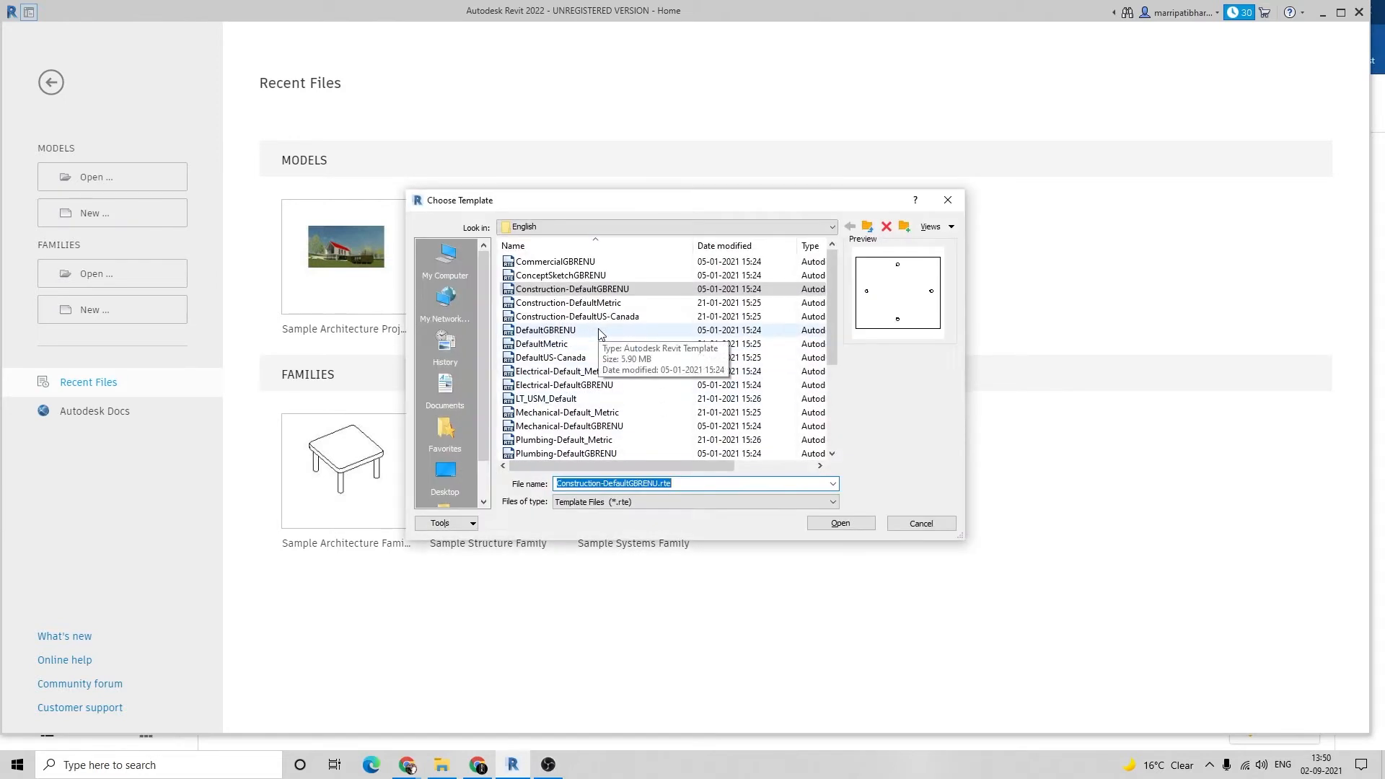
pyautogui.moveTo(640, 379)
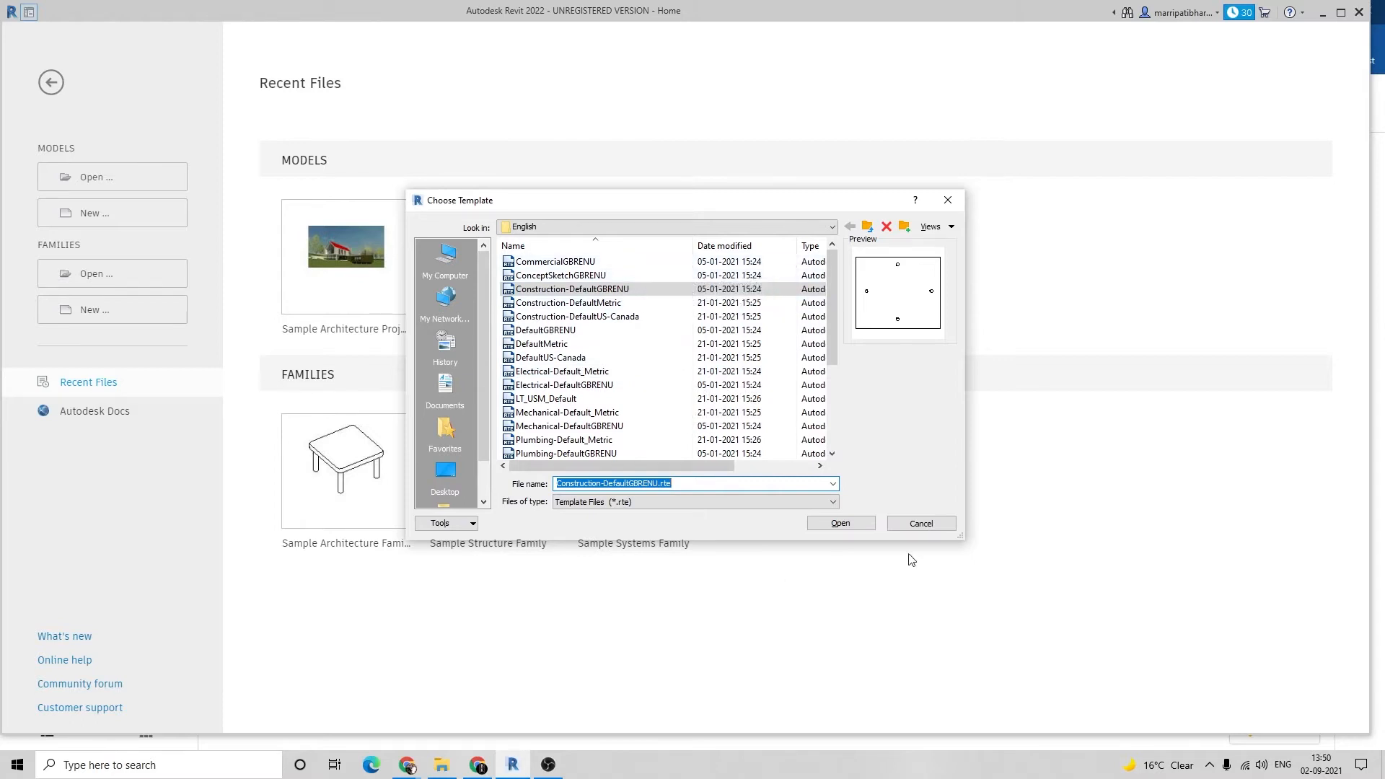
pyautogui.click(838, 522)
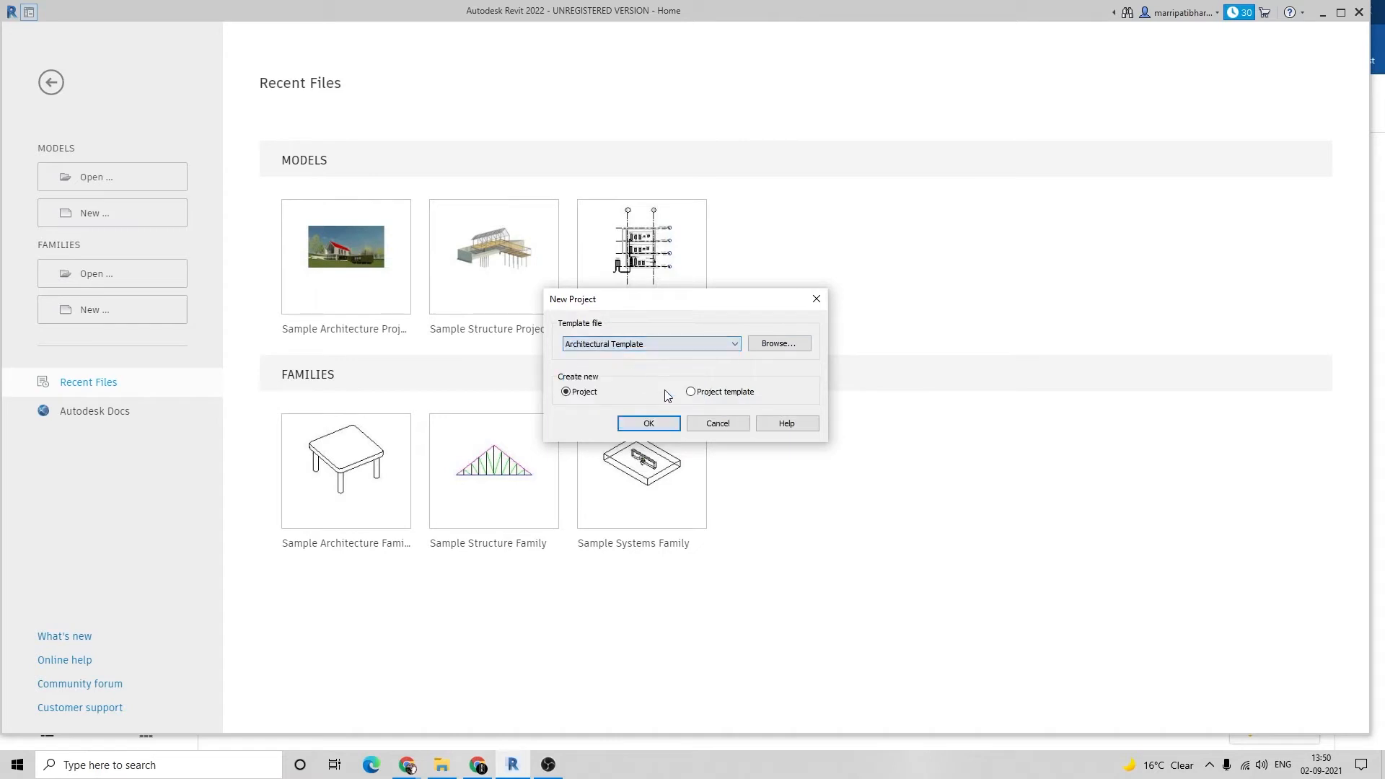
pyautogui.click(648, 423)
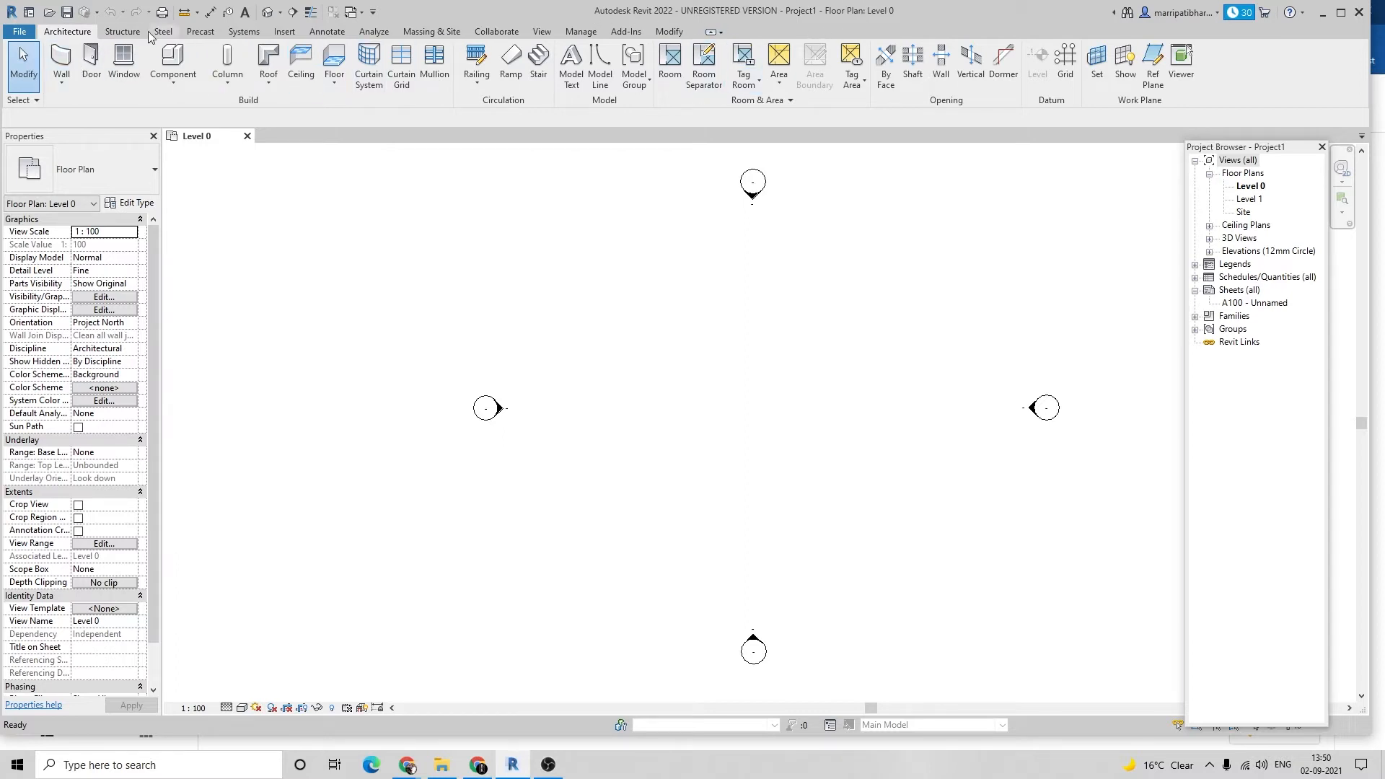
pyautogui.moveTo(407, 16)
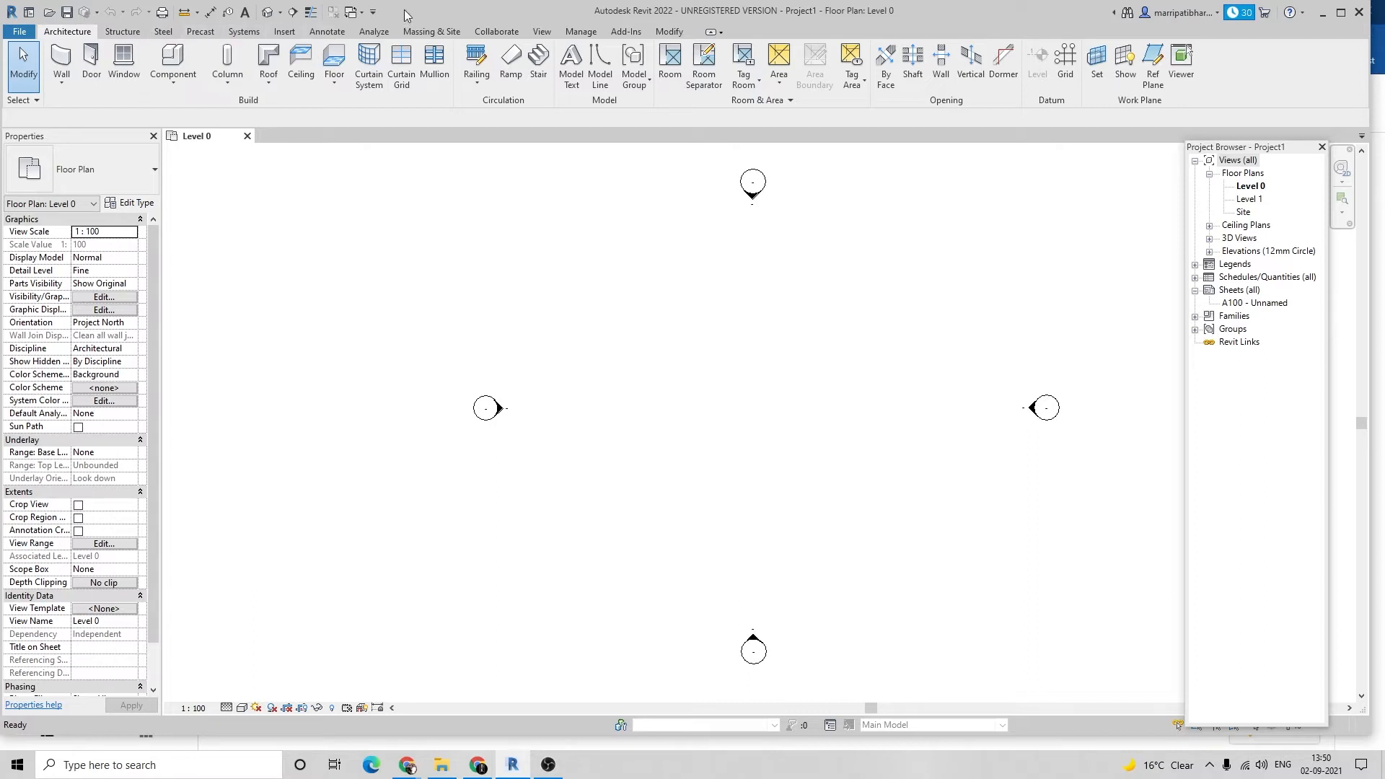
pyautogui.moveTo(653, 18)
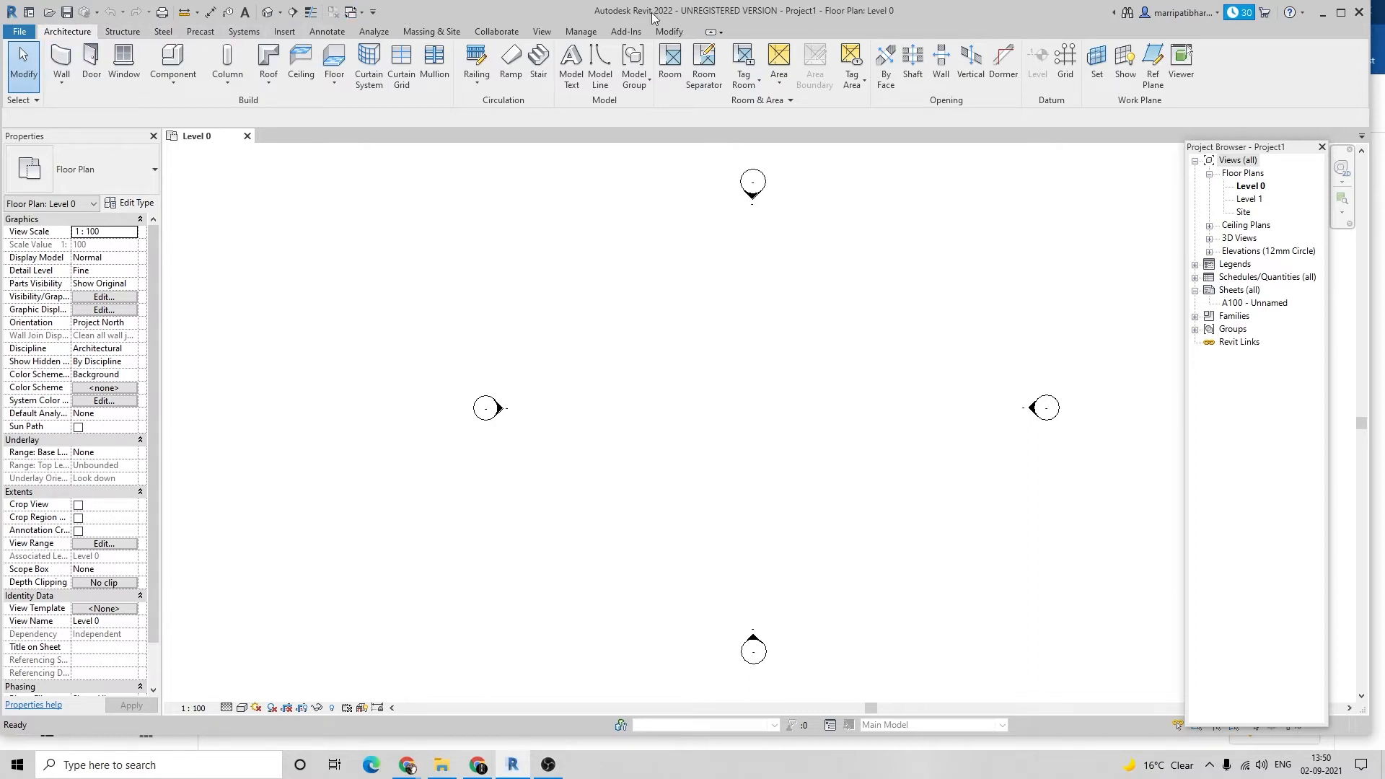
pyautogui.moveTo(23, 62)
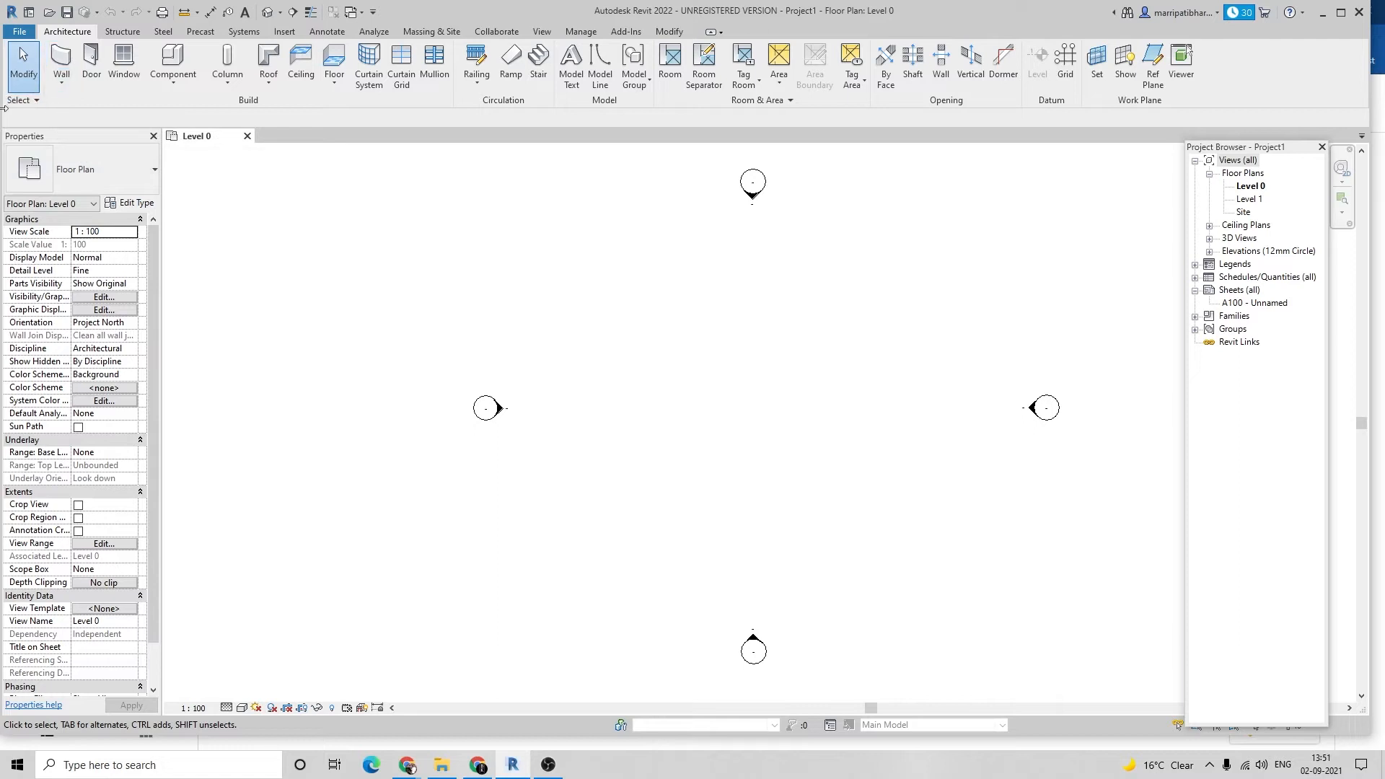
# Expand 3D Views and Elevations in the Project Browser to list East, North, South and West
pyautogui.scroll(-3)
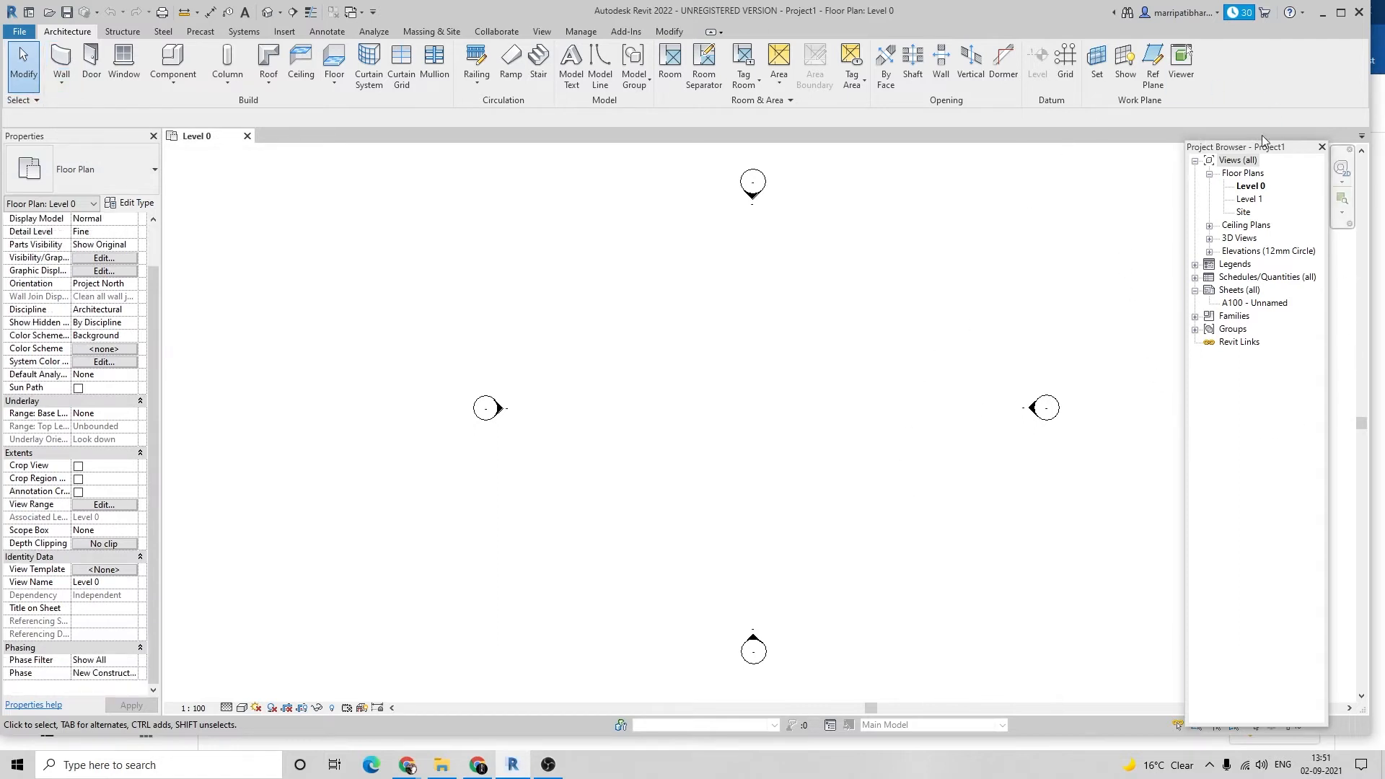
pyautogui.moveTo(1248, 140)
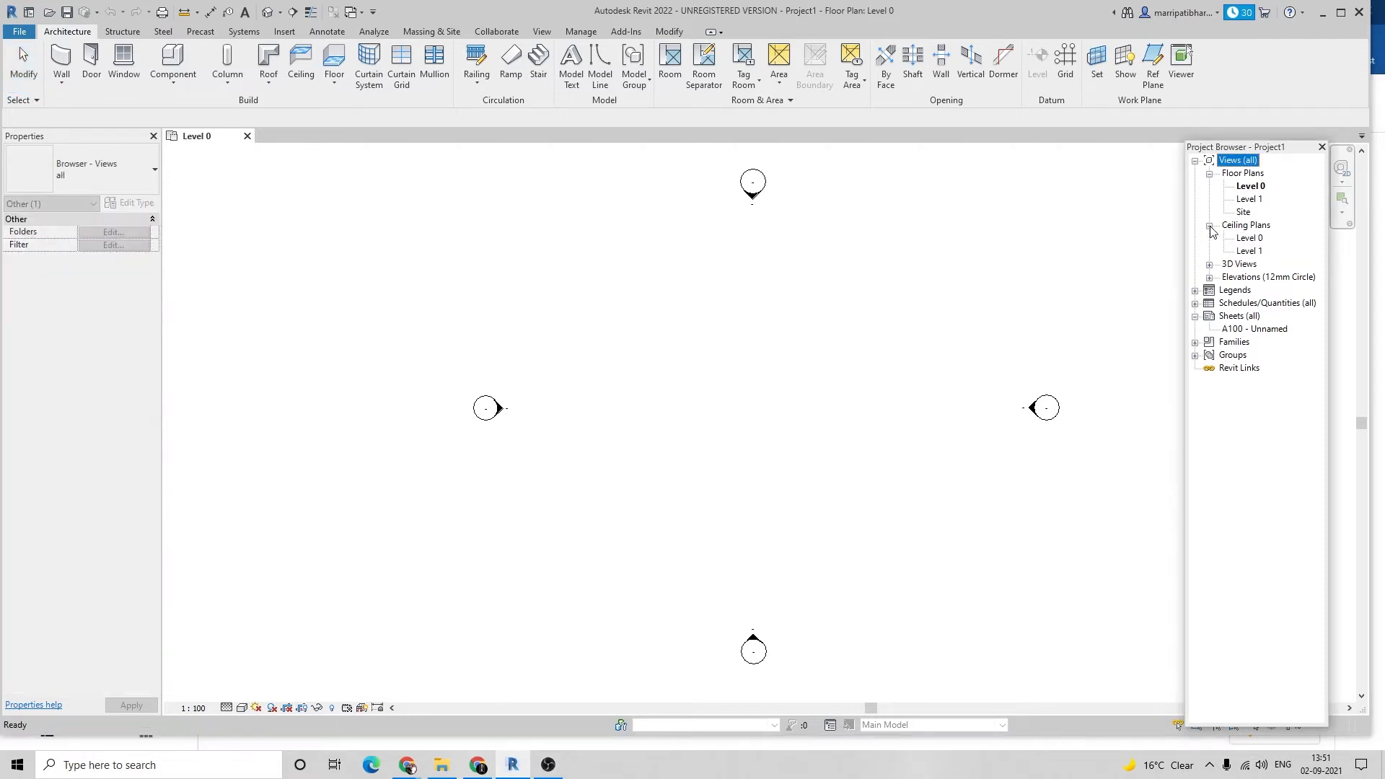
pyautogui.click(1209, 264)
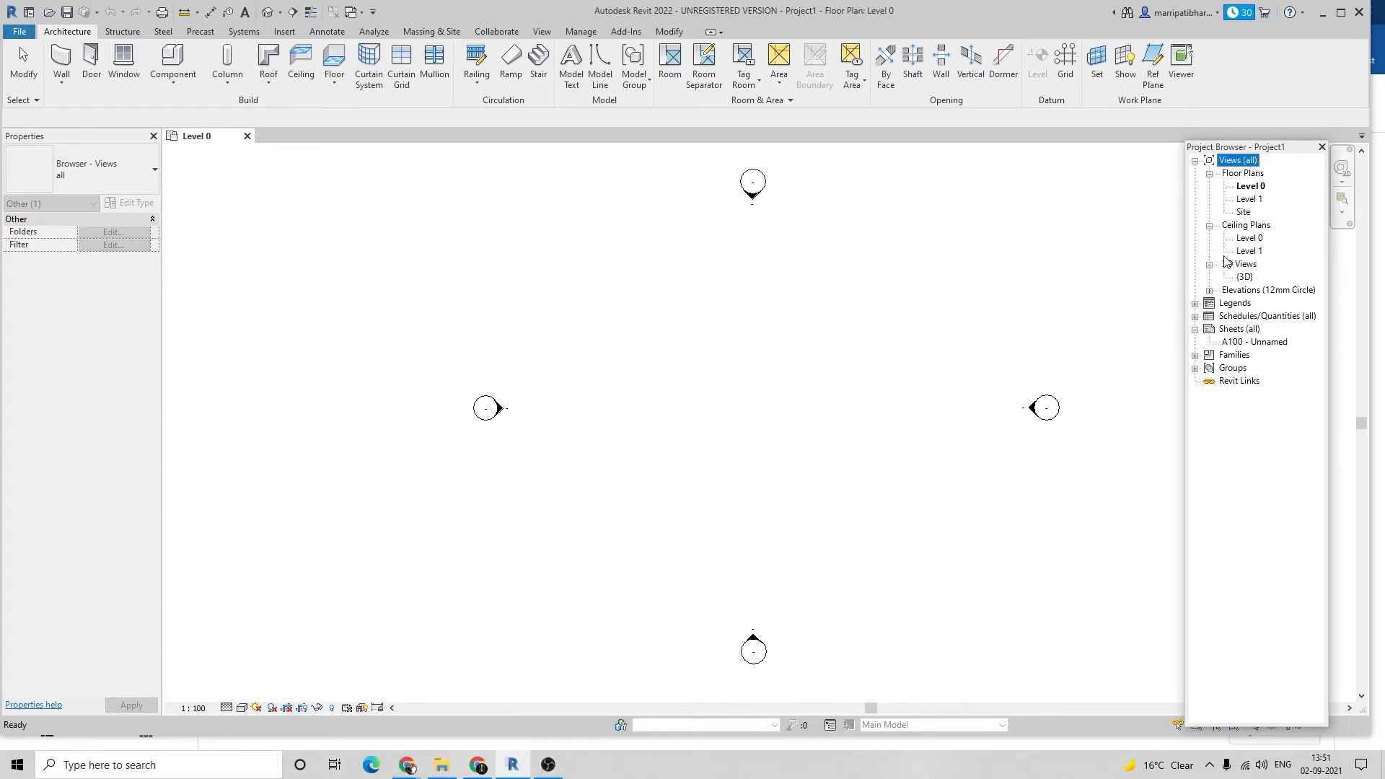
pyautogui.click(1210, 290)
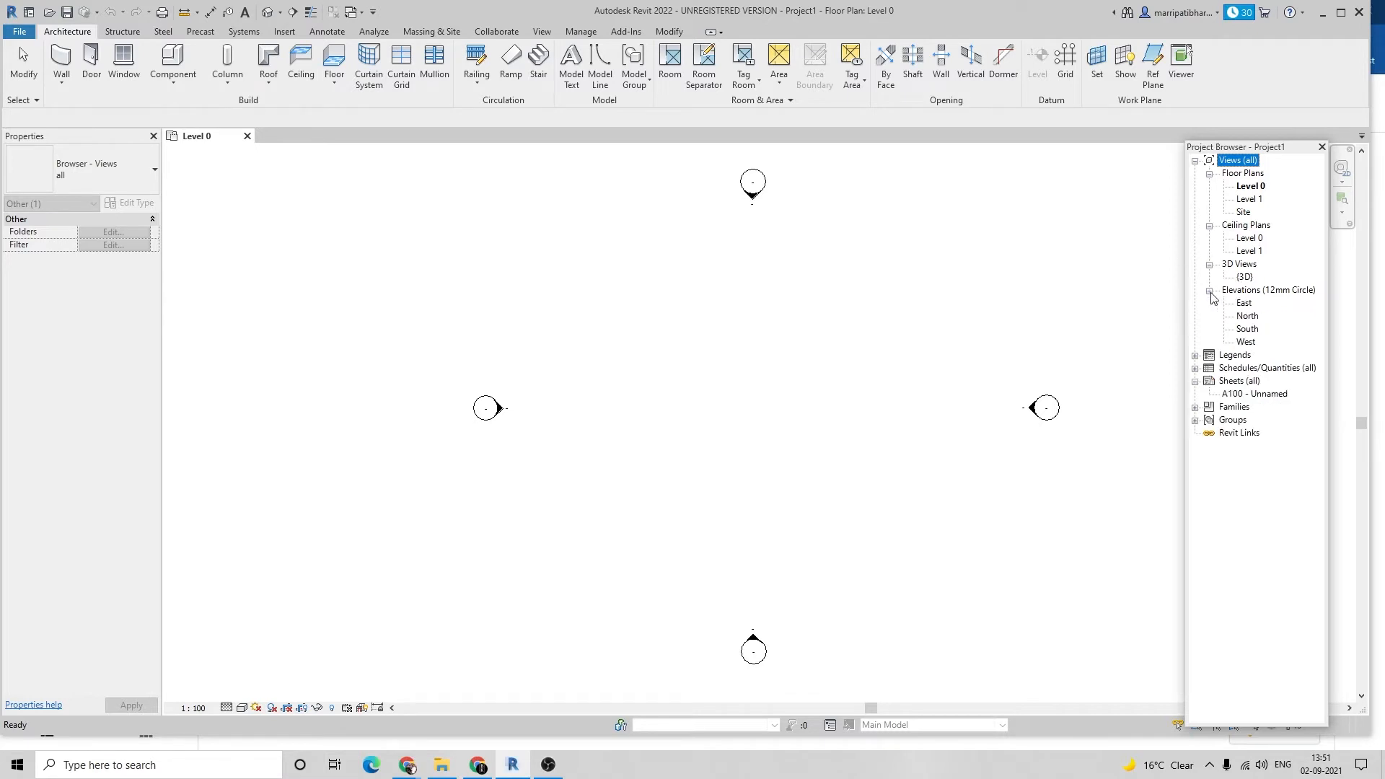
pyautogui.moveTo(1242, 304)
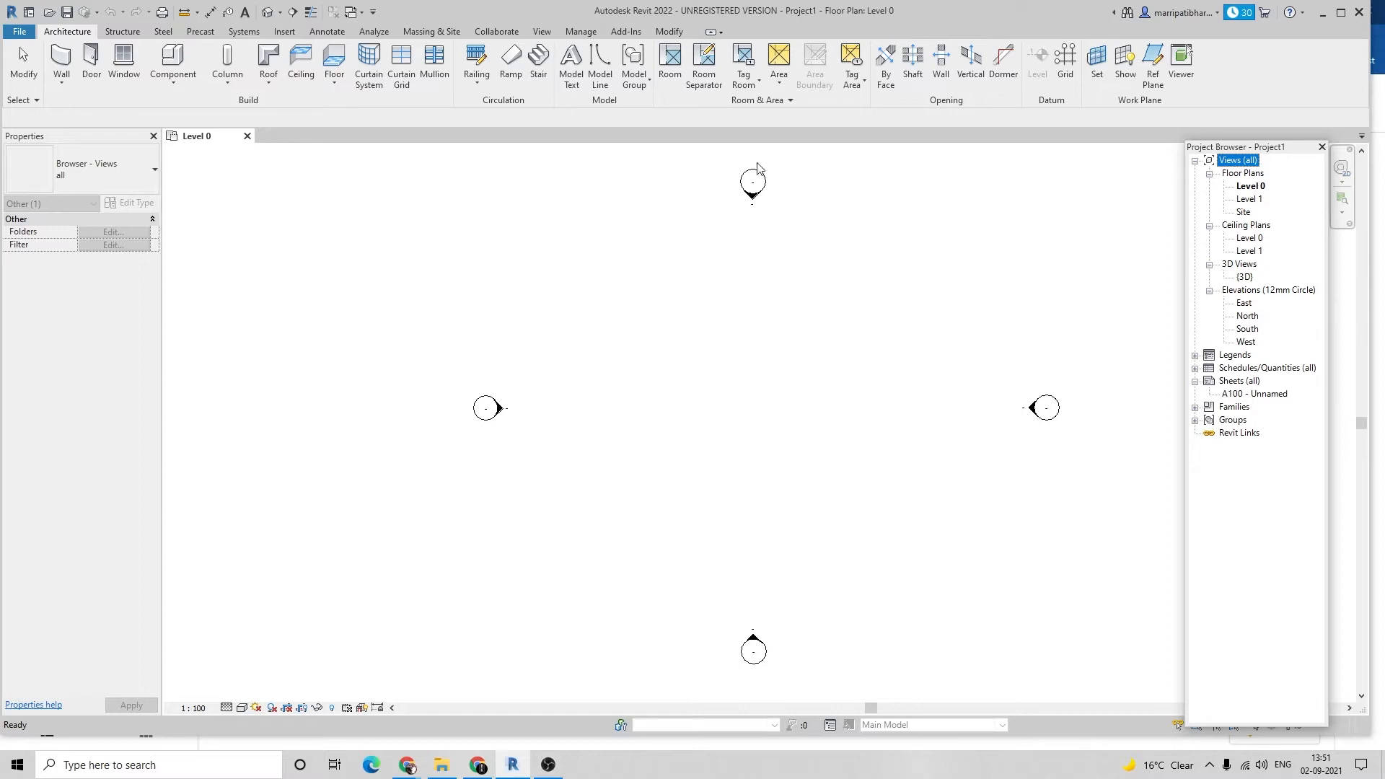
pyautogui.moveTo(762, 175)
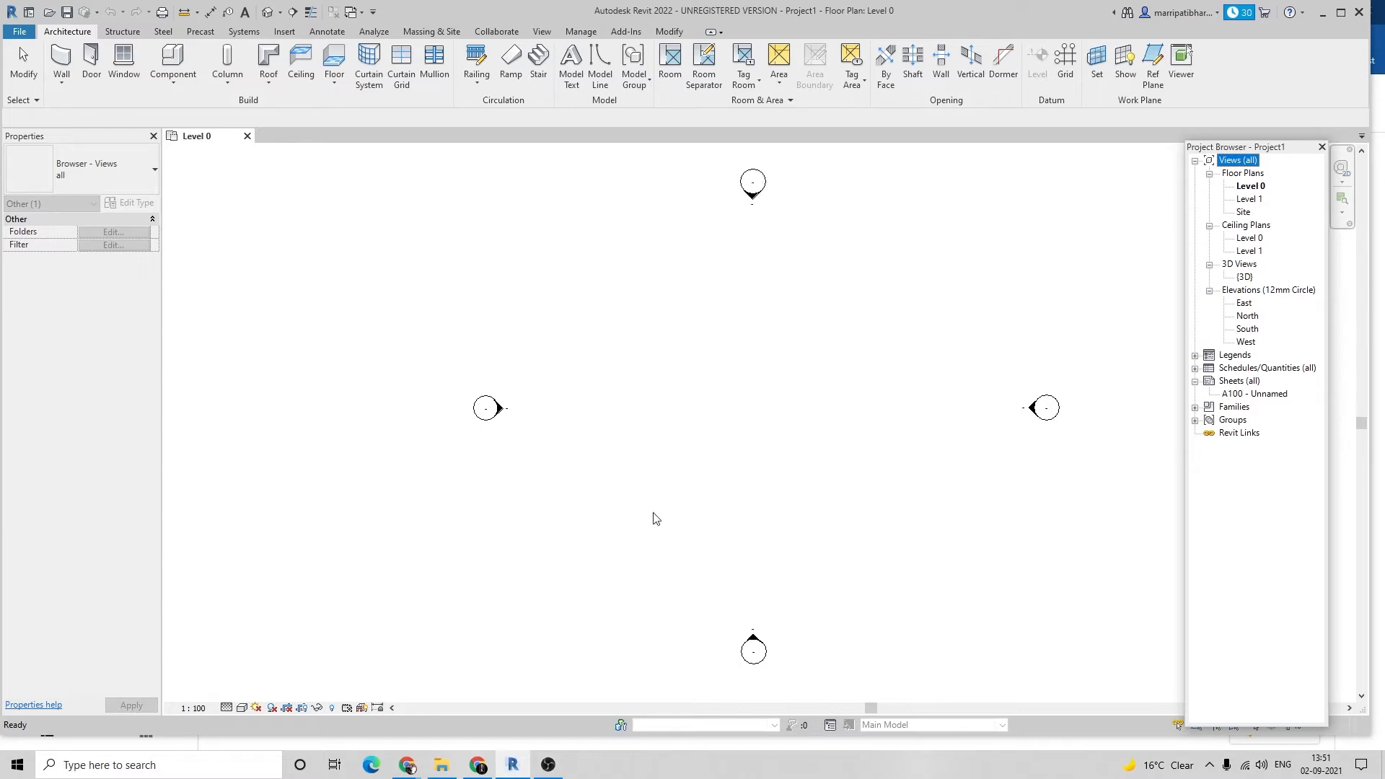
pyautogui.moveTo(548, 372)
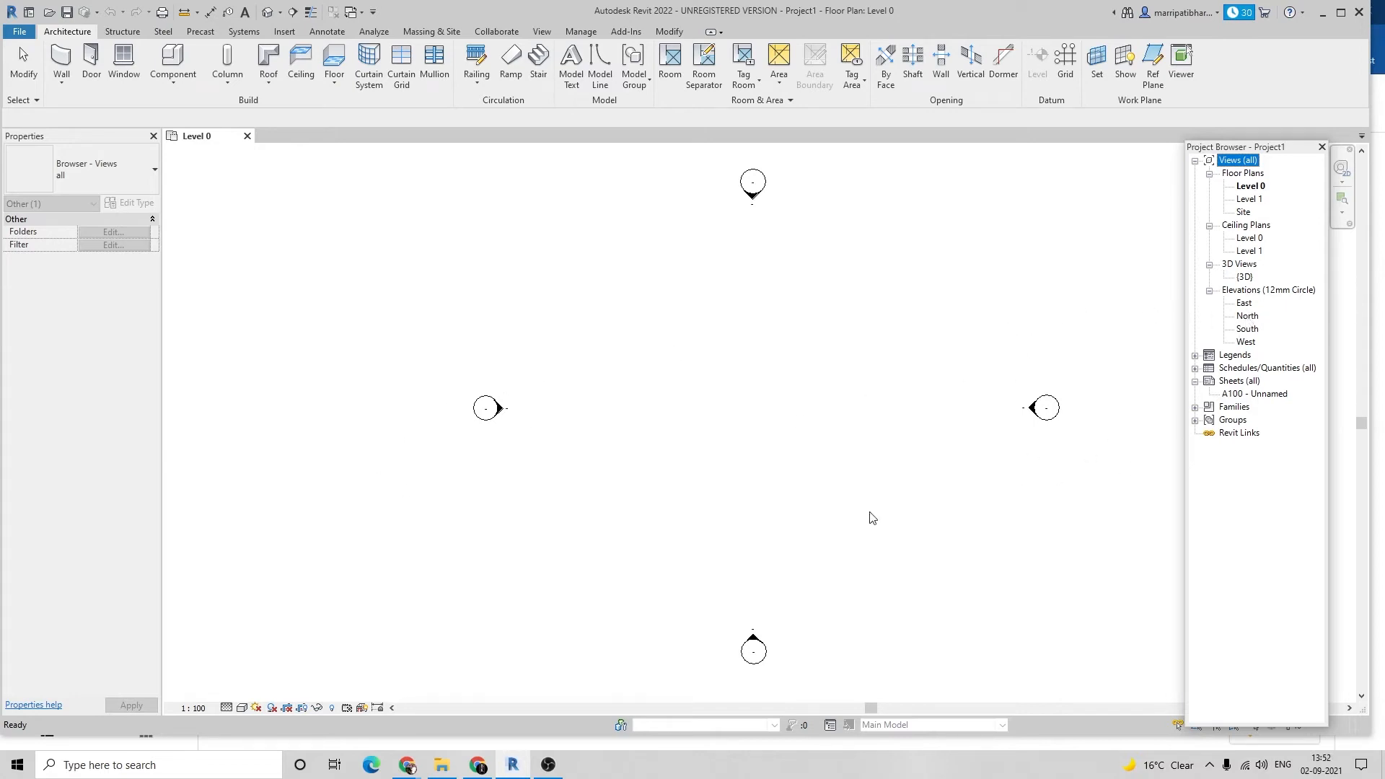
pyautogui.moveTo(408, 701)
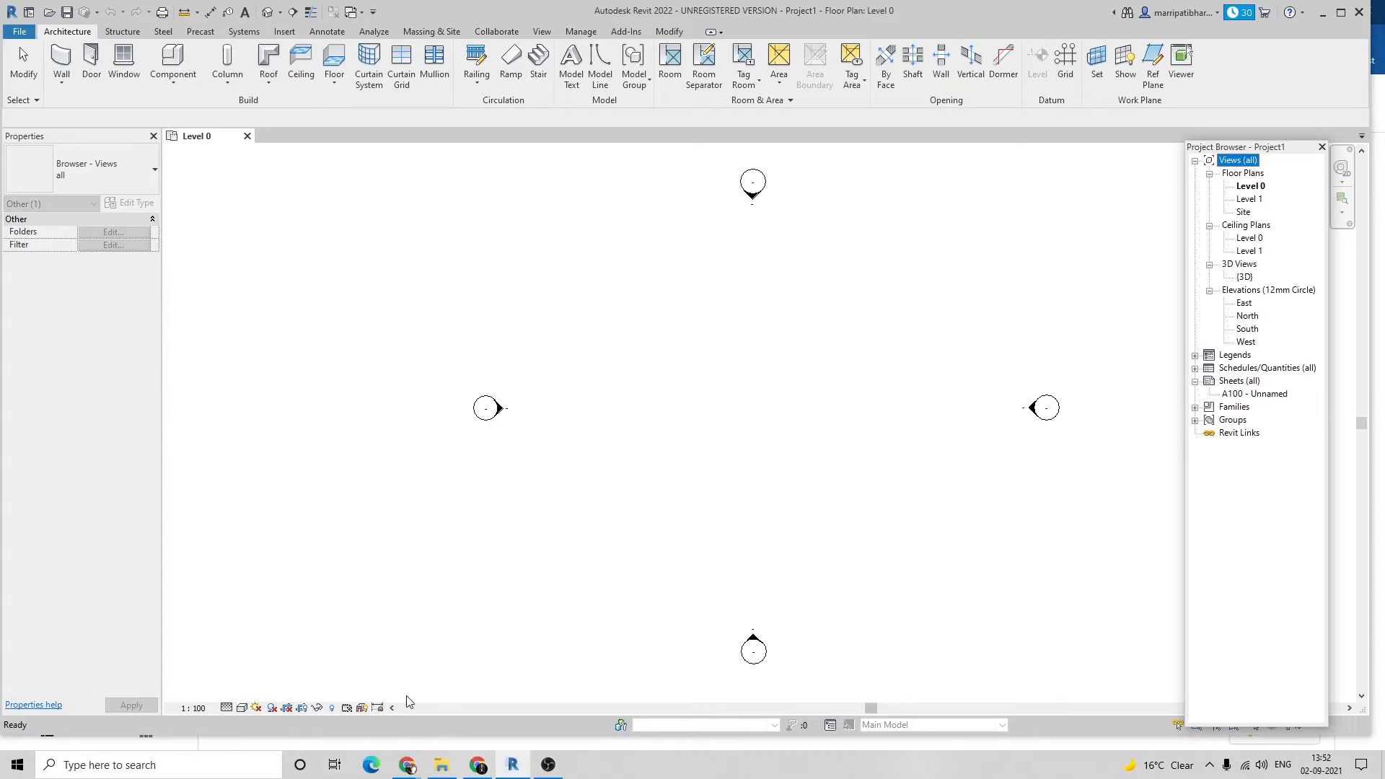
pyautogui.moveTo(242, 707)
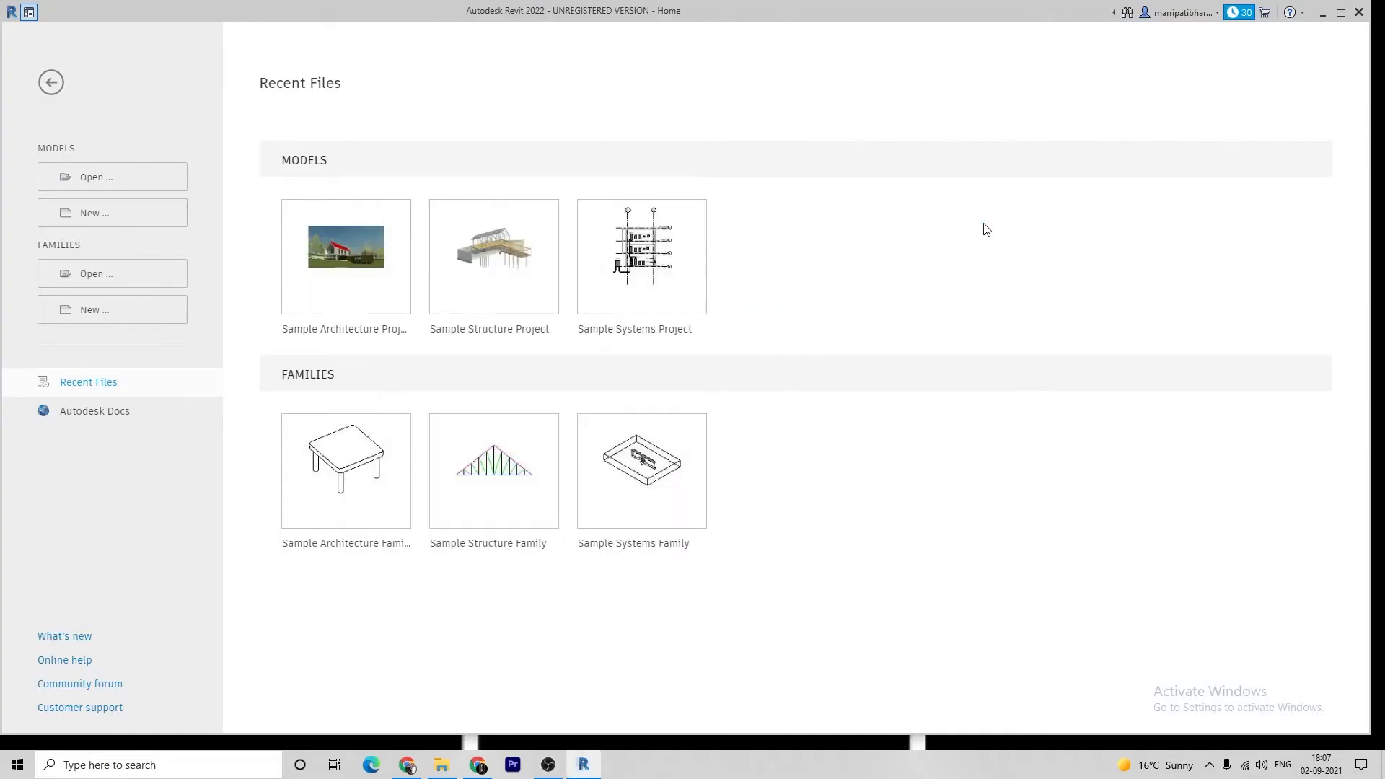
pyautogui.click(112, 214)
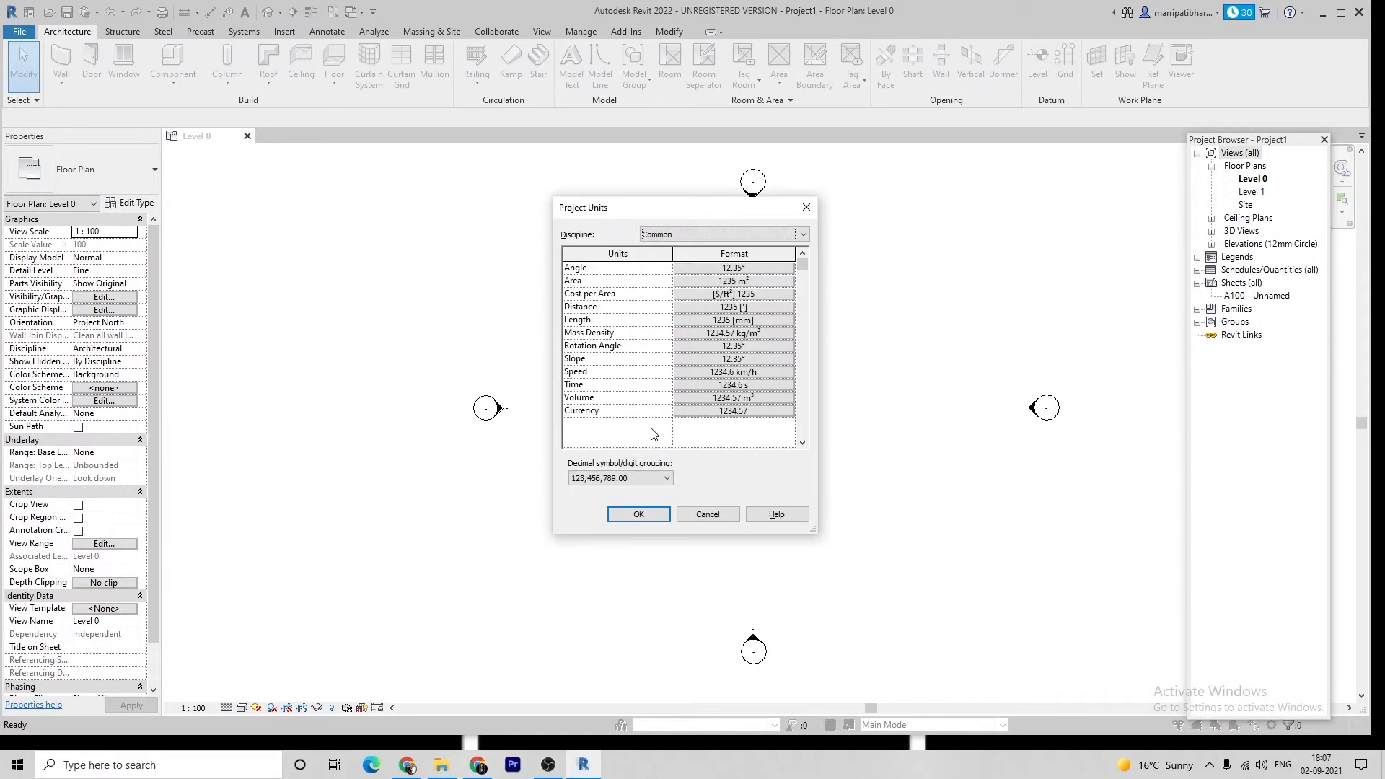
pyautogui.moveTo(690, 258)
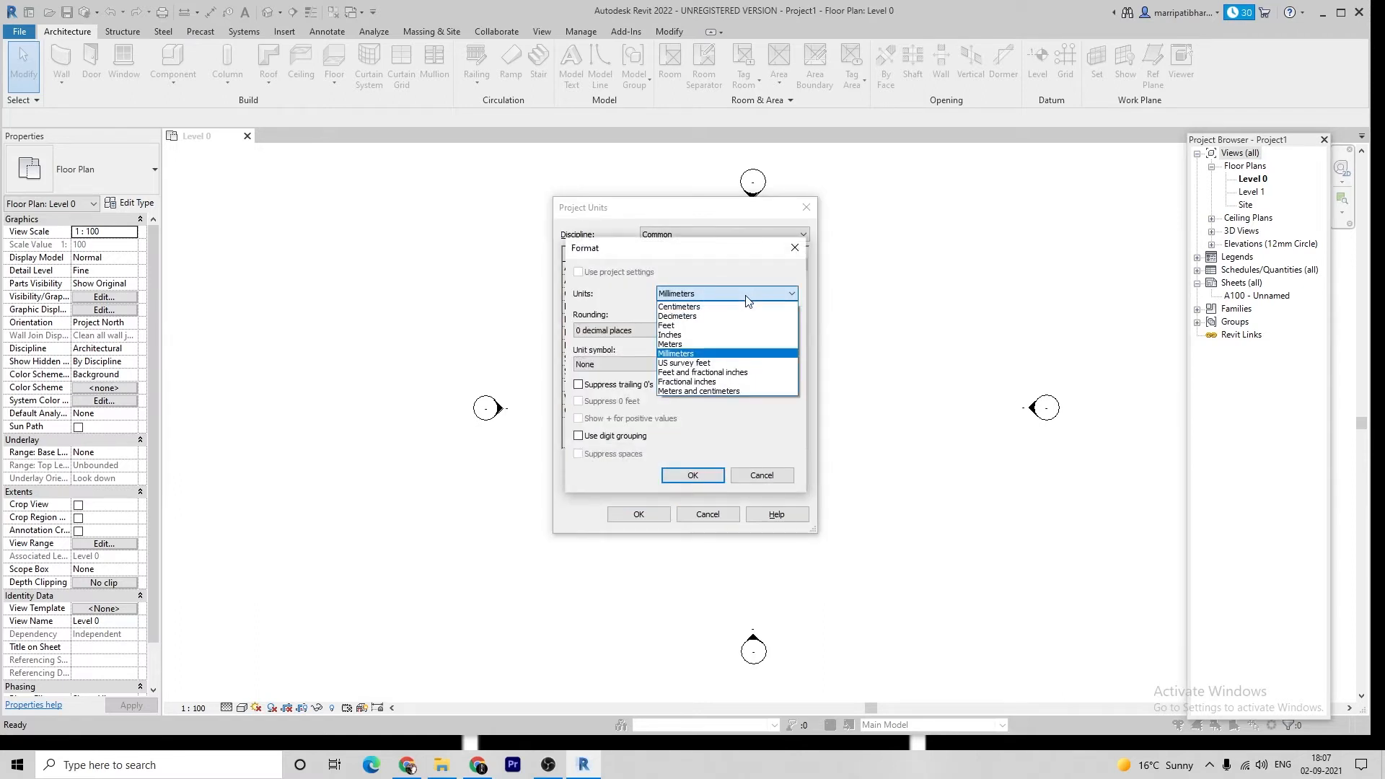
pyautogui.moveTo(671, 335)
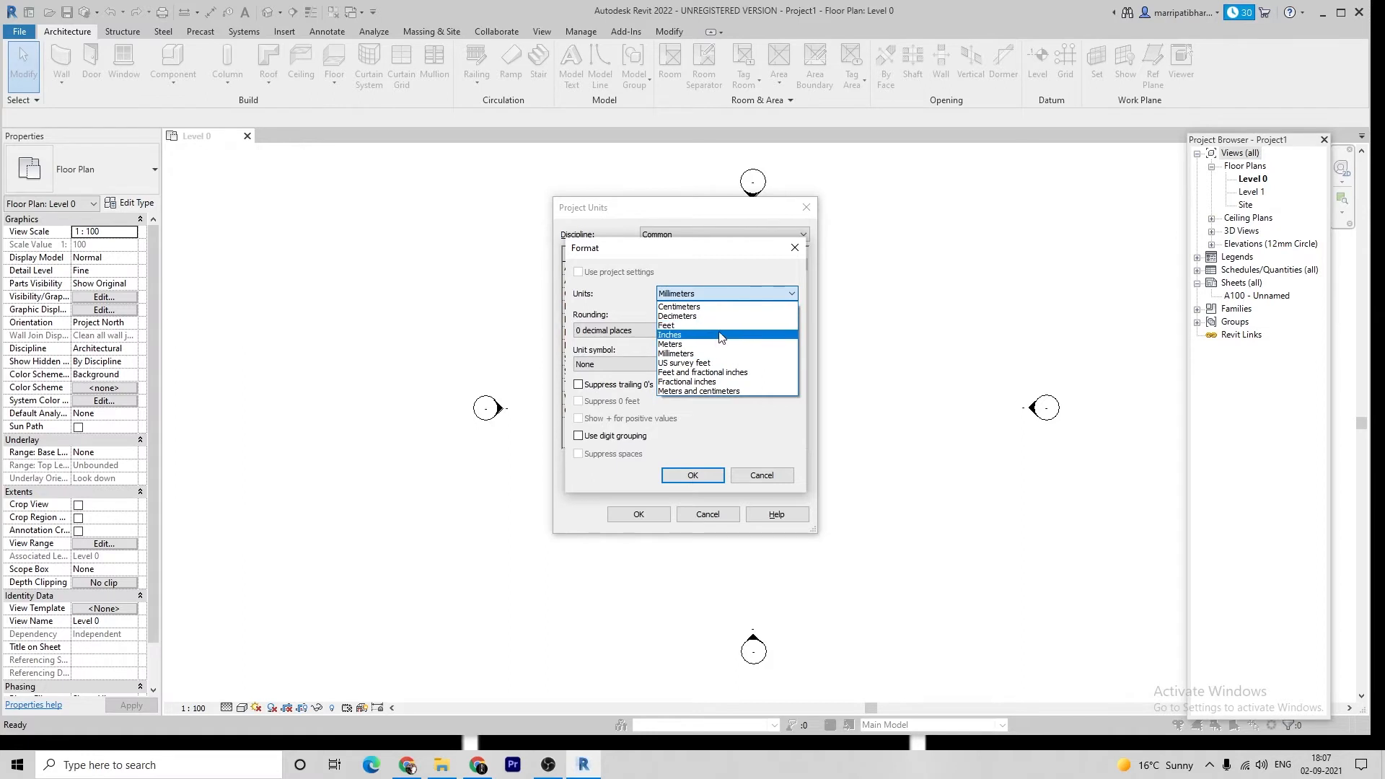
# Confirm length, area and mass density (kg/m³) unit formats and close Project Units
pyautogui.click(670, 333)
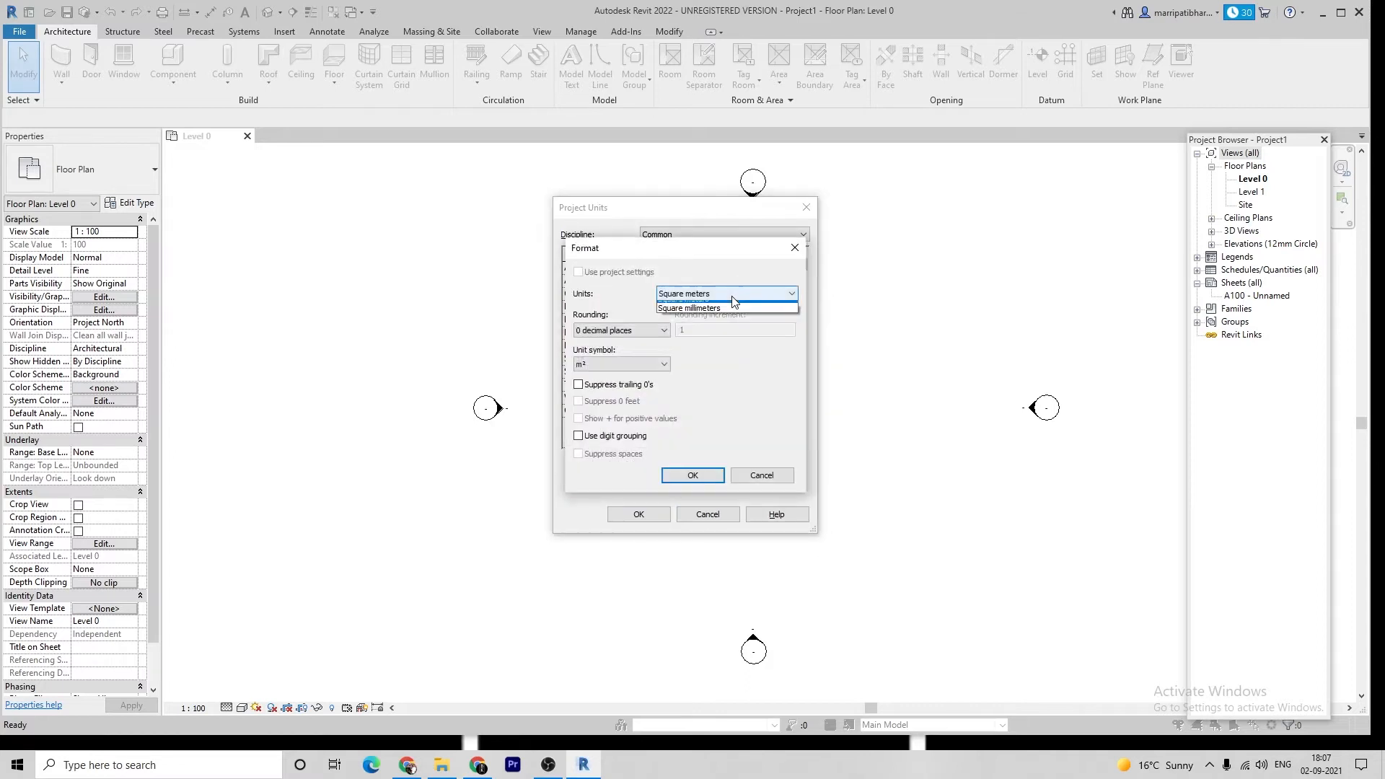
pyautogui.click(724, 292)
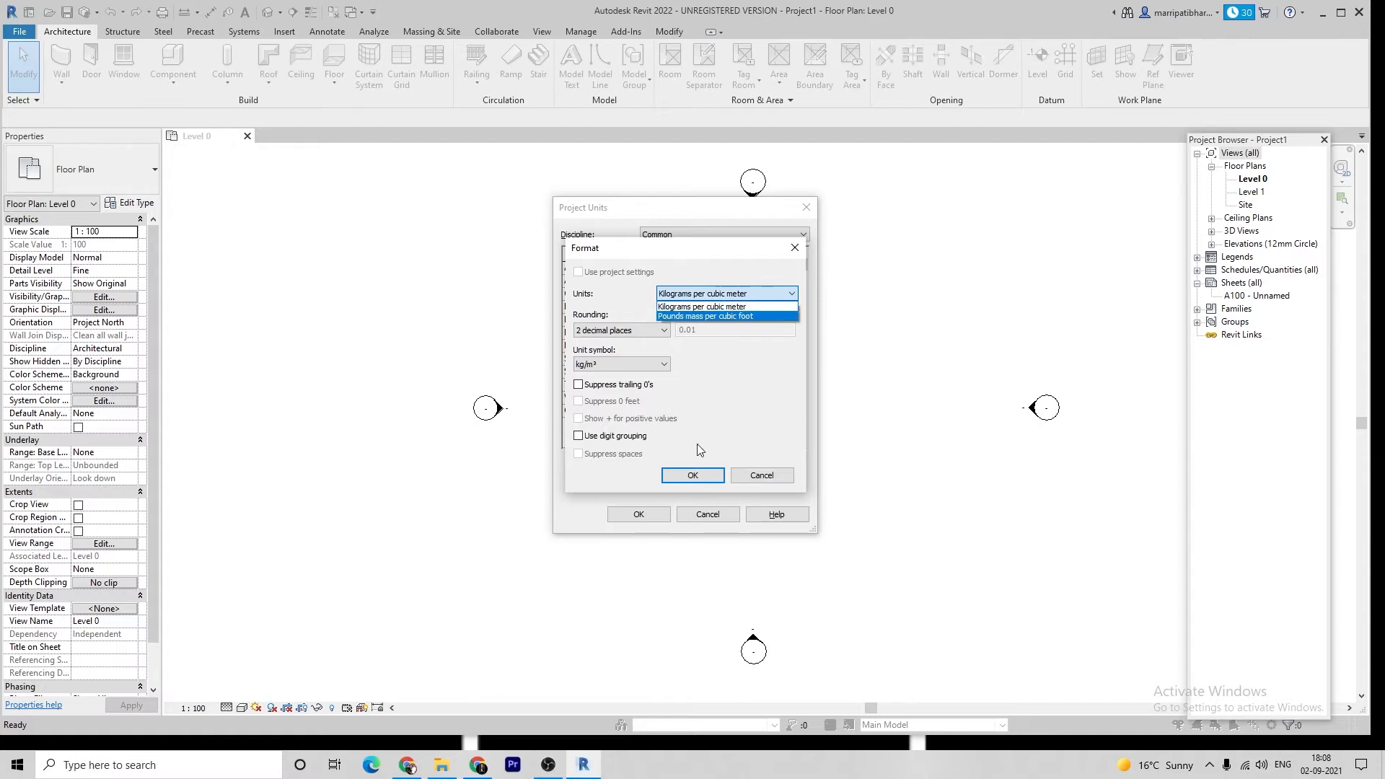
pyautogui.moveTo(785, 355)
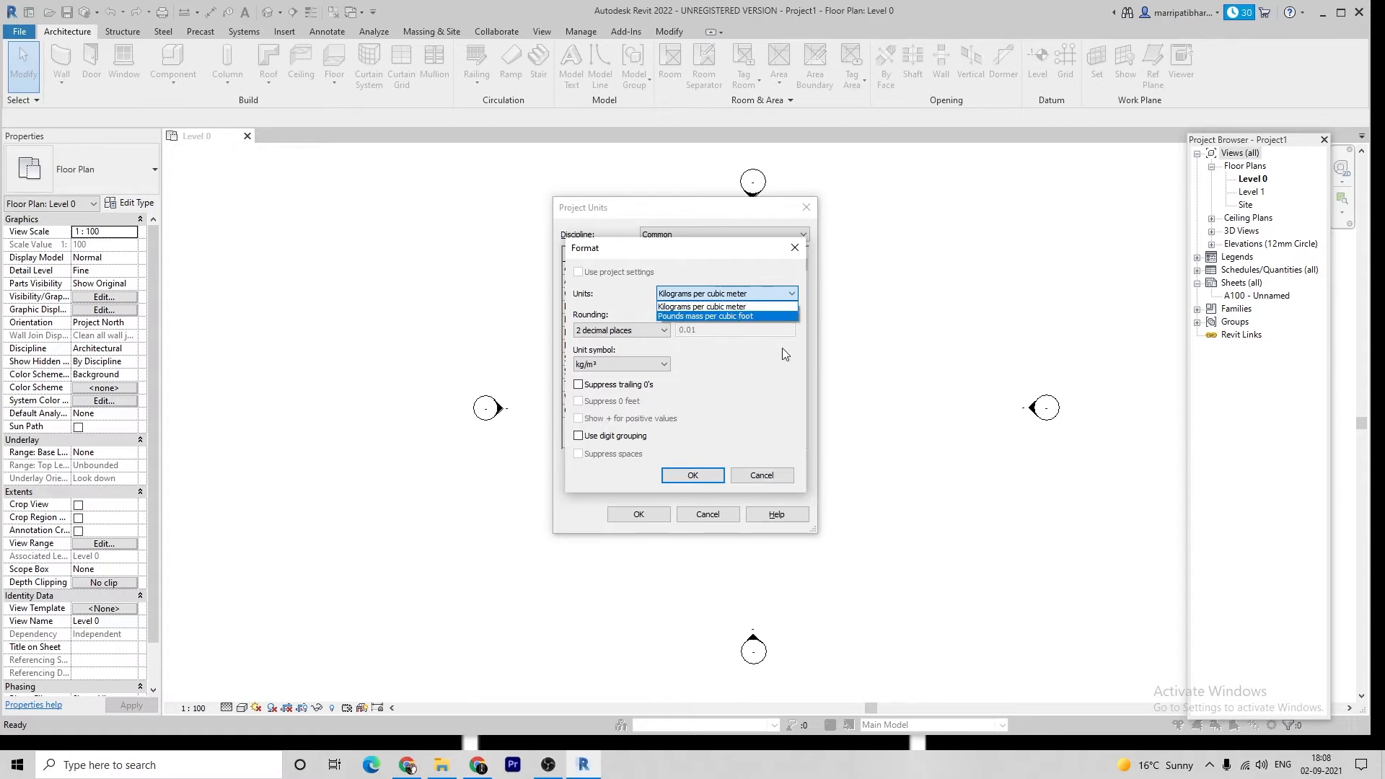
pyautogui.click(702, 305)
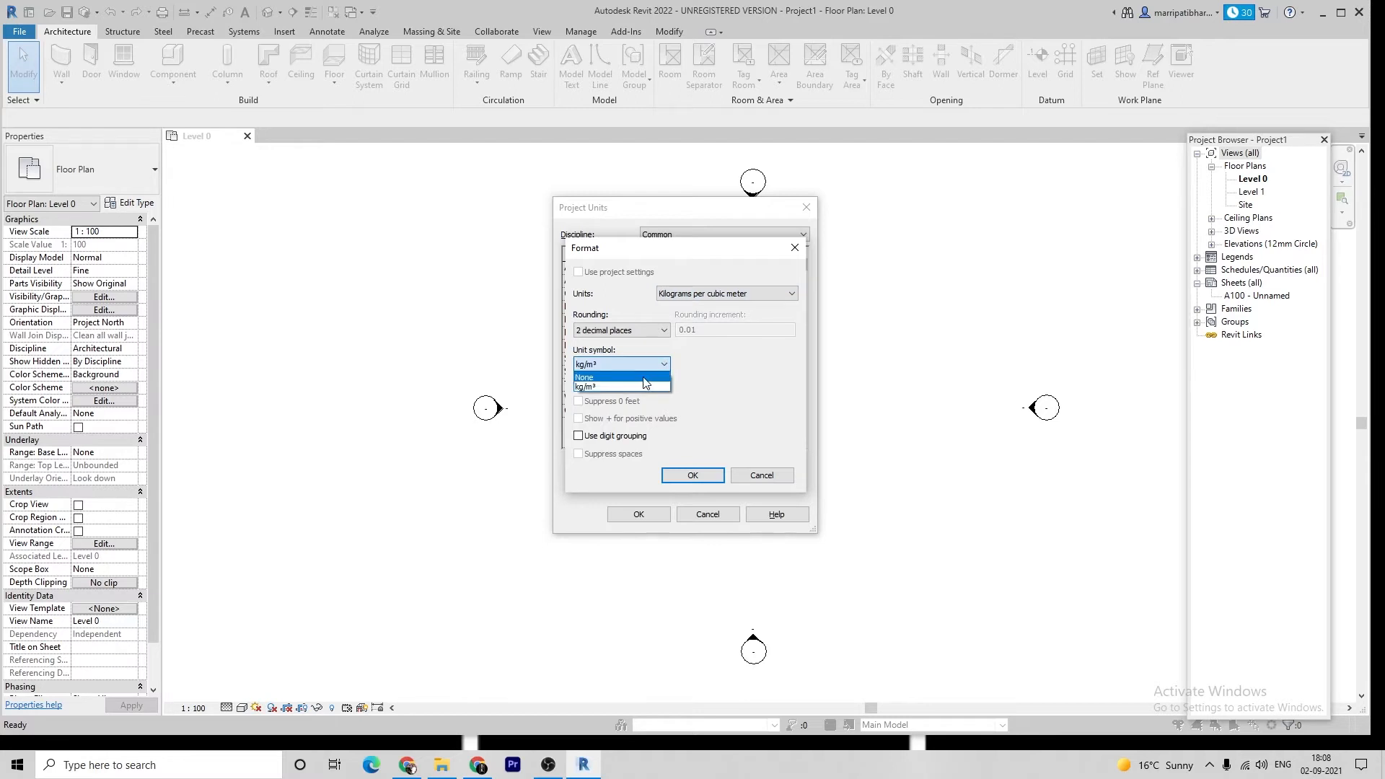
pyautogui.click(692, 475)
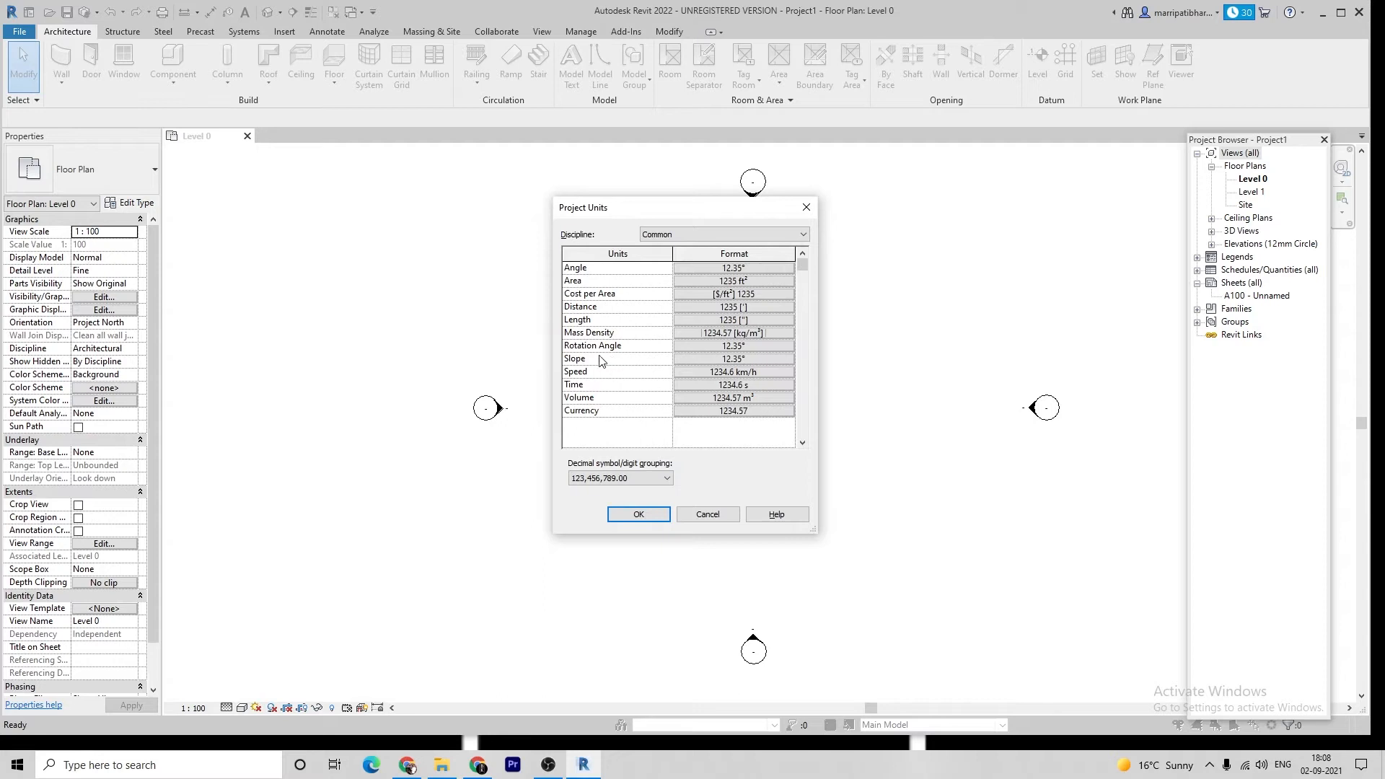
pyautogui.moveTo(697, 383)
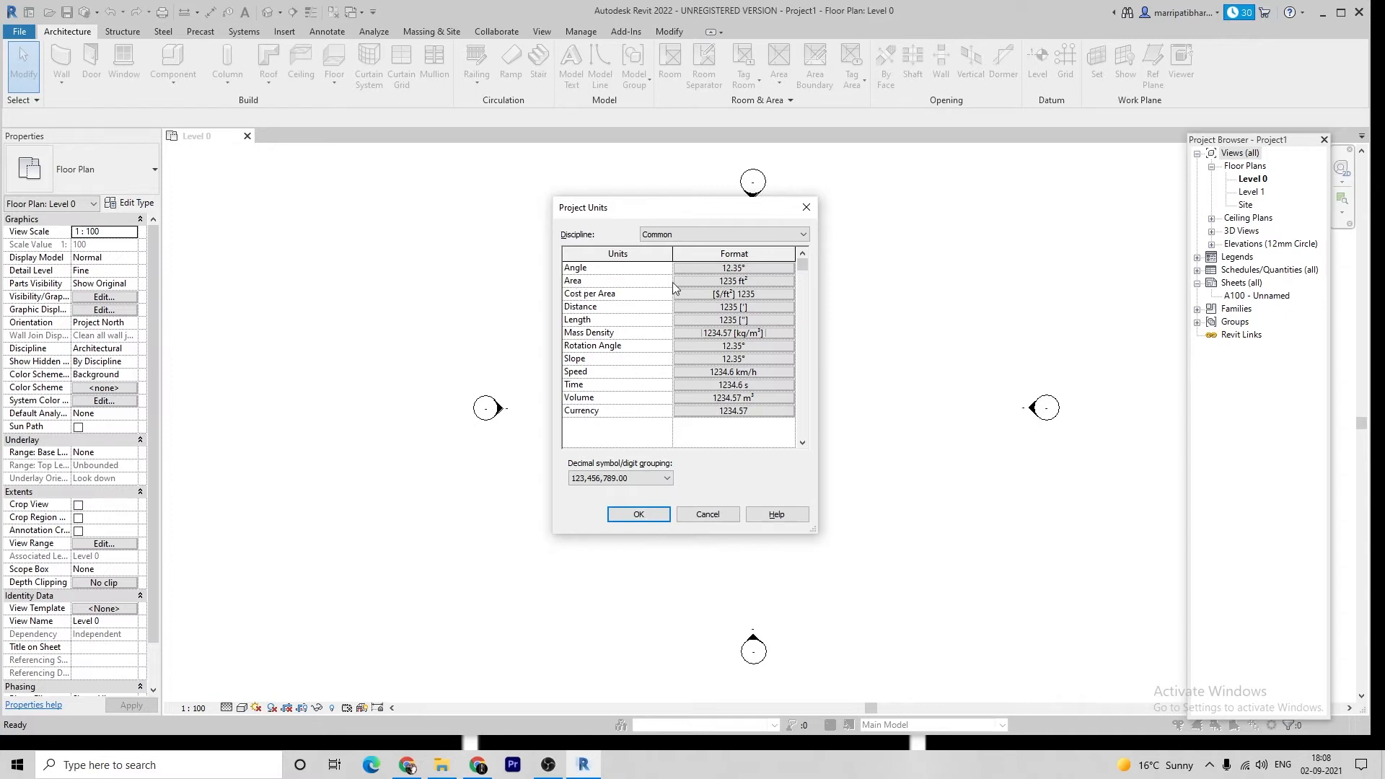
pyautogui.moveTo(750, 278)
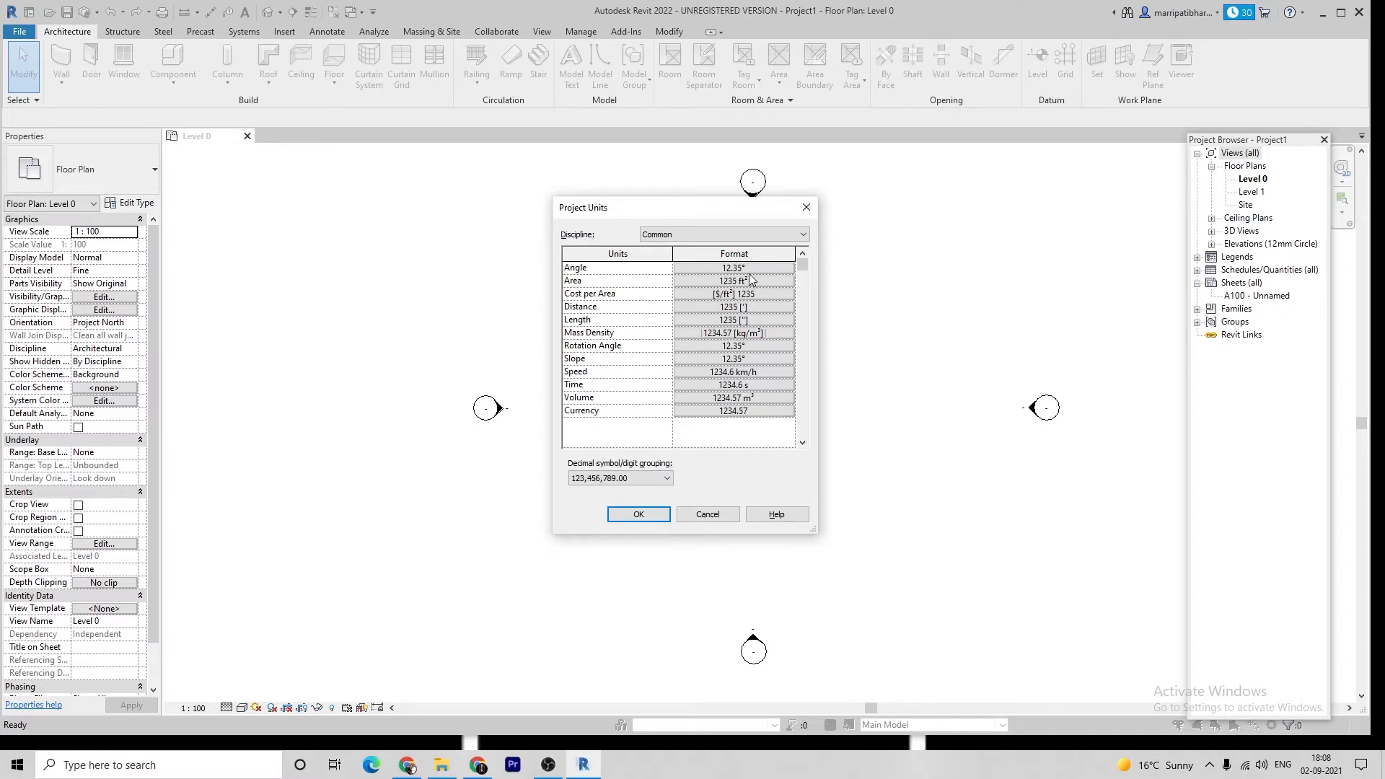
pyautogui.moveTo(593, 317)
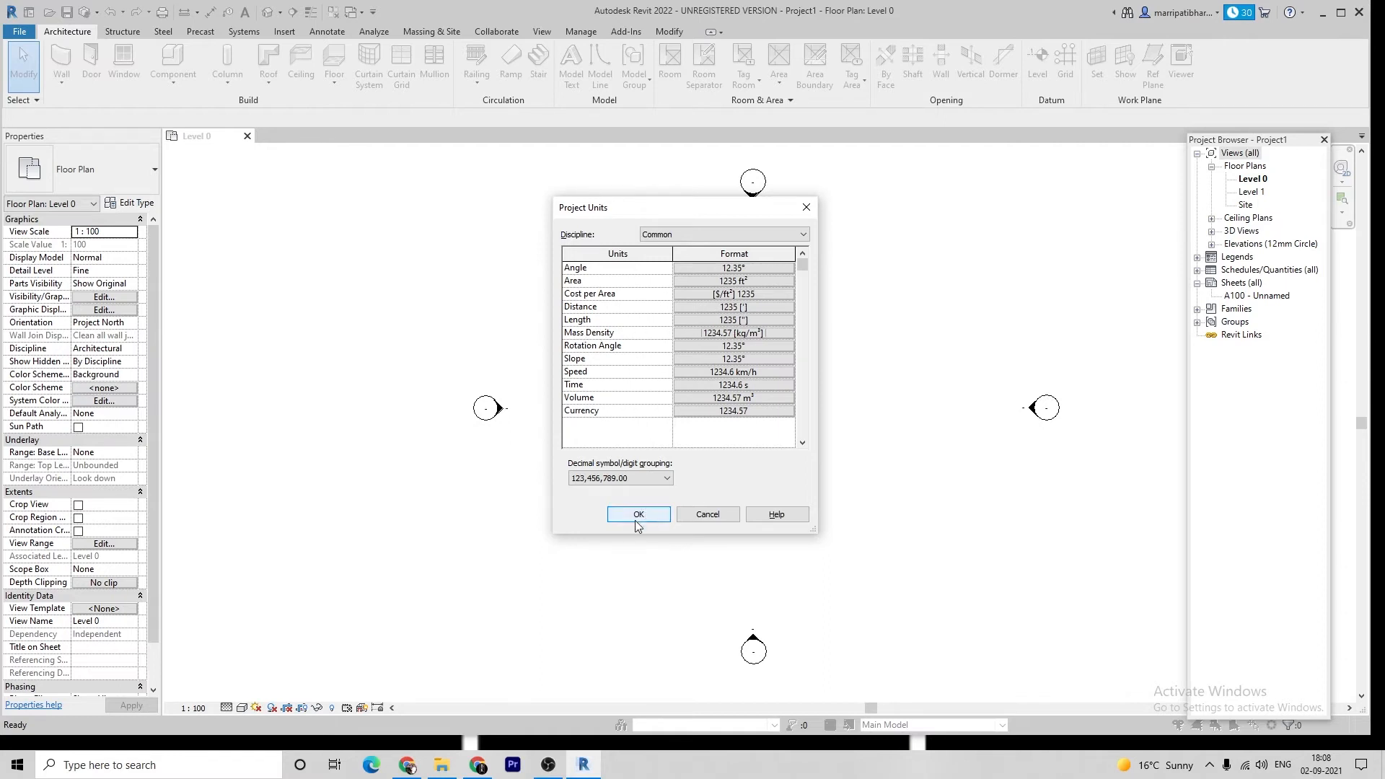
pyautogui.click(636, 513)
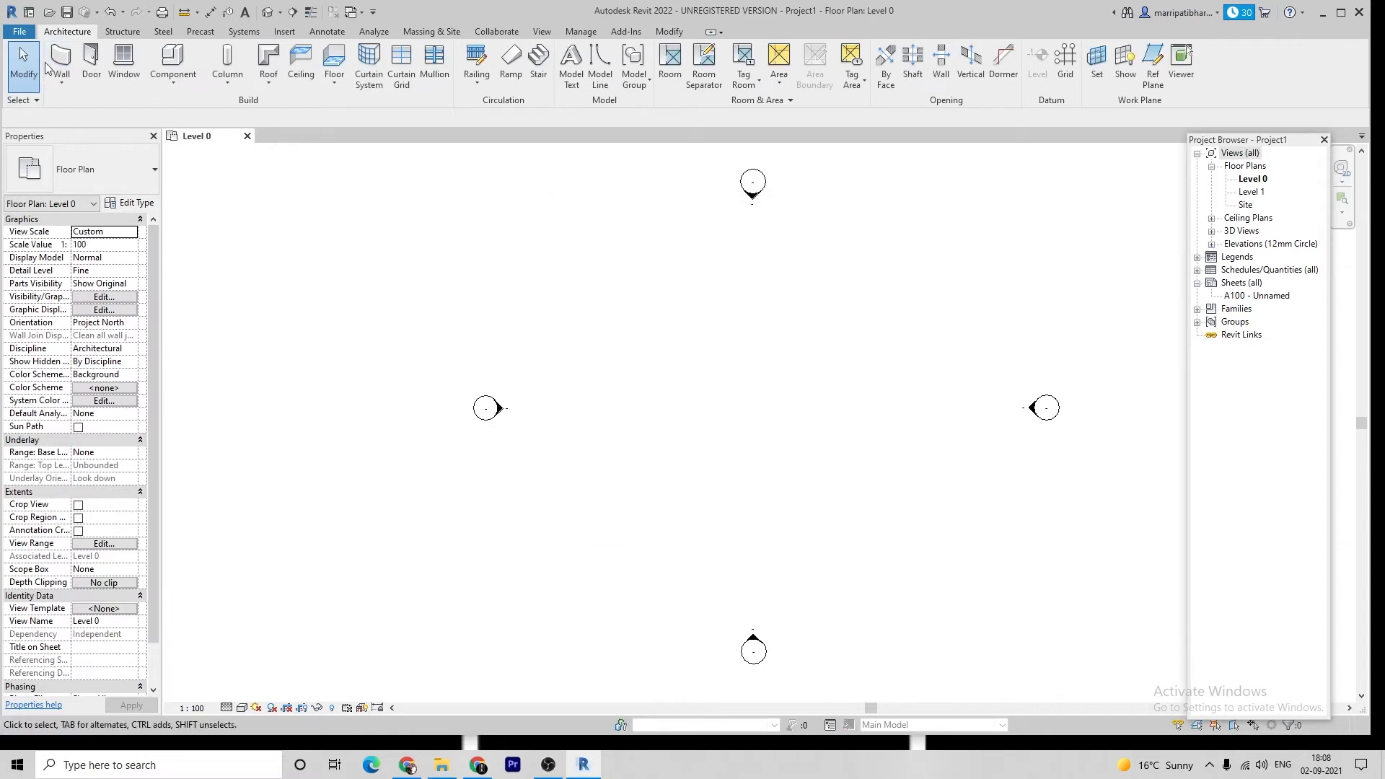
# Start the Wall tool, browse the wall type list unchanged, and bring up Edit Type for the current basic wall
pyautogui.click(58, 62)
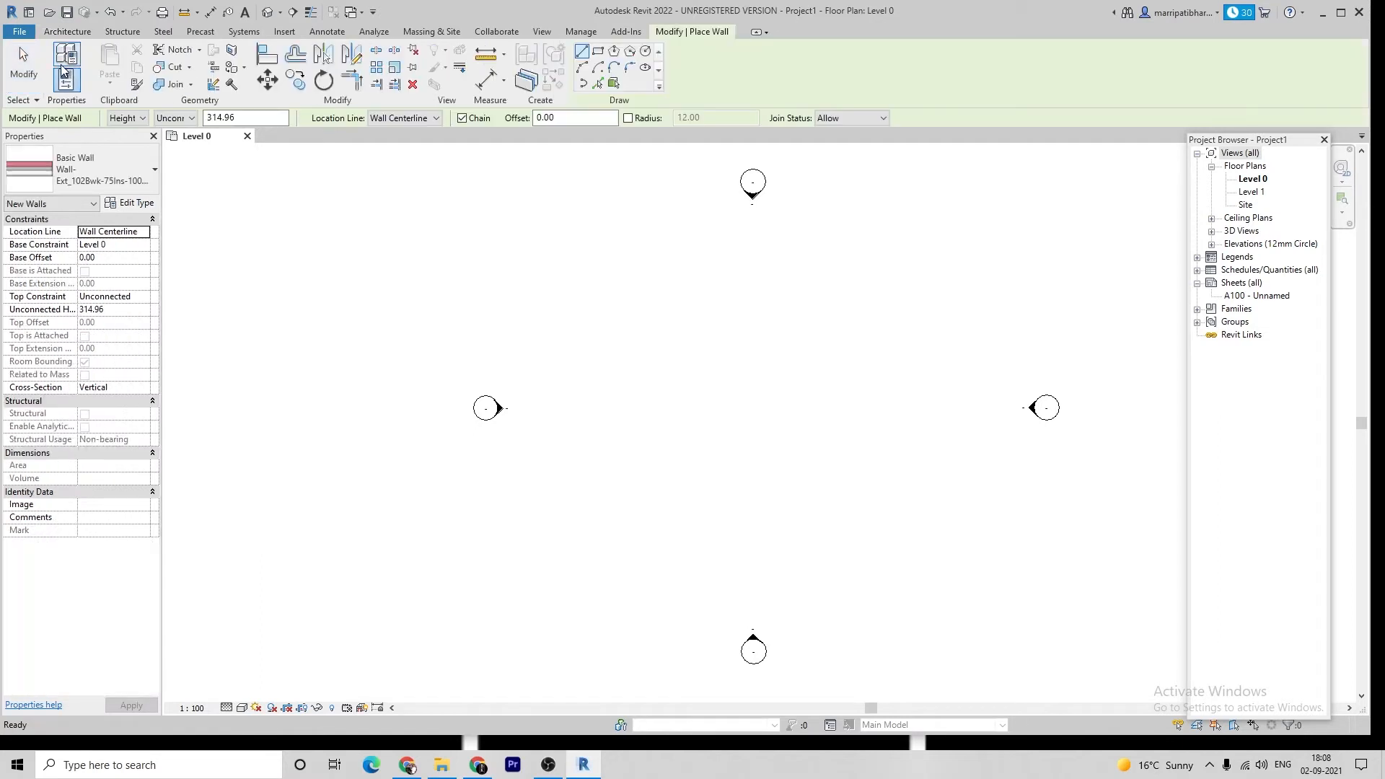
pyautogui.moveTo(146, 179)
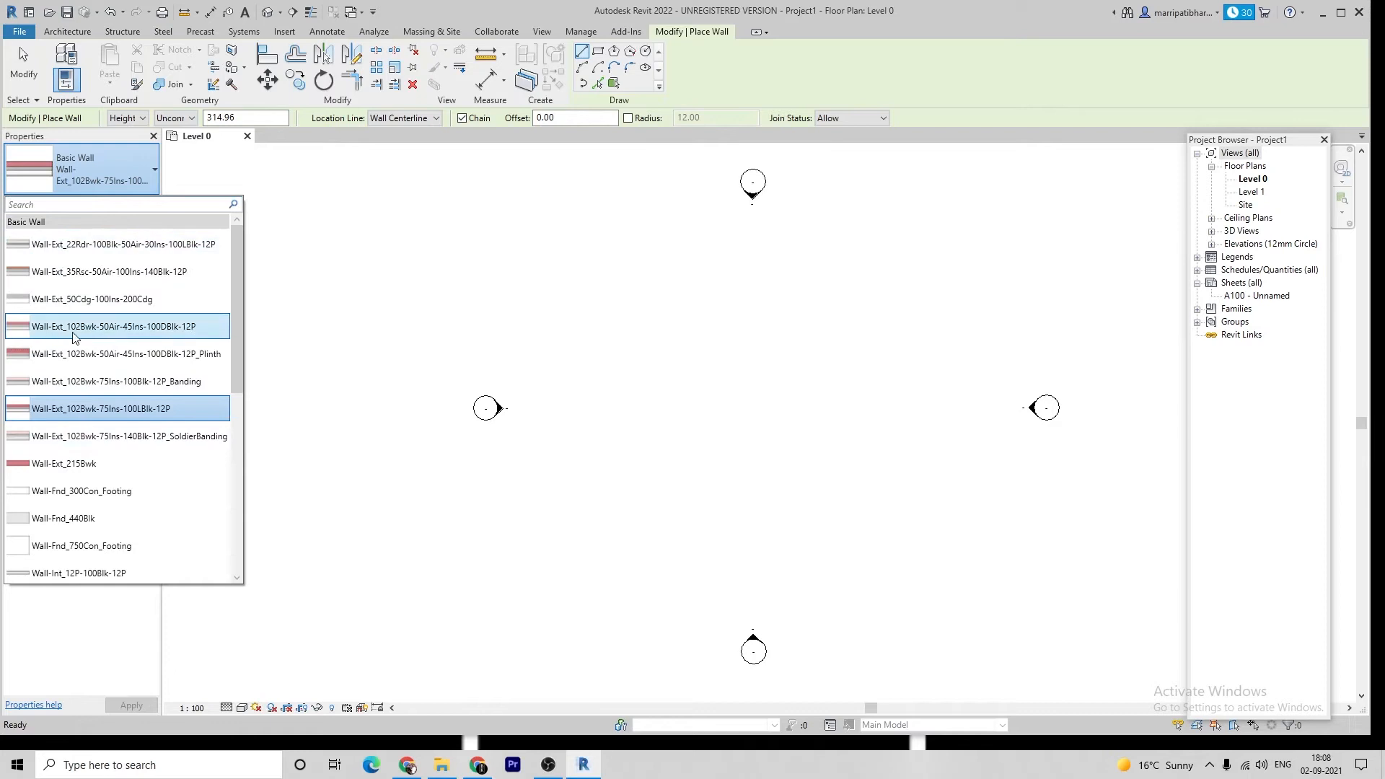
pyautogui.click(115, 381)
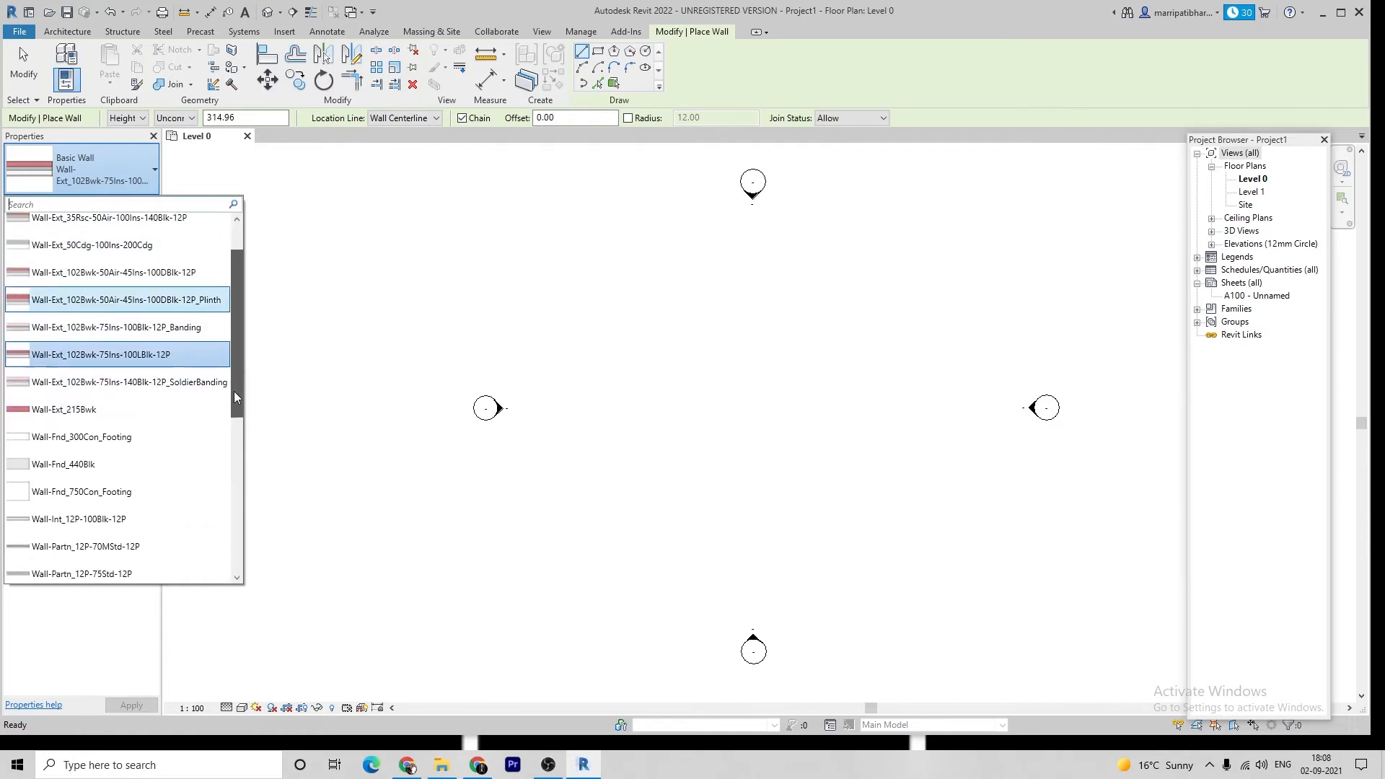
pyautogui.scroll(-3)
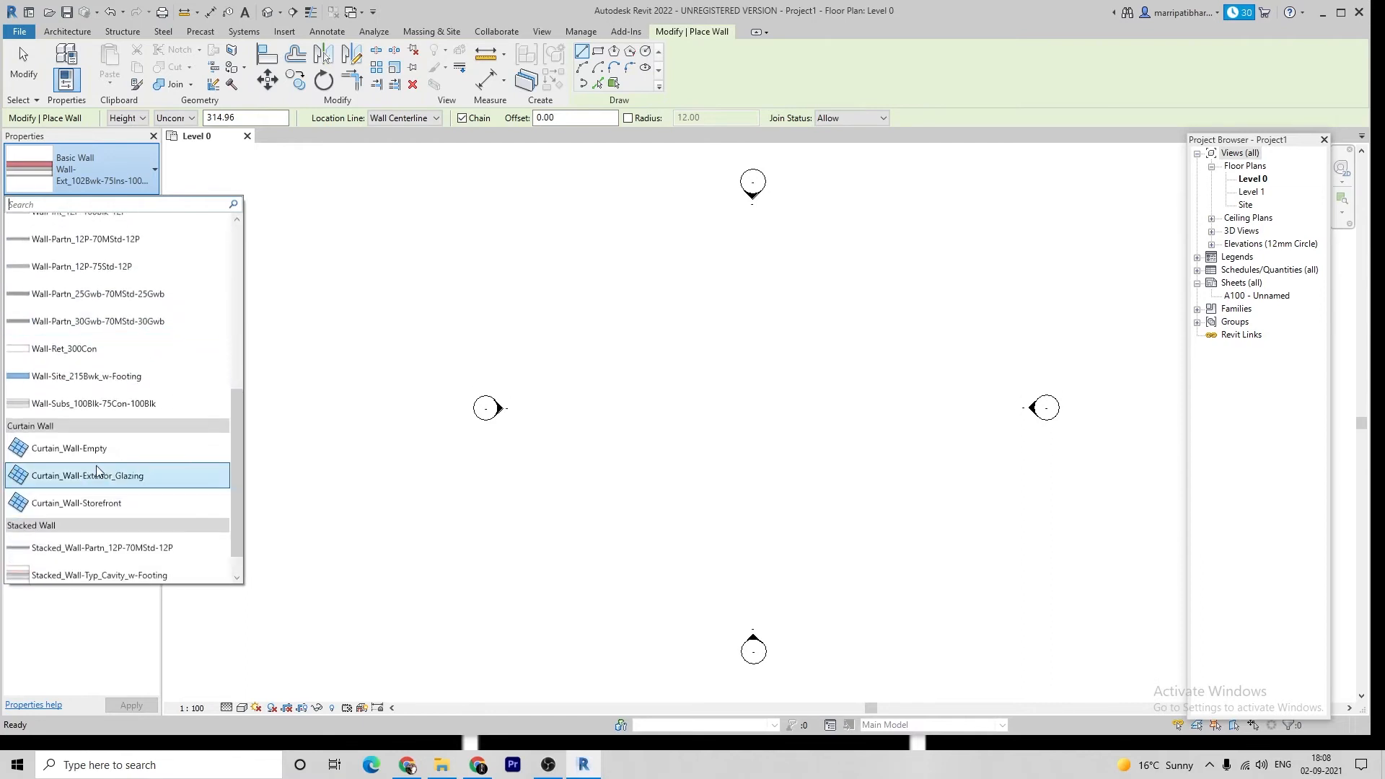
pyautogui.click(68, 447)
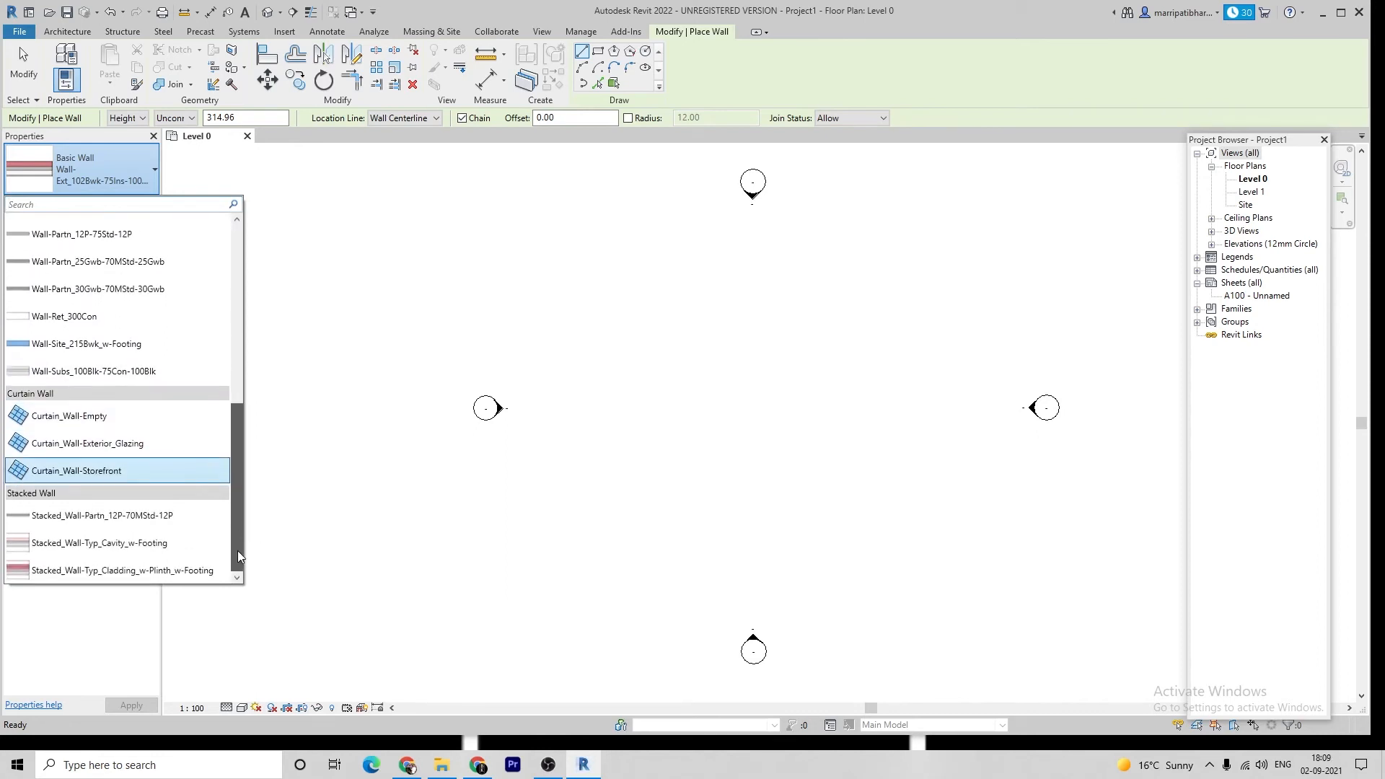
pyautogui.click(121, 570)
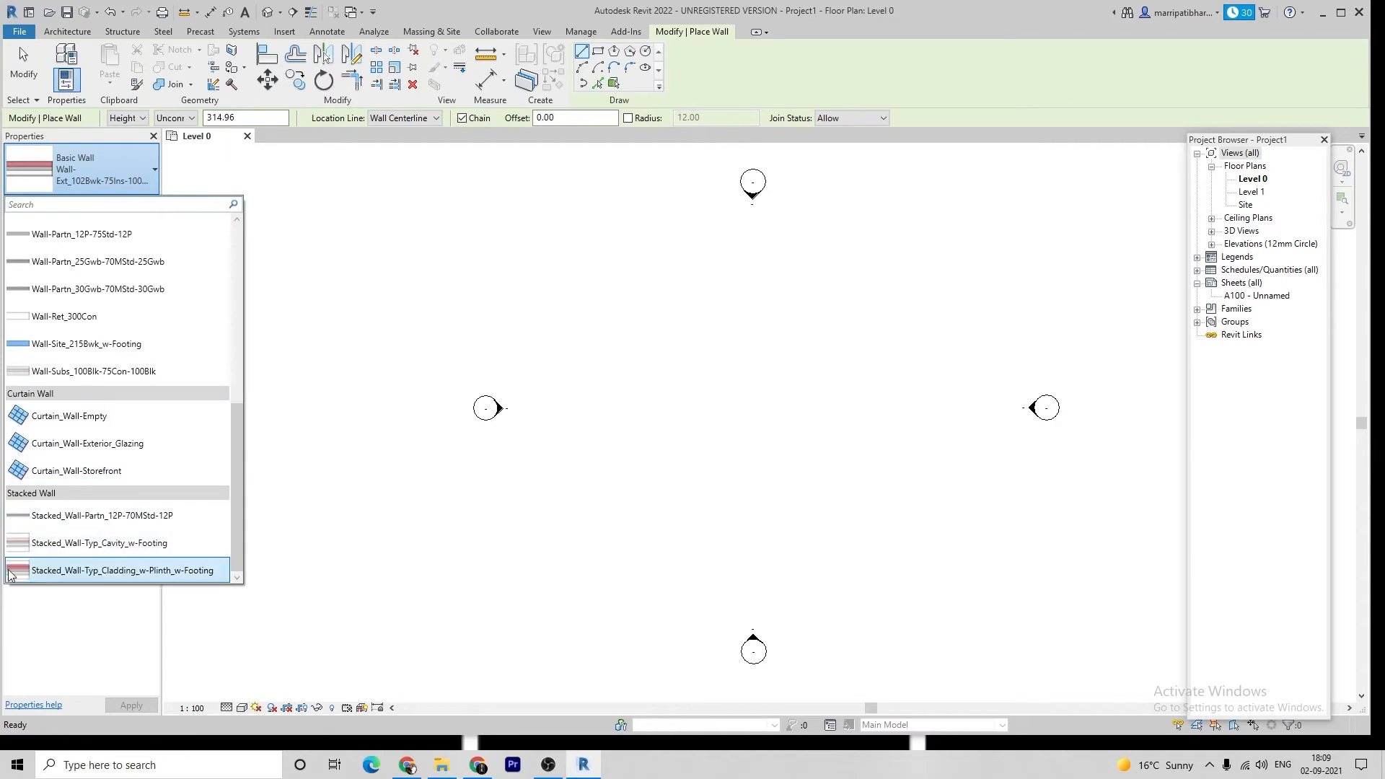
pyautogui.click(117, 515)
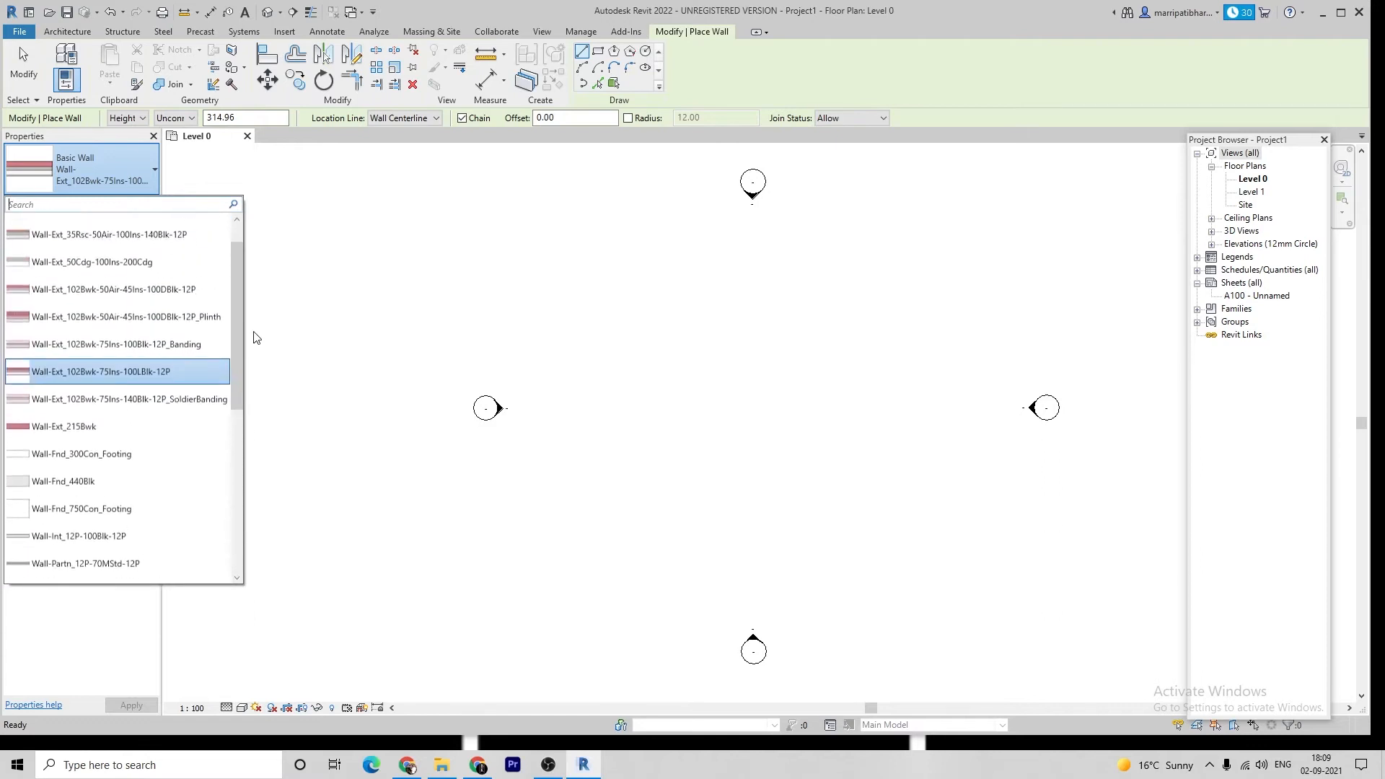
pyautogui.click(101, 370)
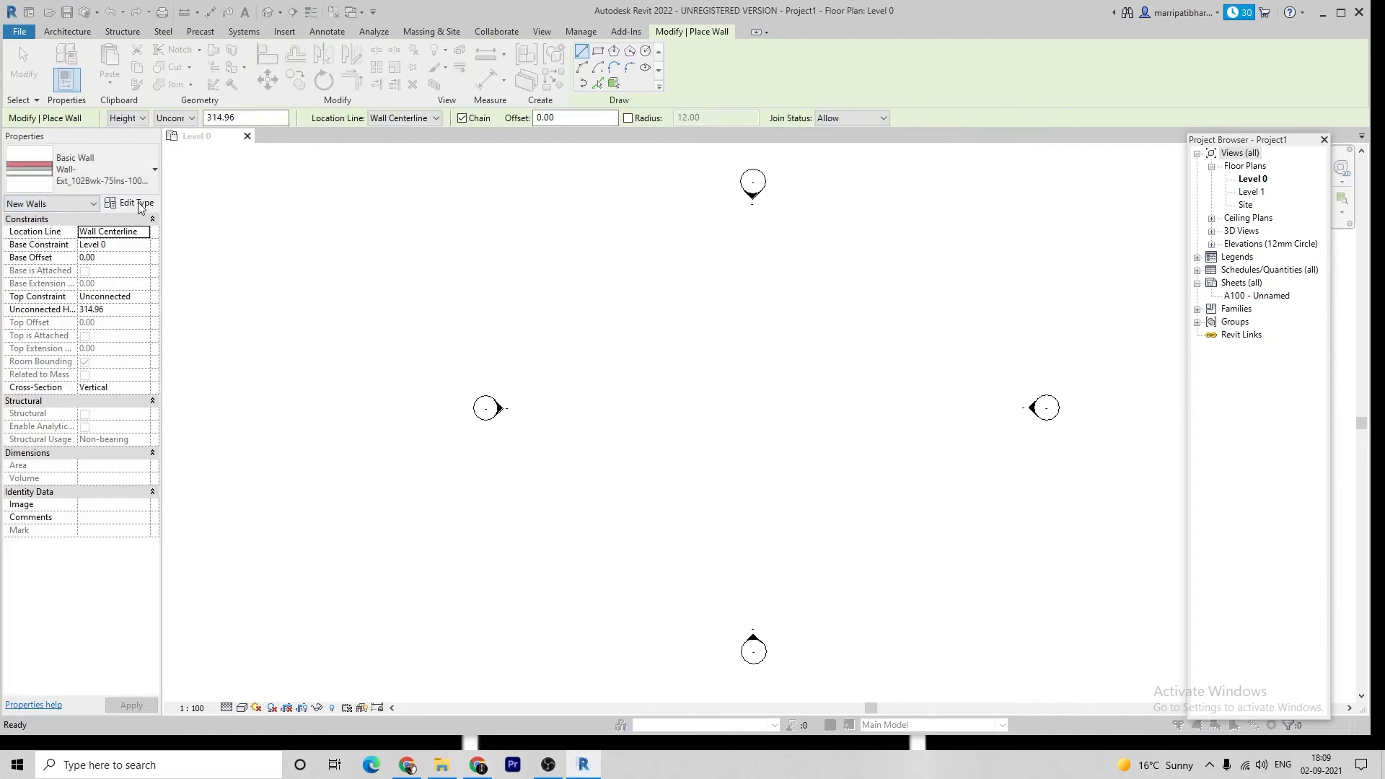
pyautogui.click(133, 203)
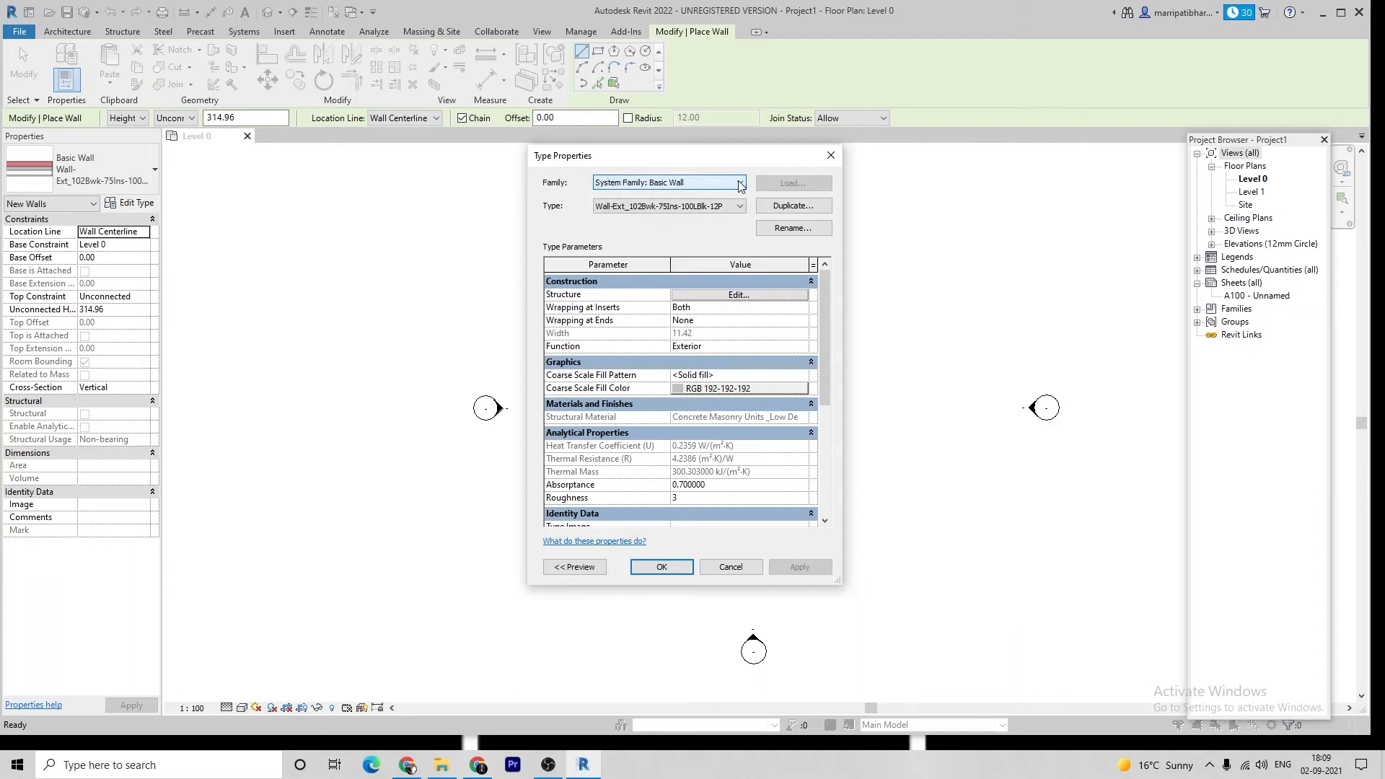
# Duplicate the Wall-Ext_22Rdr exterior wall type as a new type named 9" Wall
pyautogui.click(740, 182)
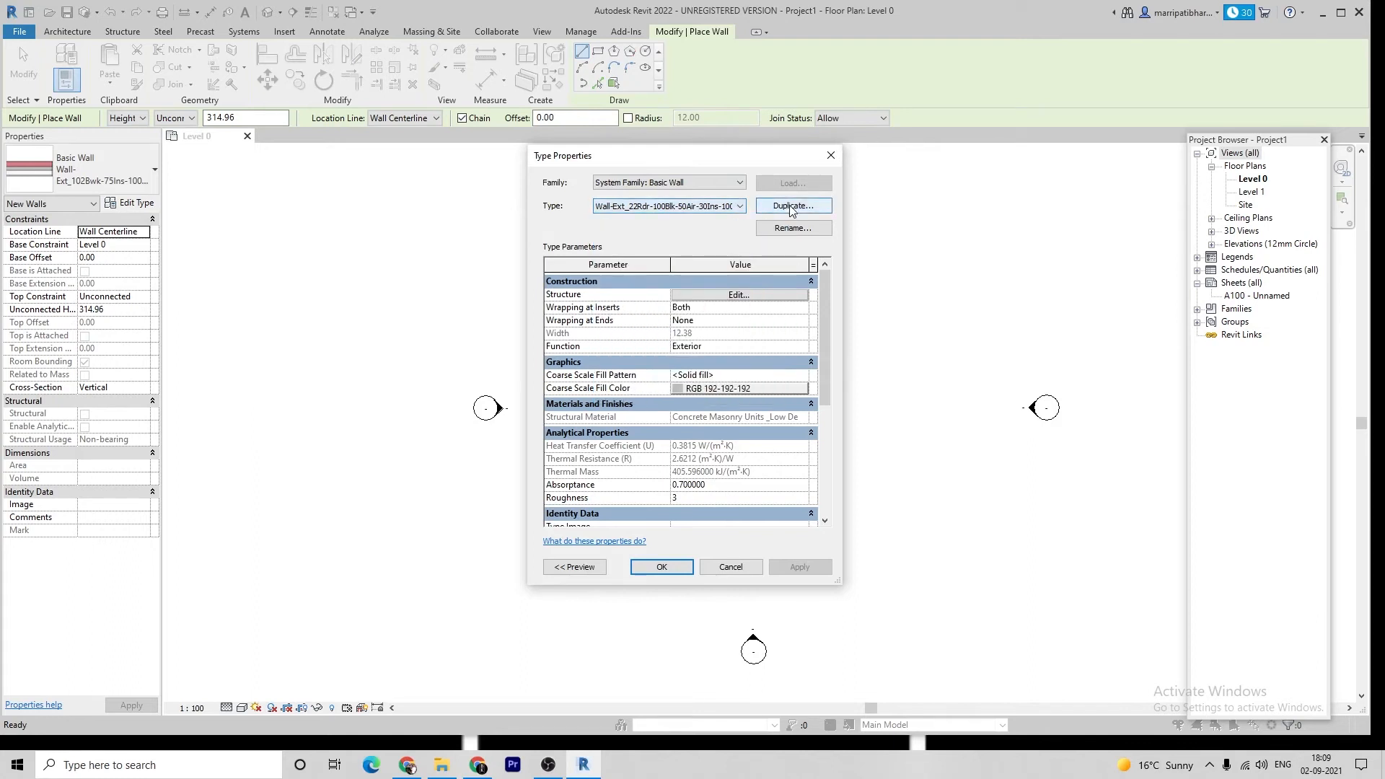
pyautogui.click(792, 207)
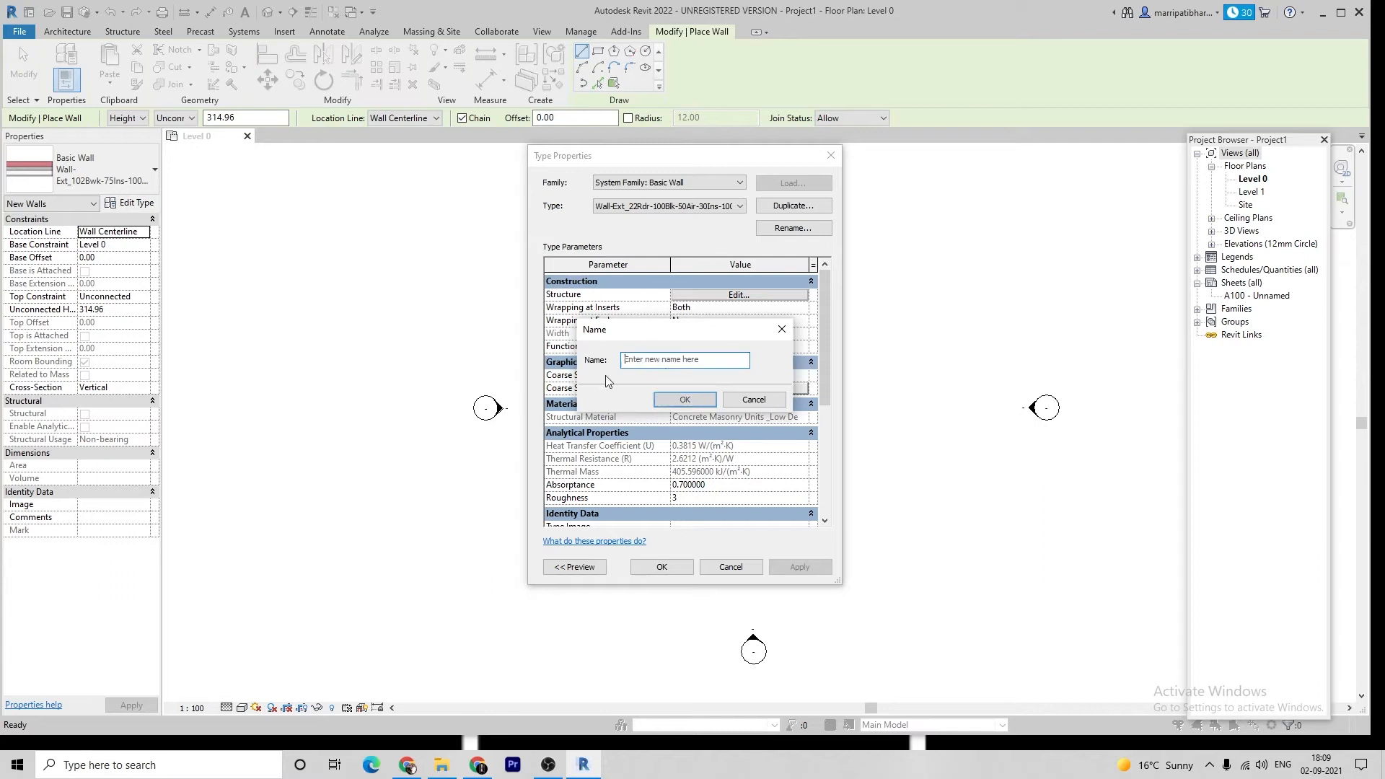
pyautogui.click(684, 360)
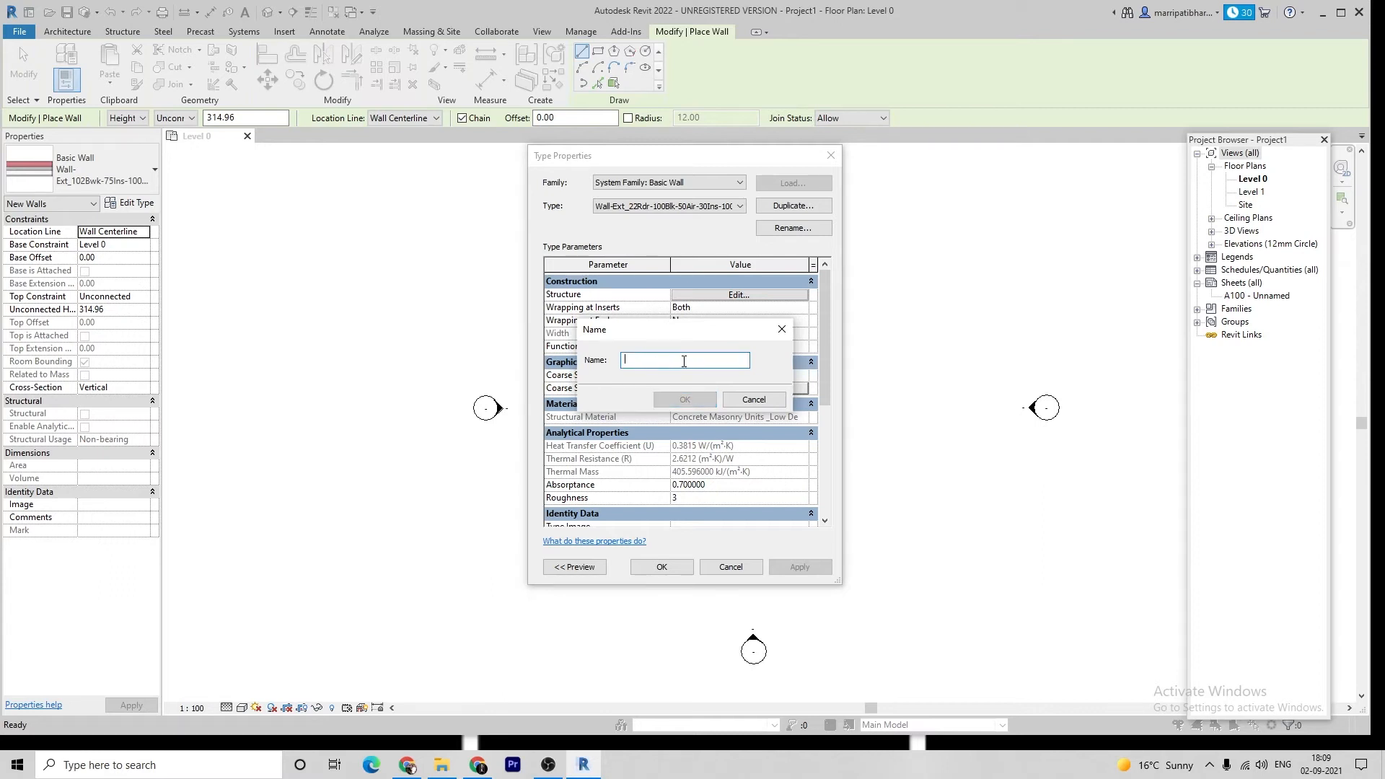
pyautogui.write('9')
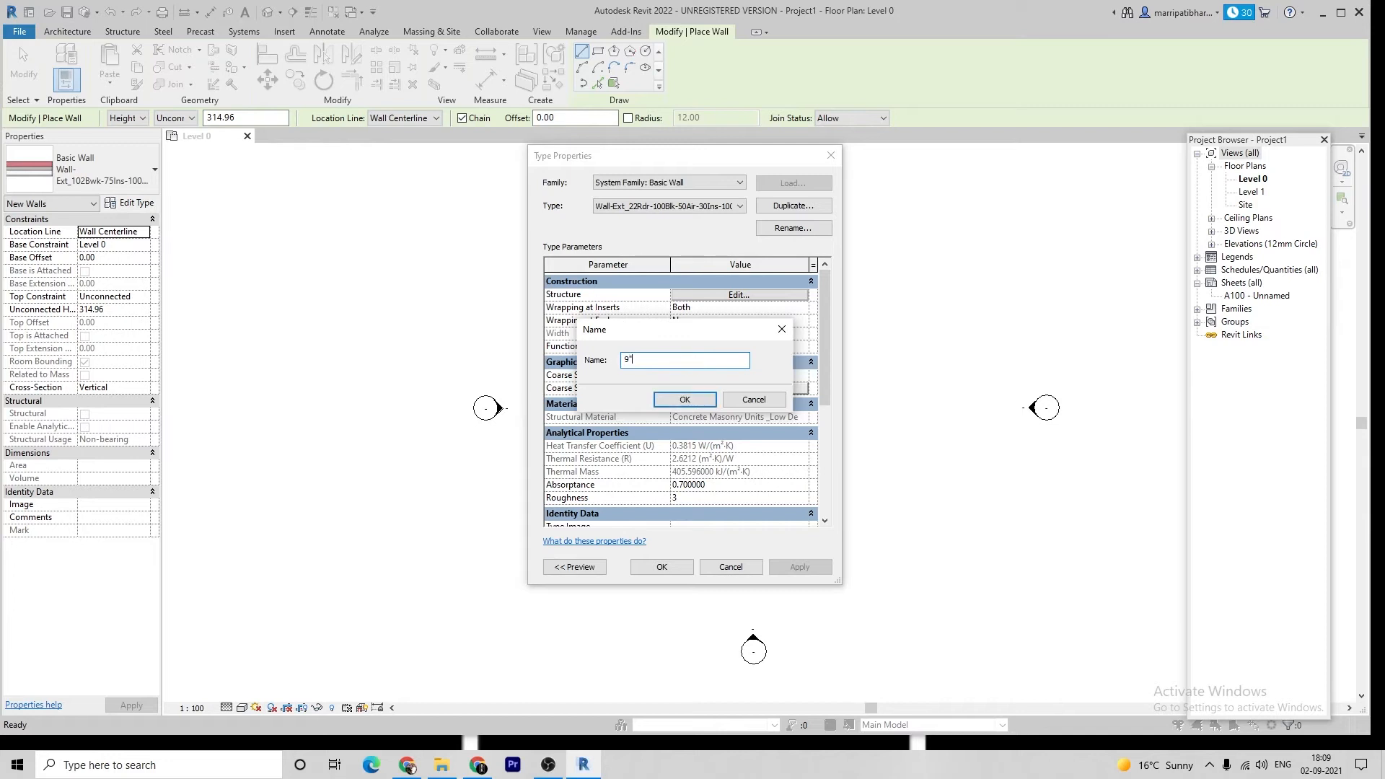
pyautogui.write('" Wall')
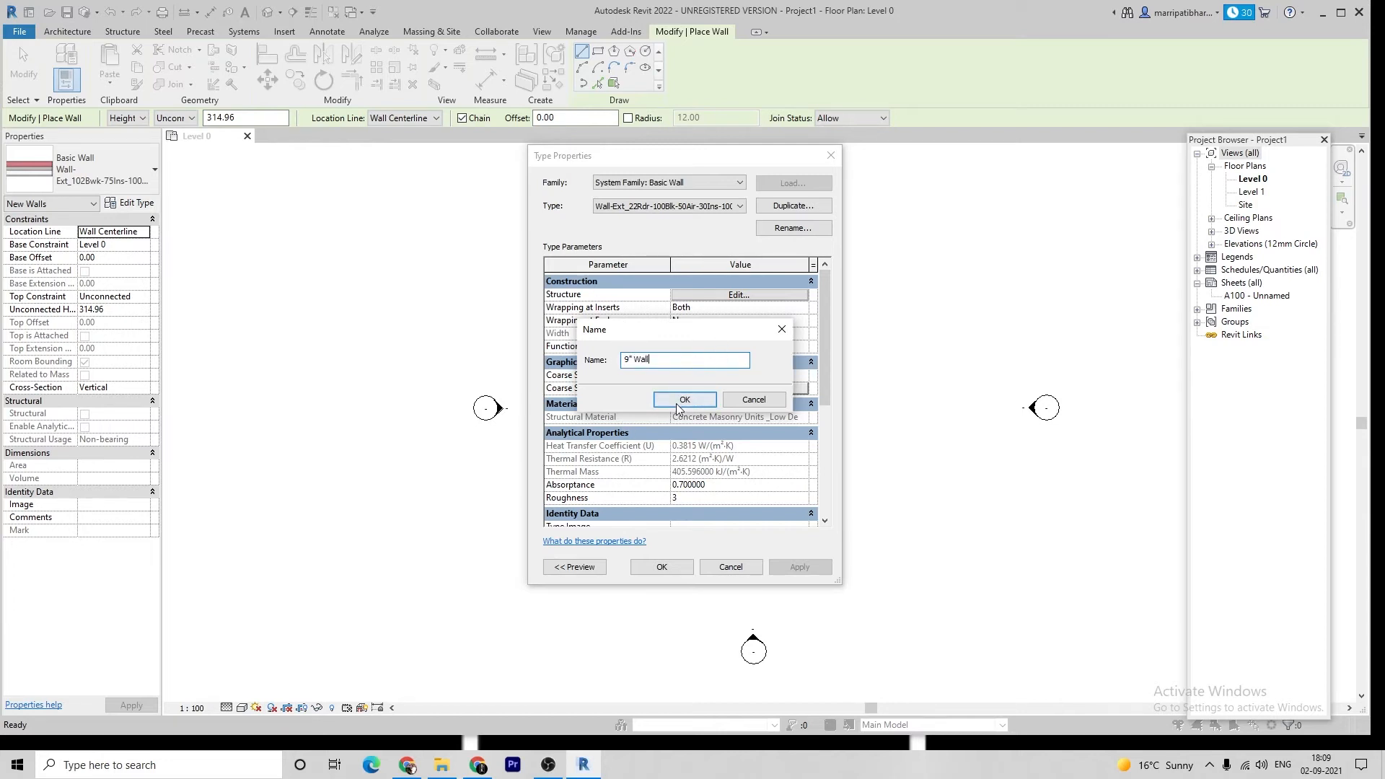
pyautogui.click(683, 399)
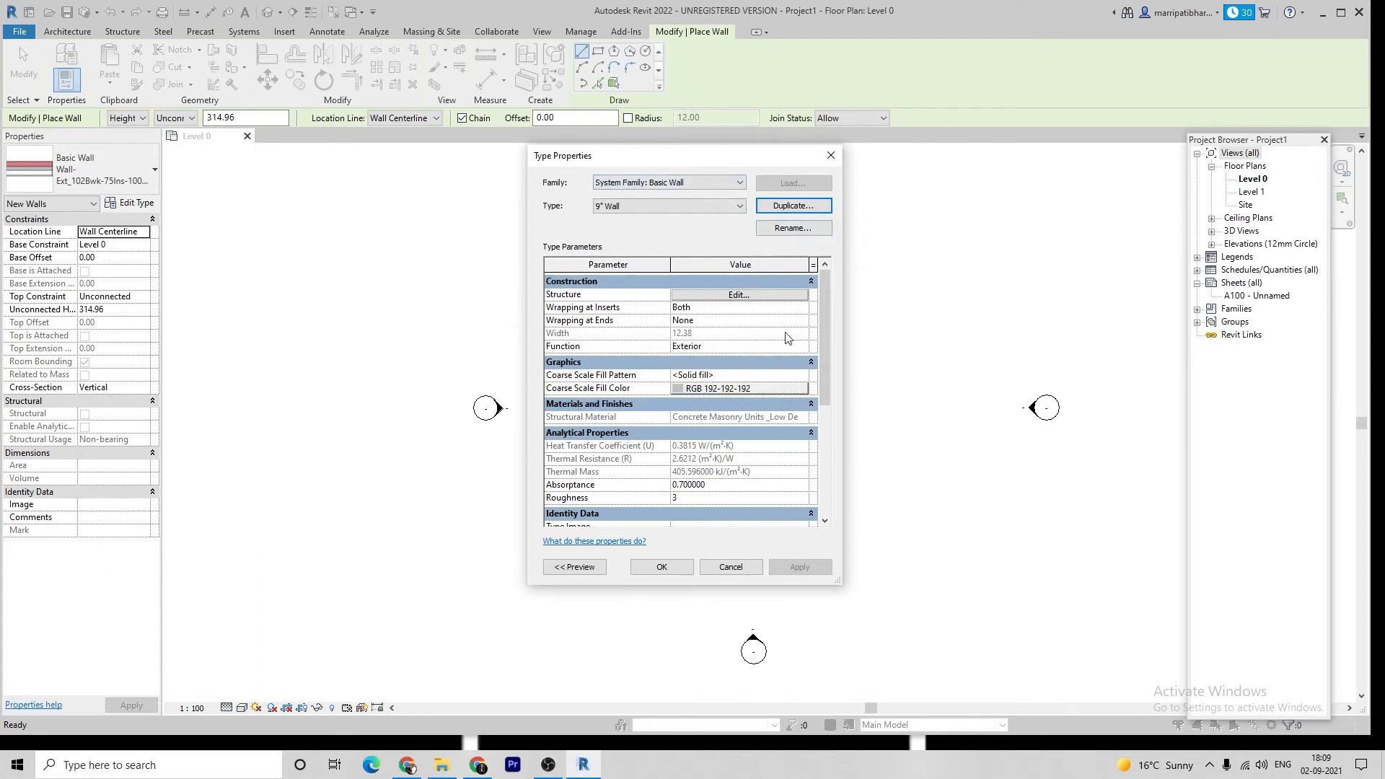
pyautogui.moveTo(737, 294)
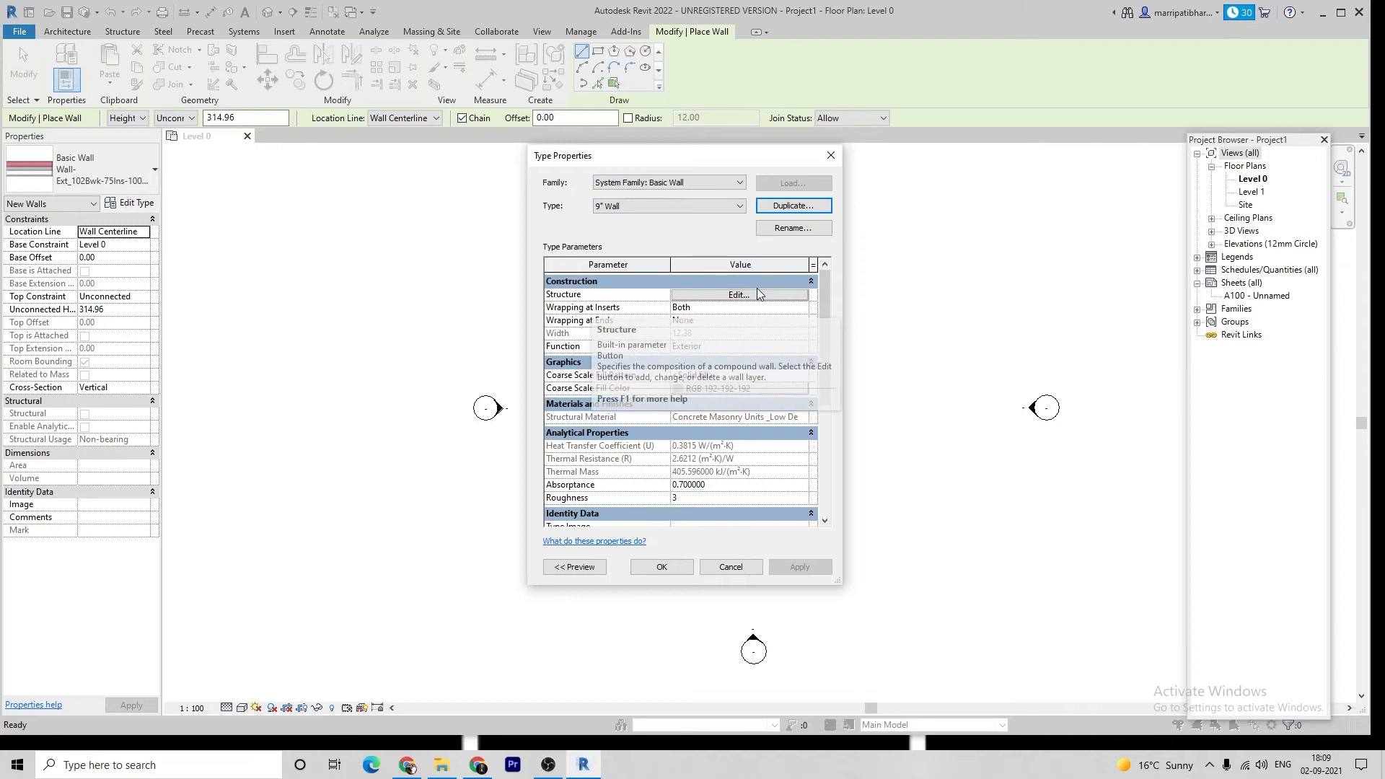
# Review the 9" Wall layer structure and scroll through its type parameters
pyautogui.click(739, 294)
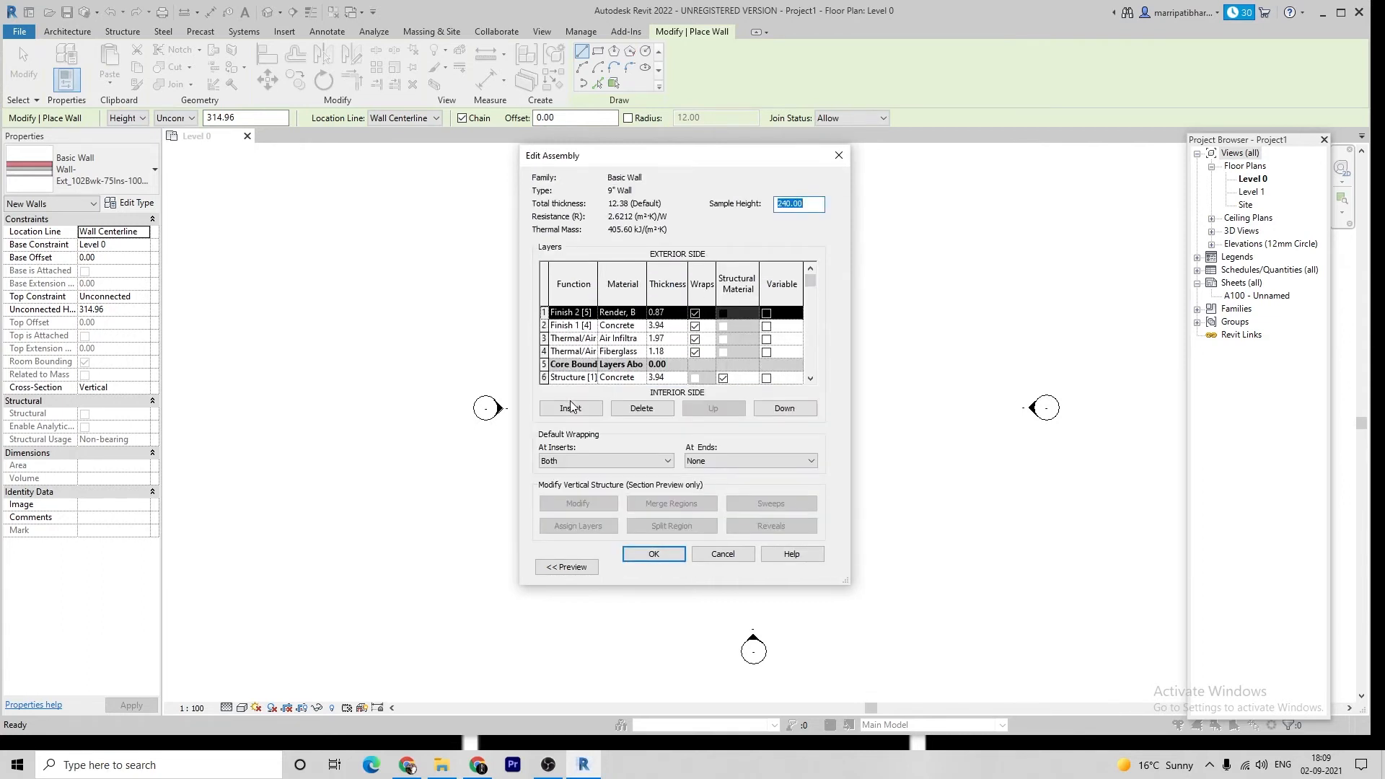
pyautogui.moveTo(769, 231)
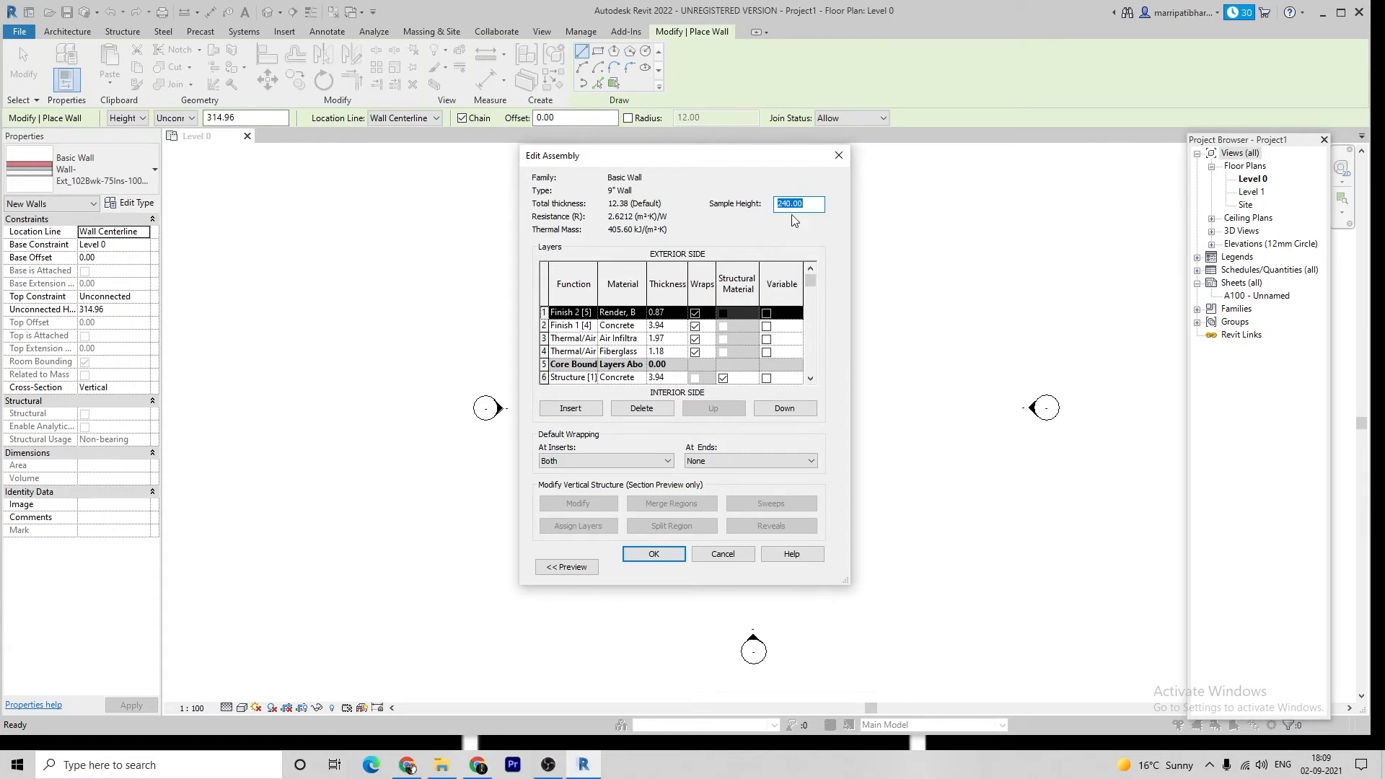
pyautogui.moveTo(669, 519)
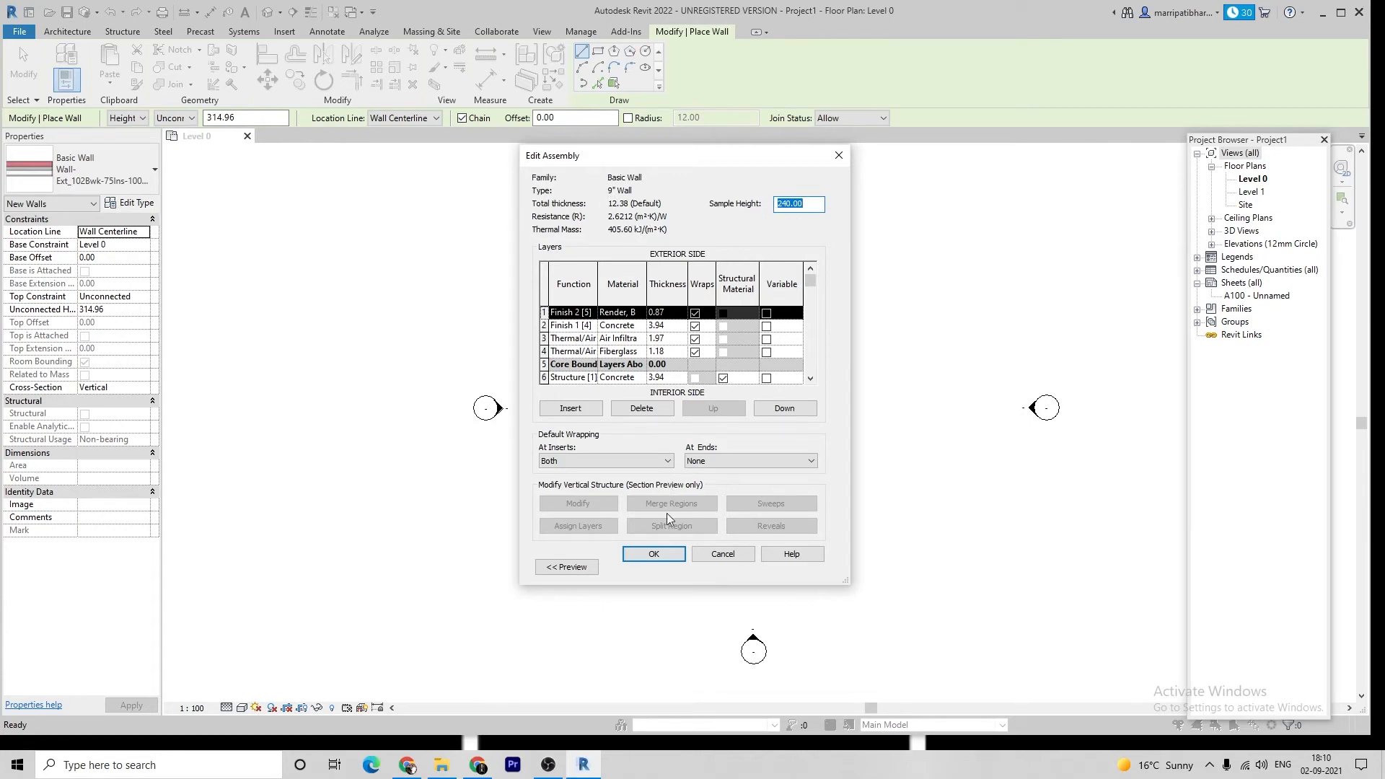
pyautogui.click(653, 554)
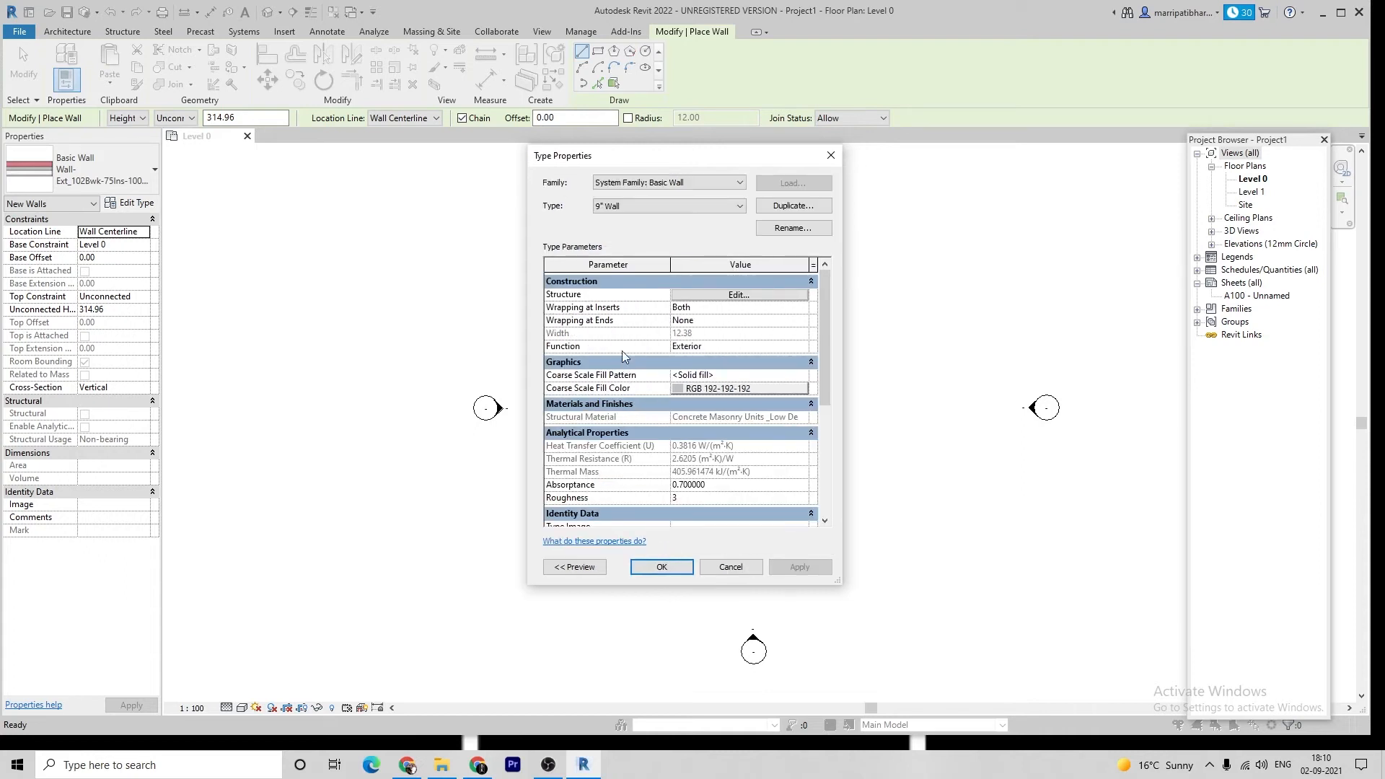
pyautogui.moveTo(588, 443)
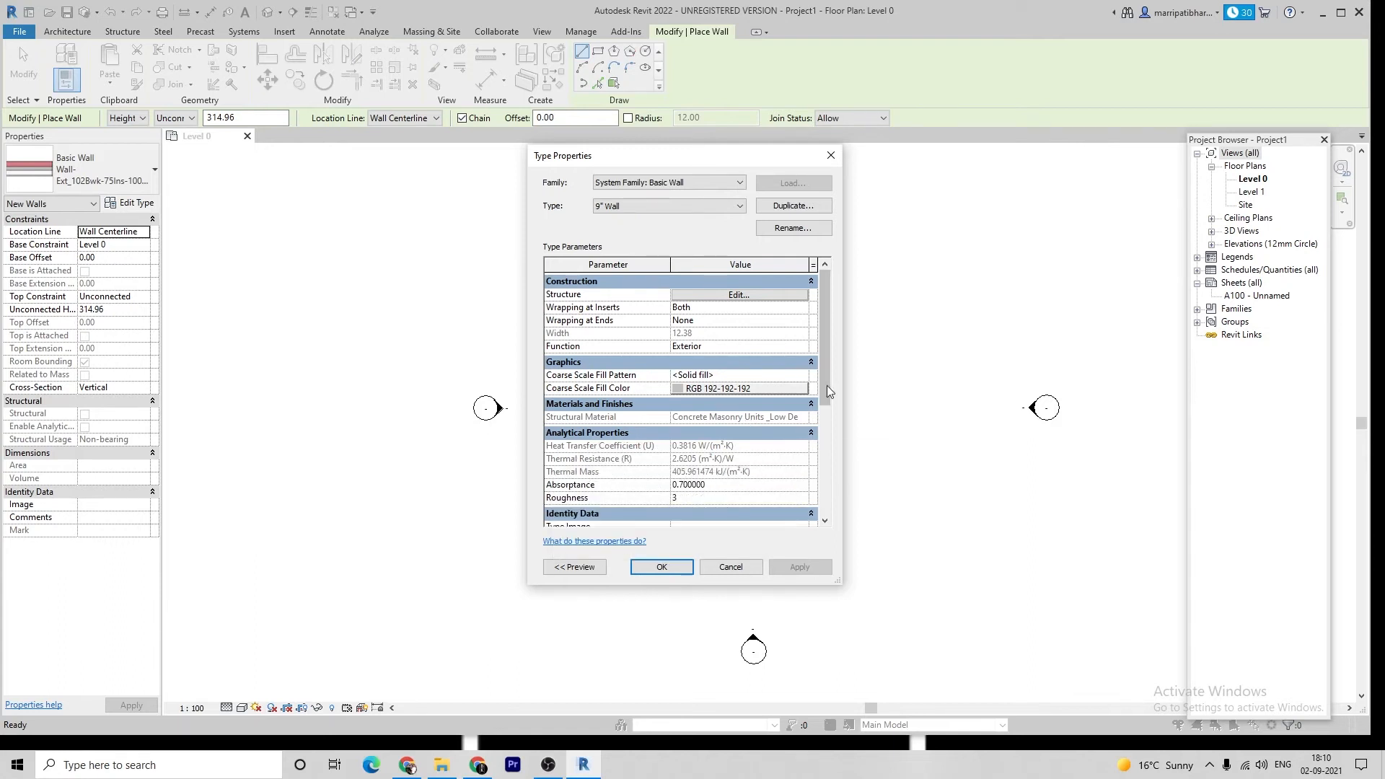
pyautogui.scroll(-3)
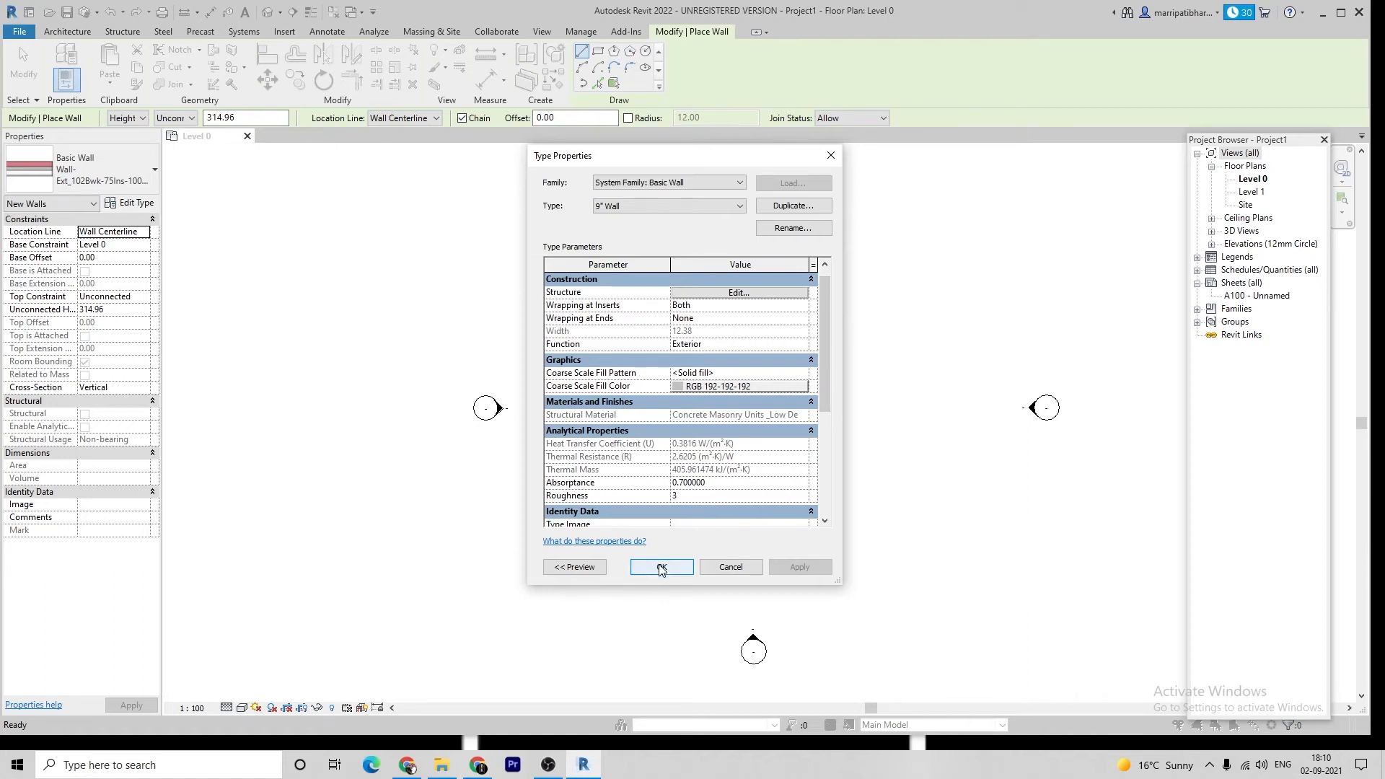
# Confirm the 9" Wall type for new walls and sketch chained wall segments with typed lengths 10, 10
pyautogui.click(660, 565)
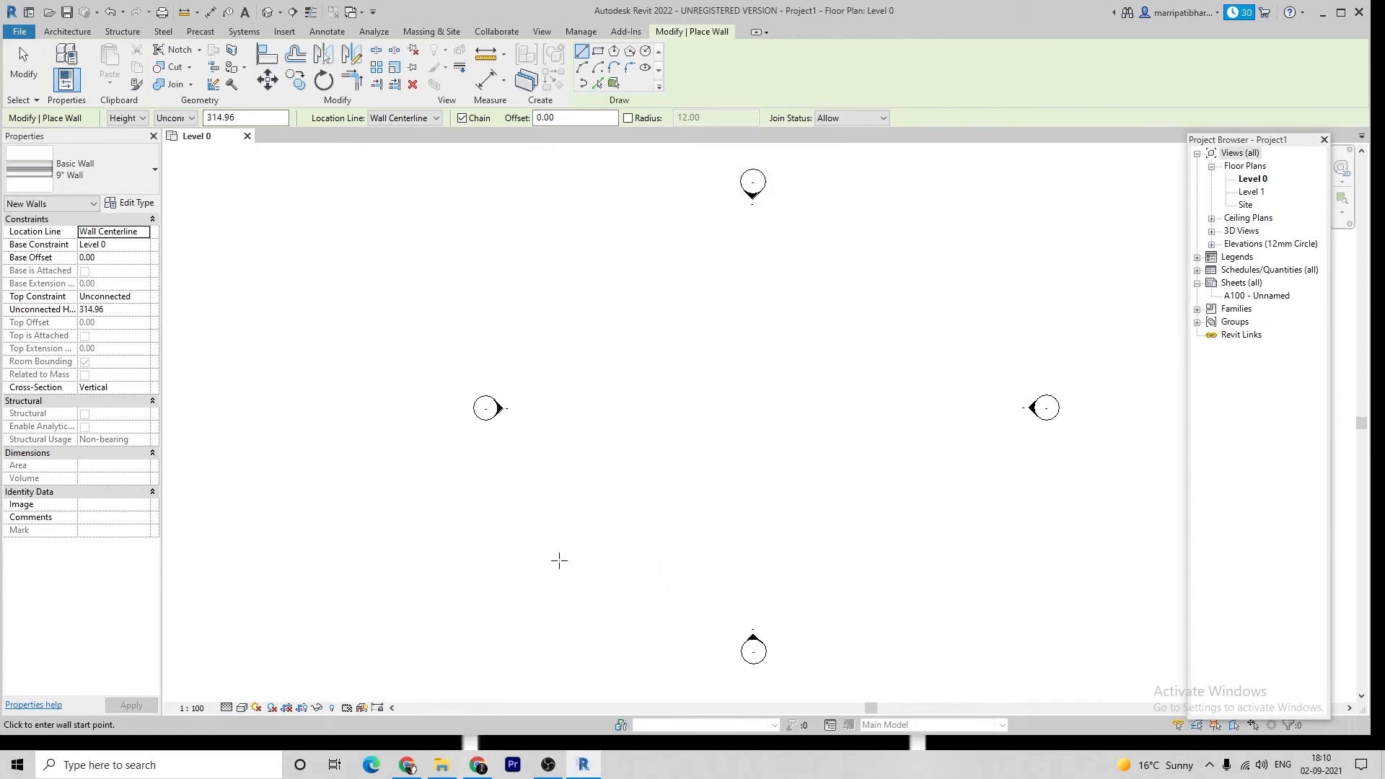
pyautogui.click(91, 203)
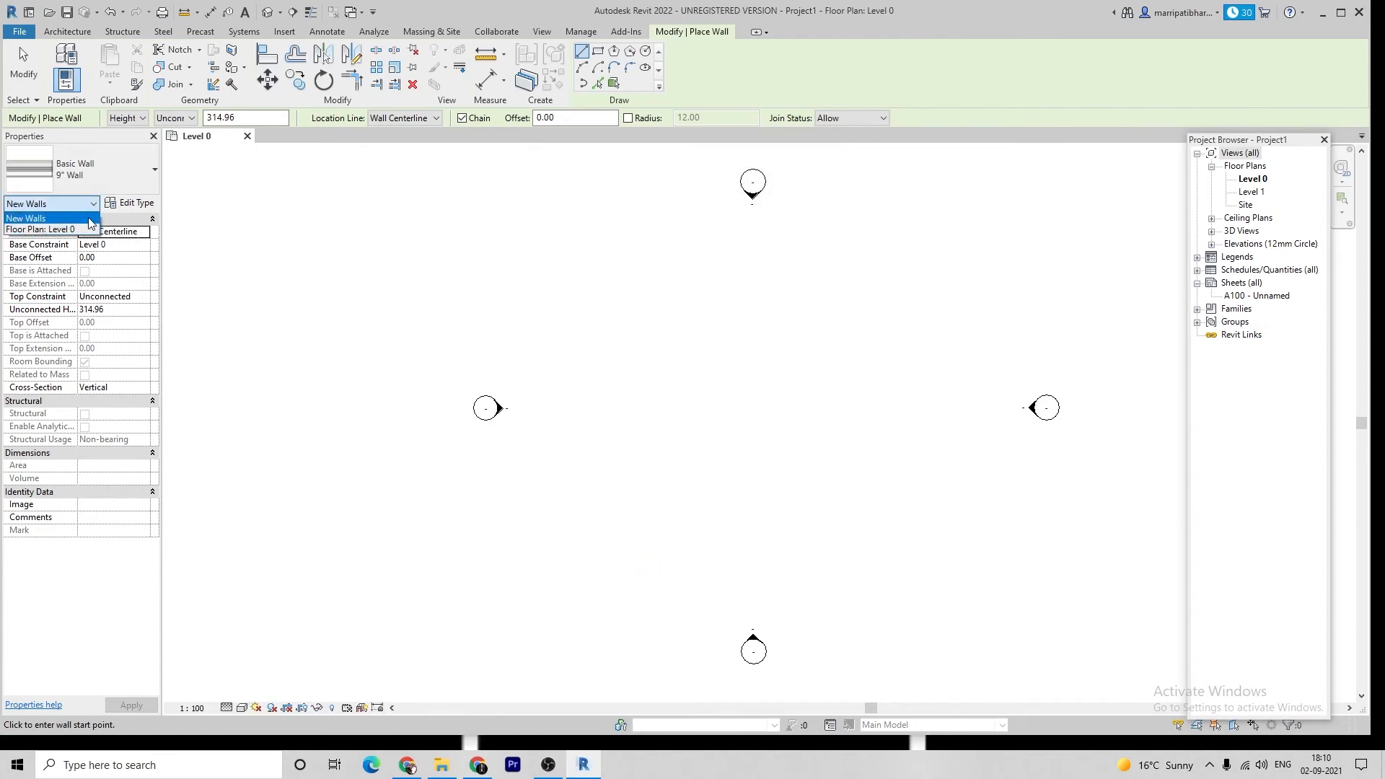
pyautogui.click(49, 218)
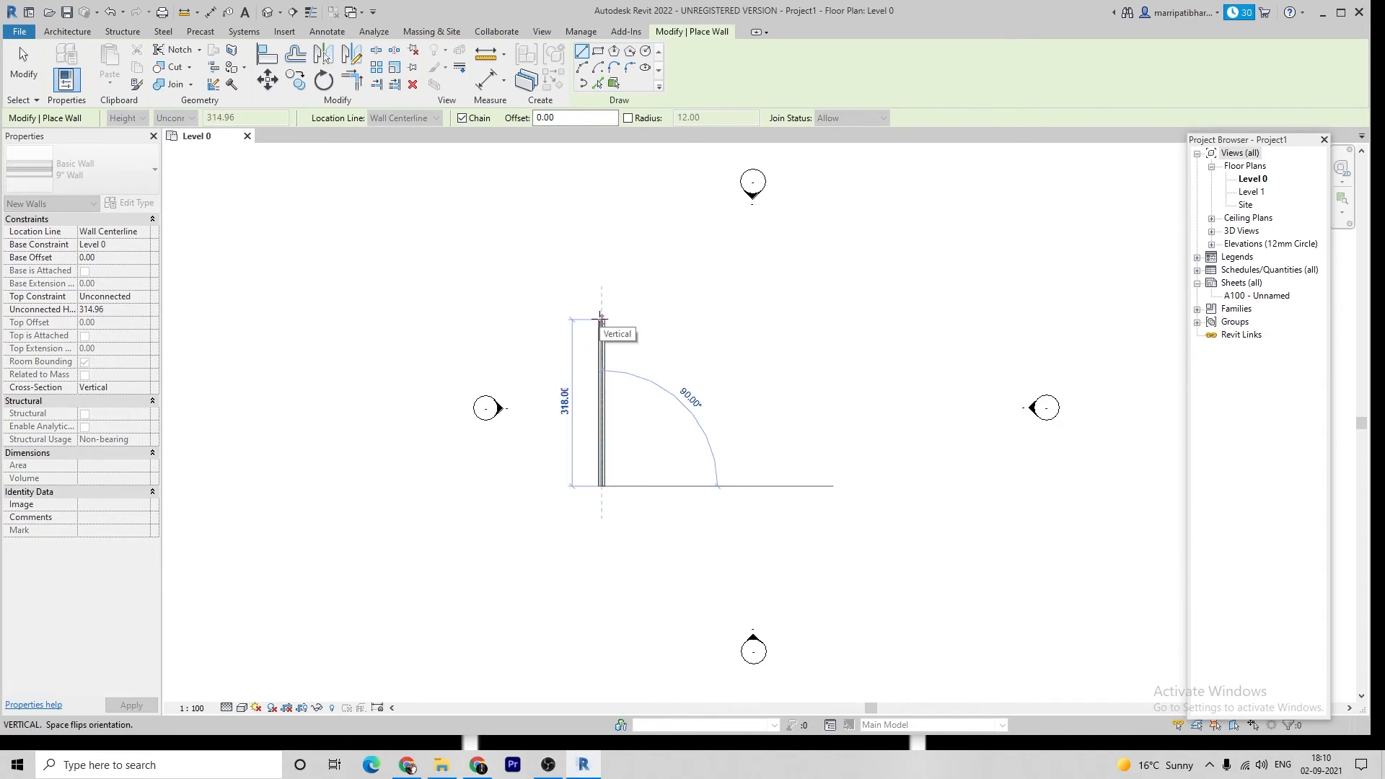
pyautogui.write('10')
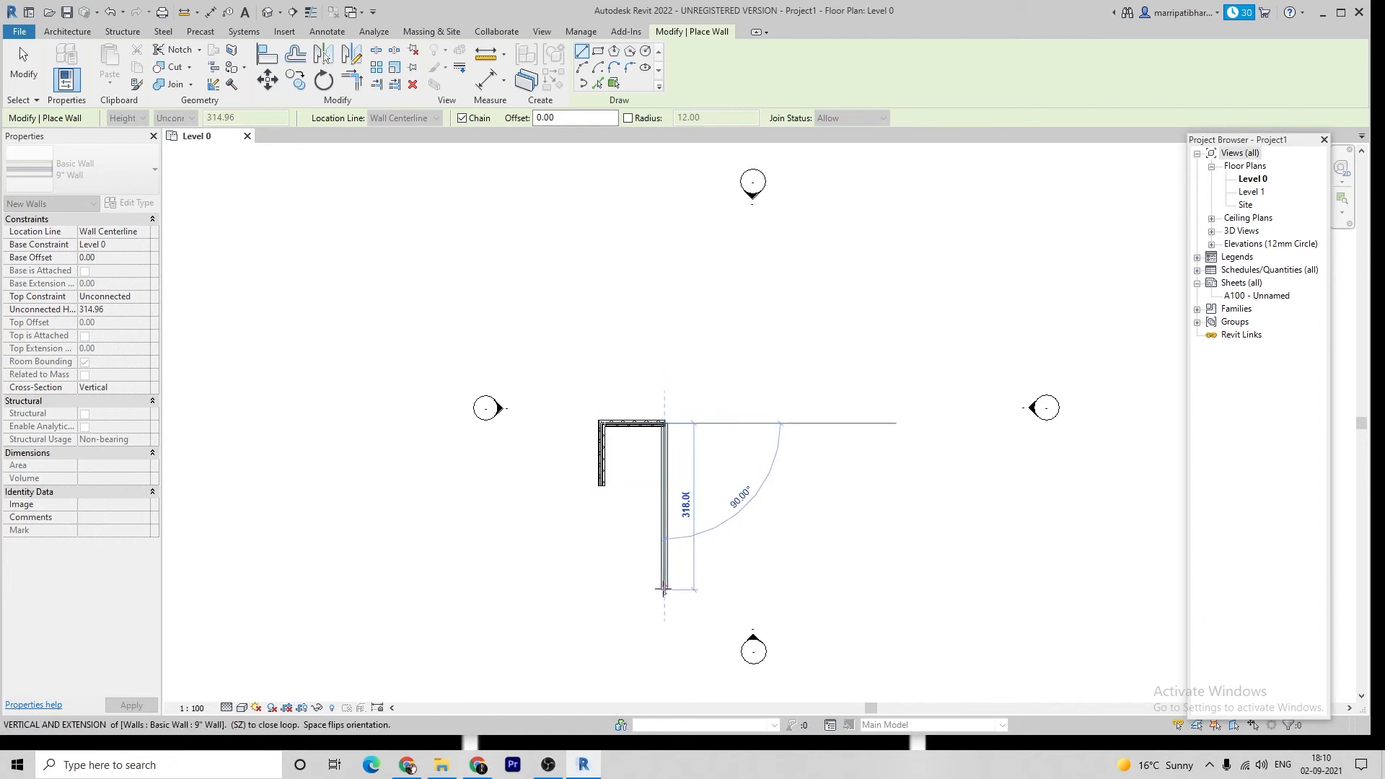
pyautogui.write('10')
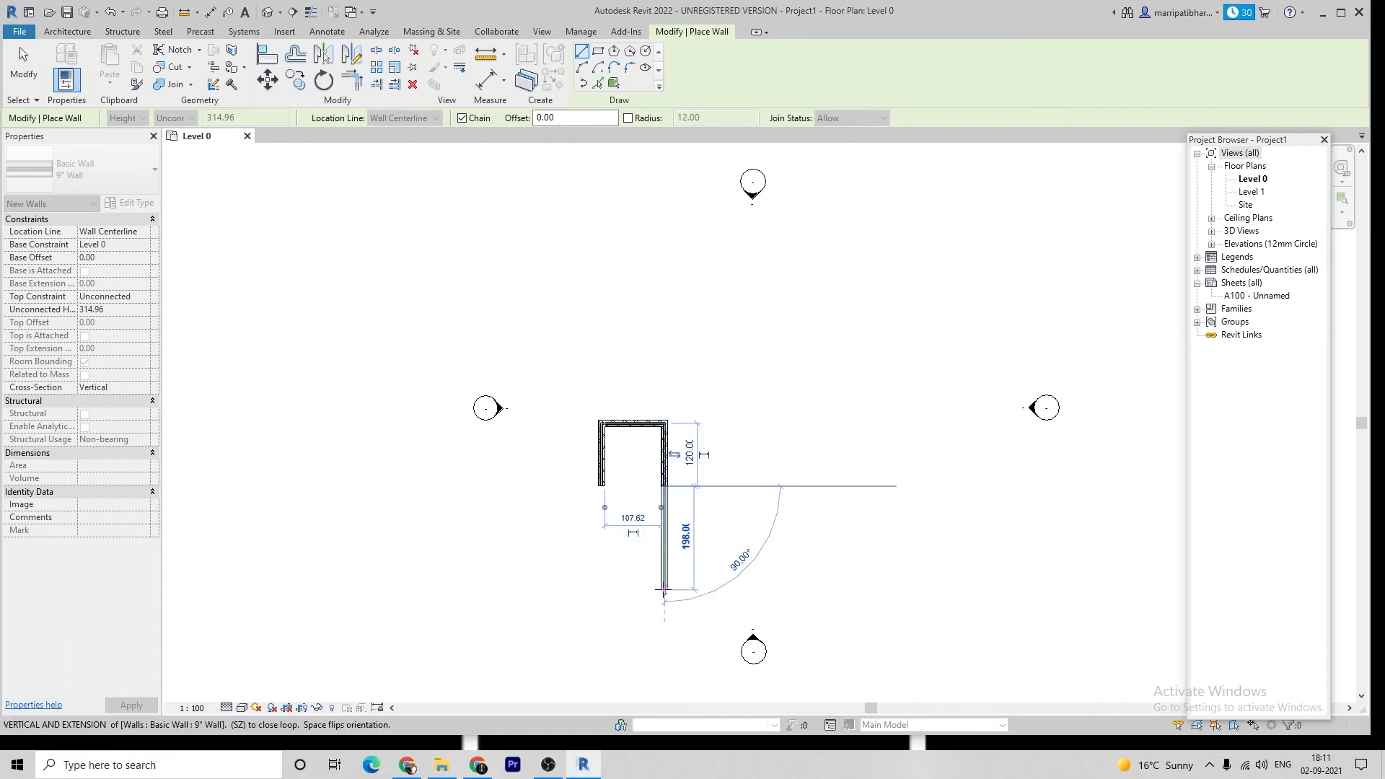
pyautogui.write('1')
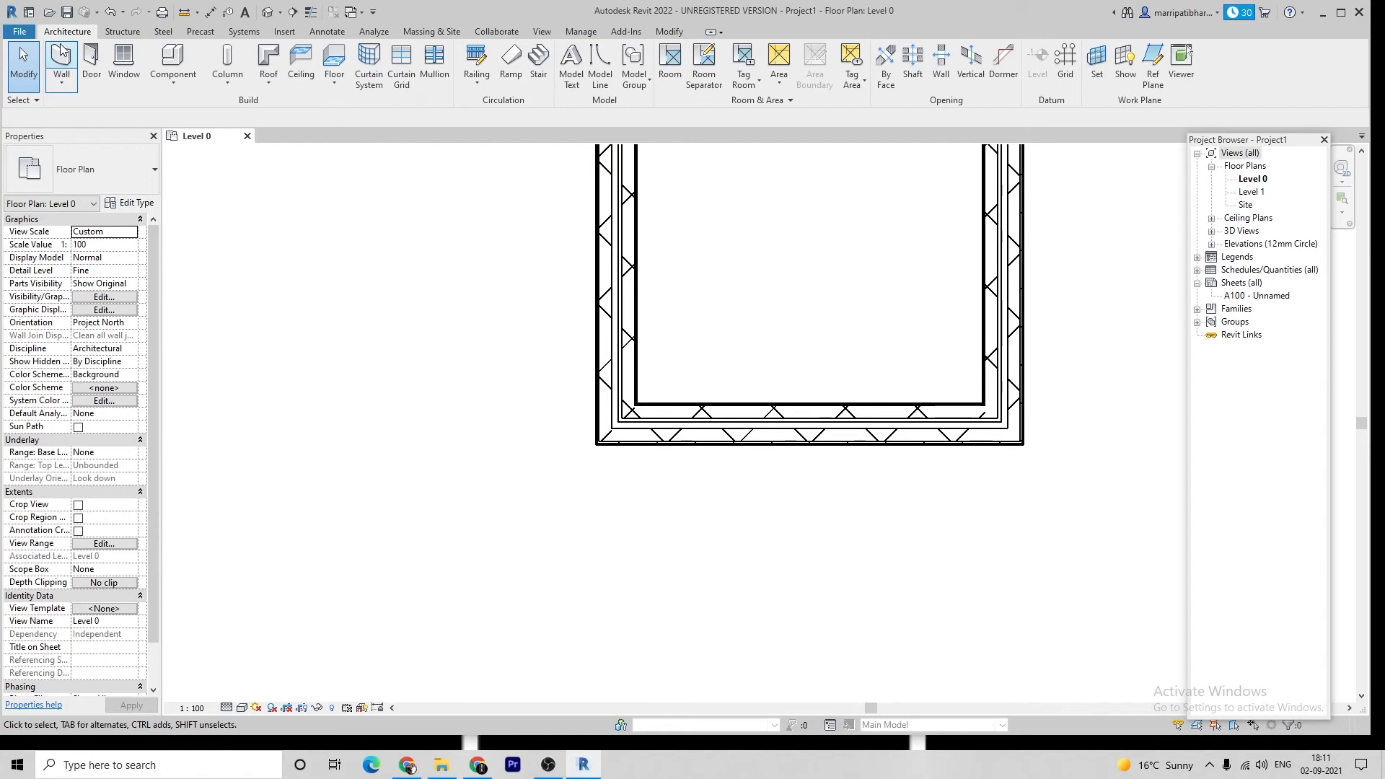
pyautogui.click(61, 62)
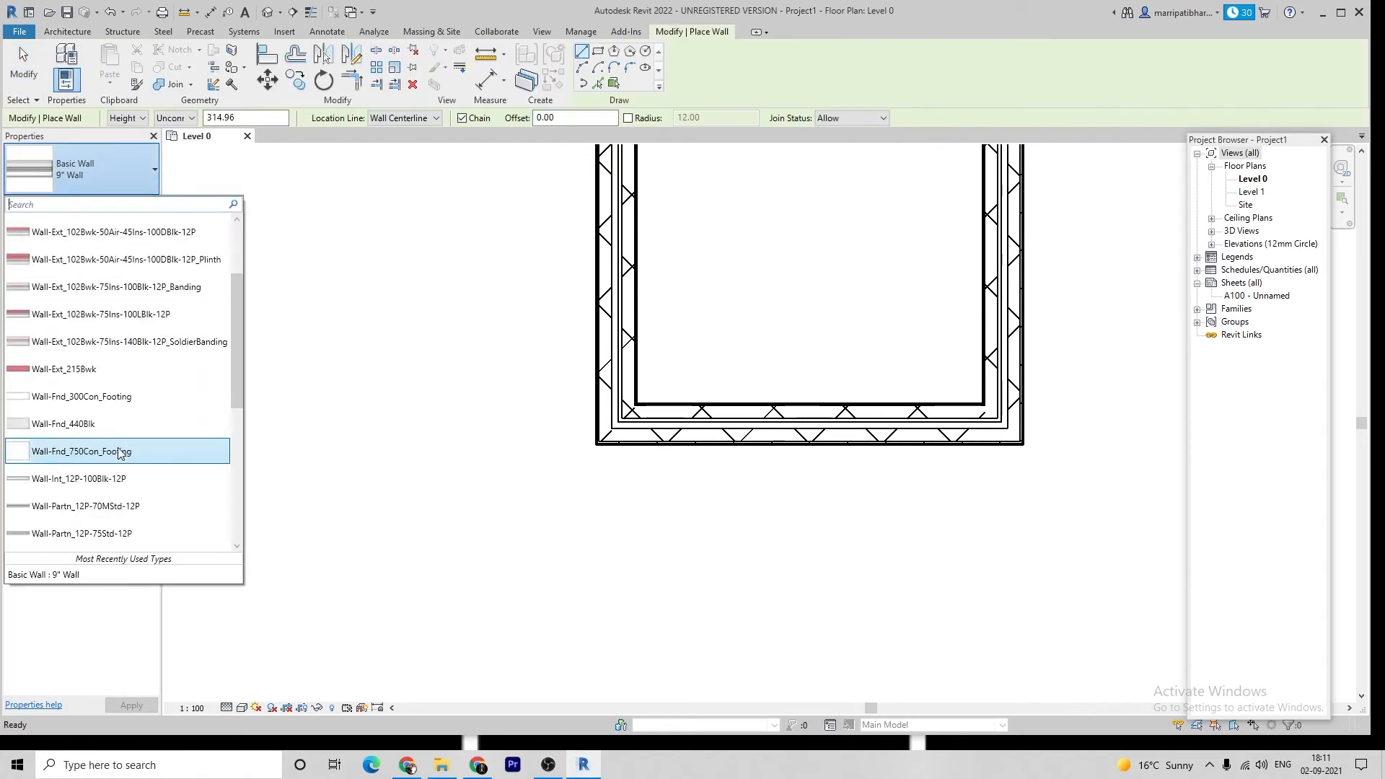
pyautogui.scroll(-3)
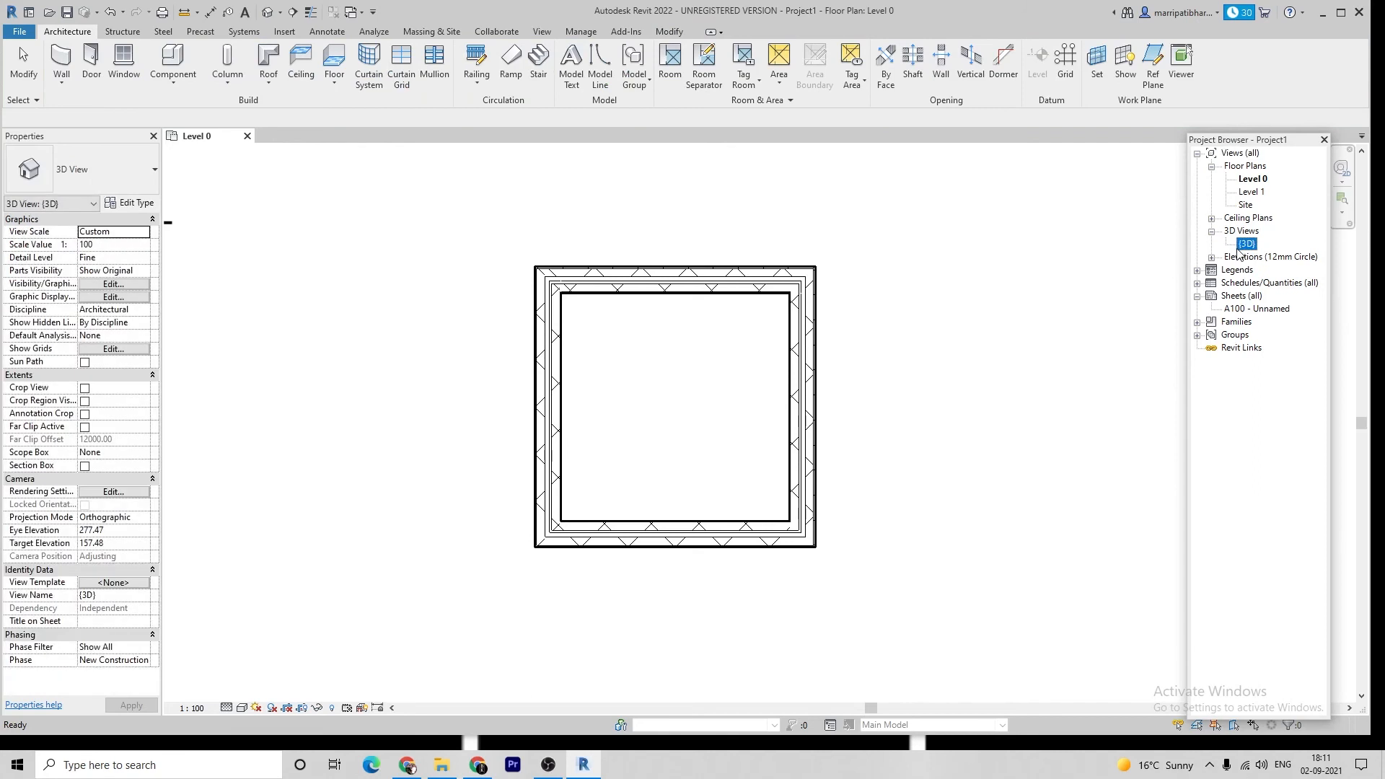
# Check the enclosure in the {3D} view, then return to the Level 0 floor plan
pyautogui.doubleClick(1245, 244)
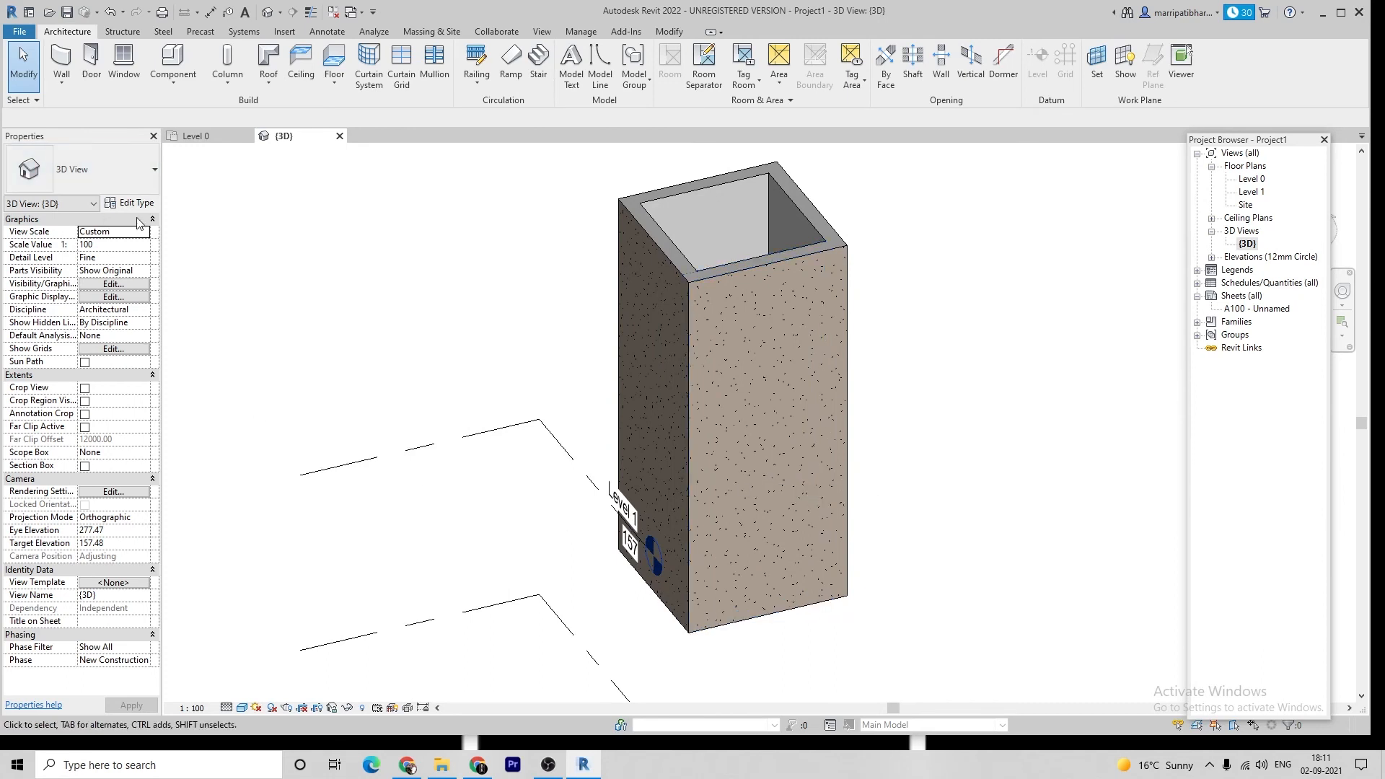
pyautogui.click(134, 202)
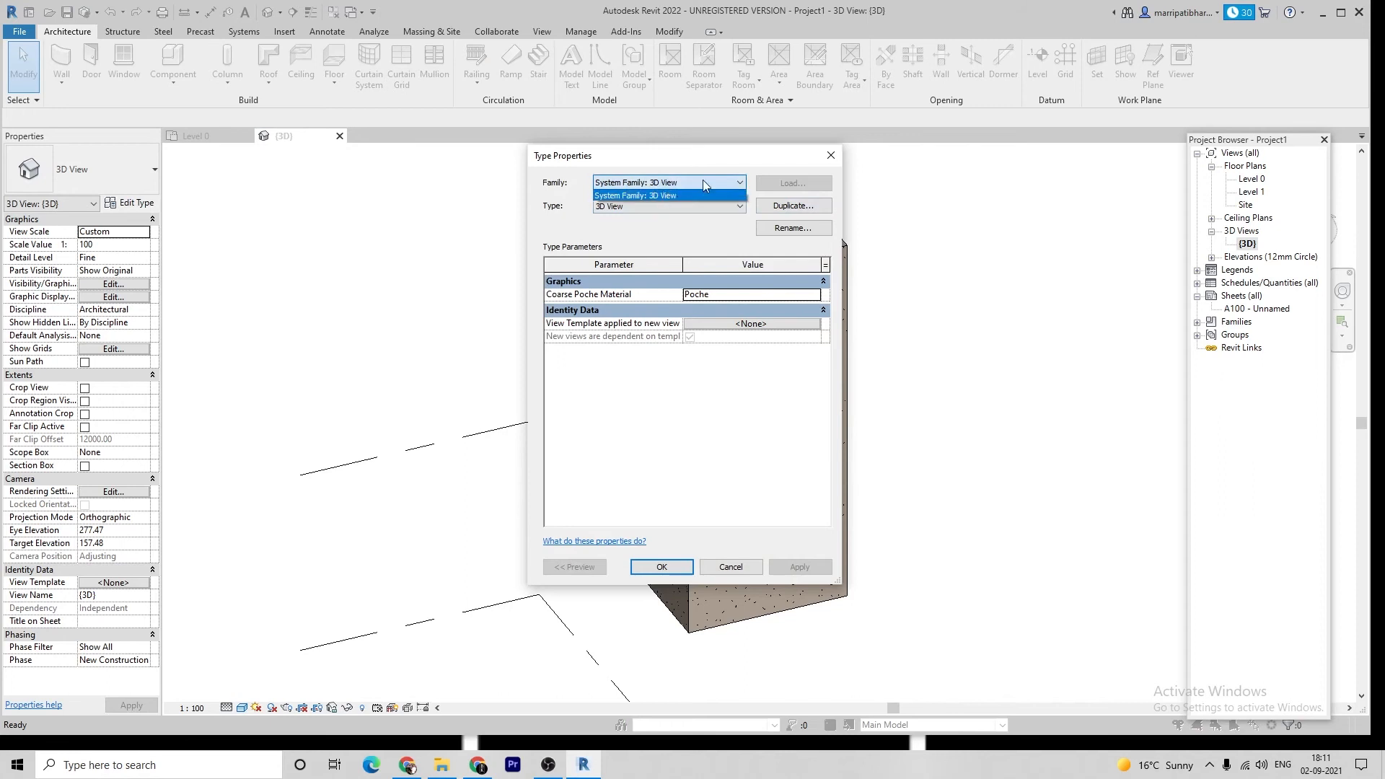
pyautogui.click(663, 194)
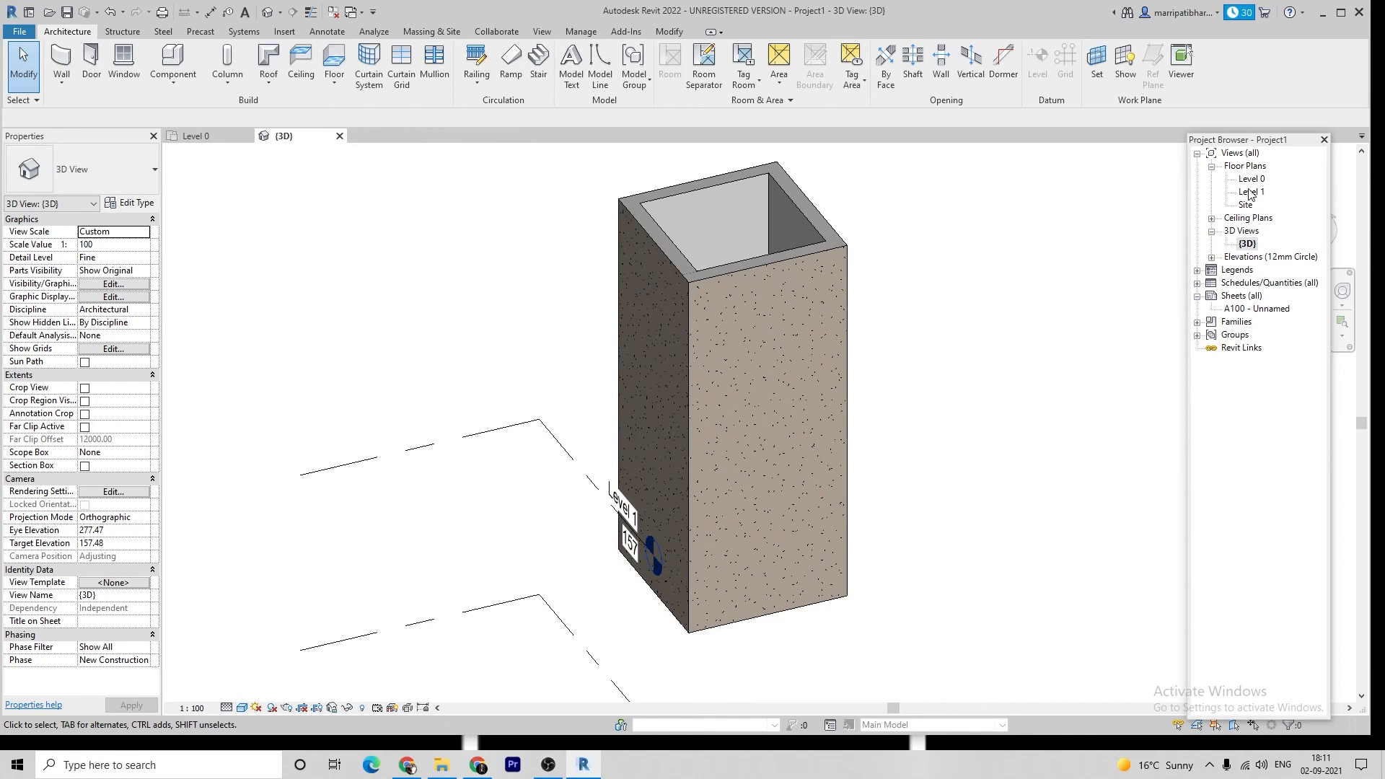
pyautogui.doubleClick(1250, 179)
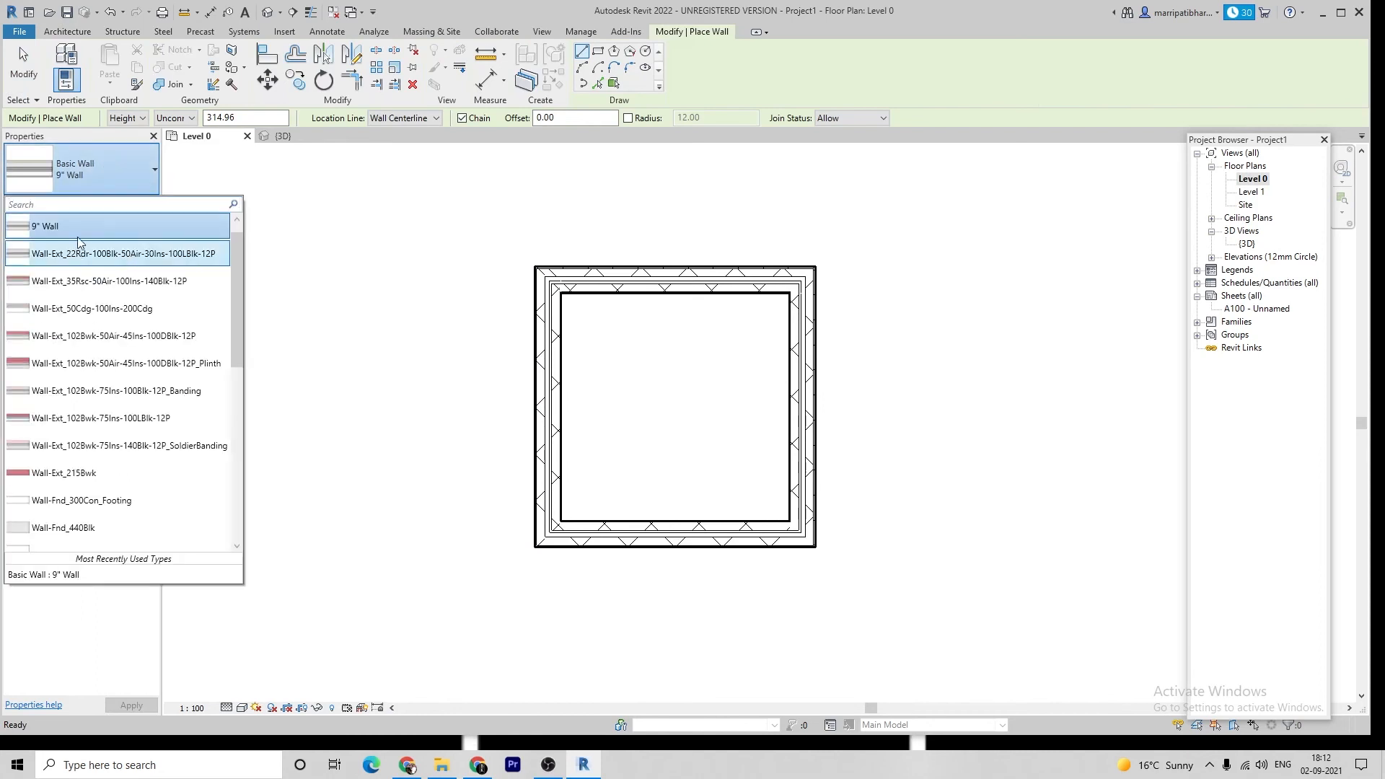
# Set the Wall-Partn_12P-70MStd-12P type's Coarse Scale Fill Pattern to Concrete and apply it
pyautogui.scroll(-3)
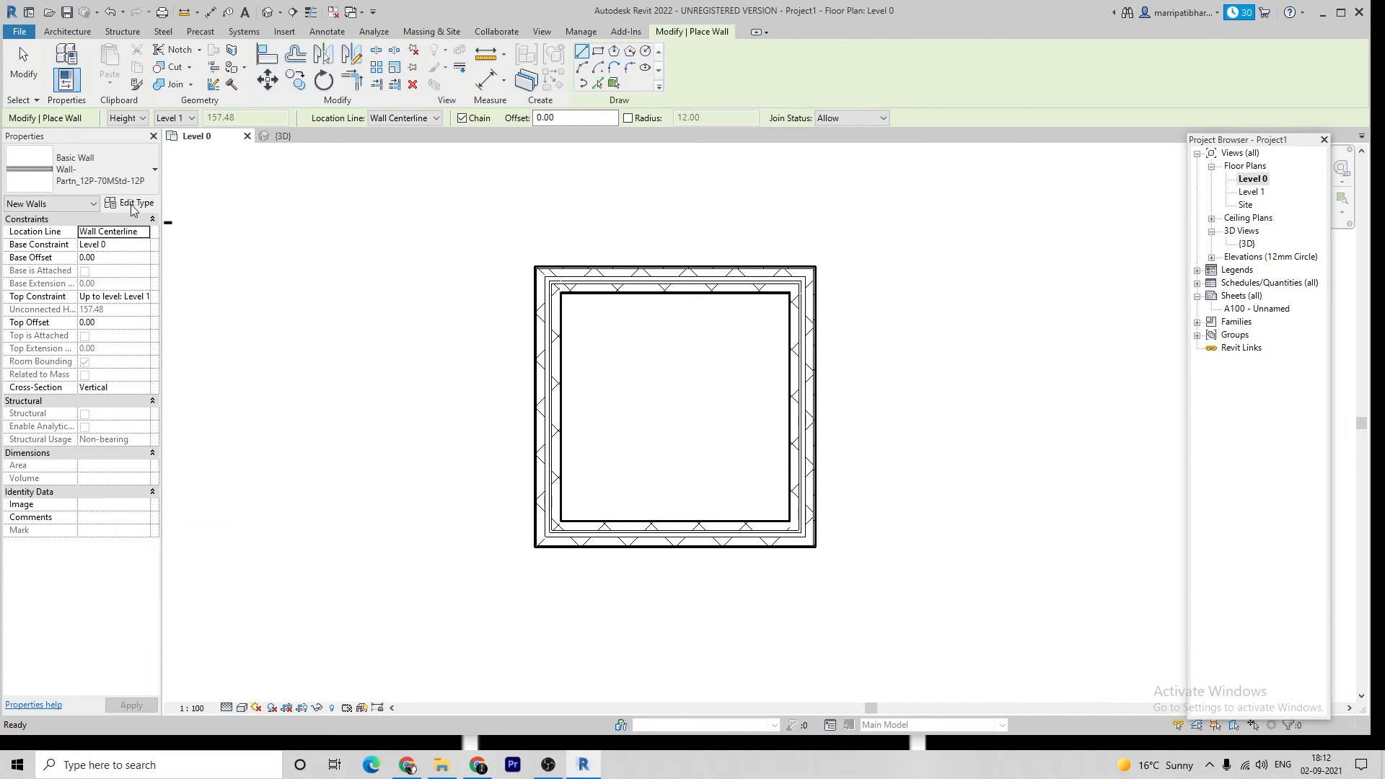
pyautogui.click(136, 203)
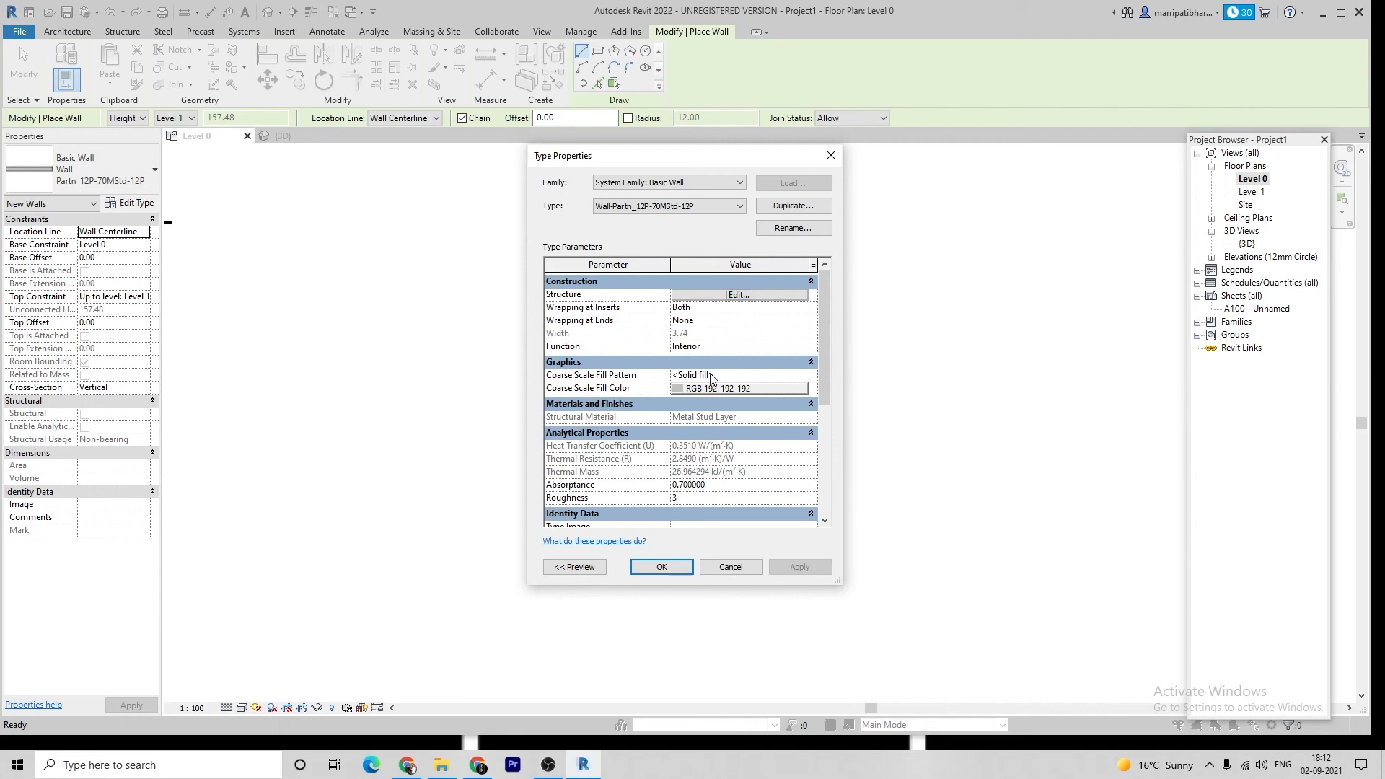
pyautogui.click(714, 375)
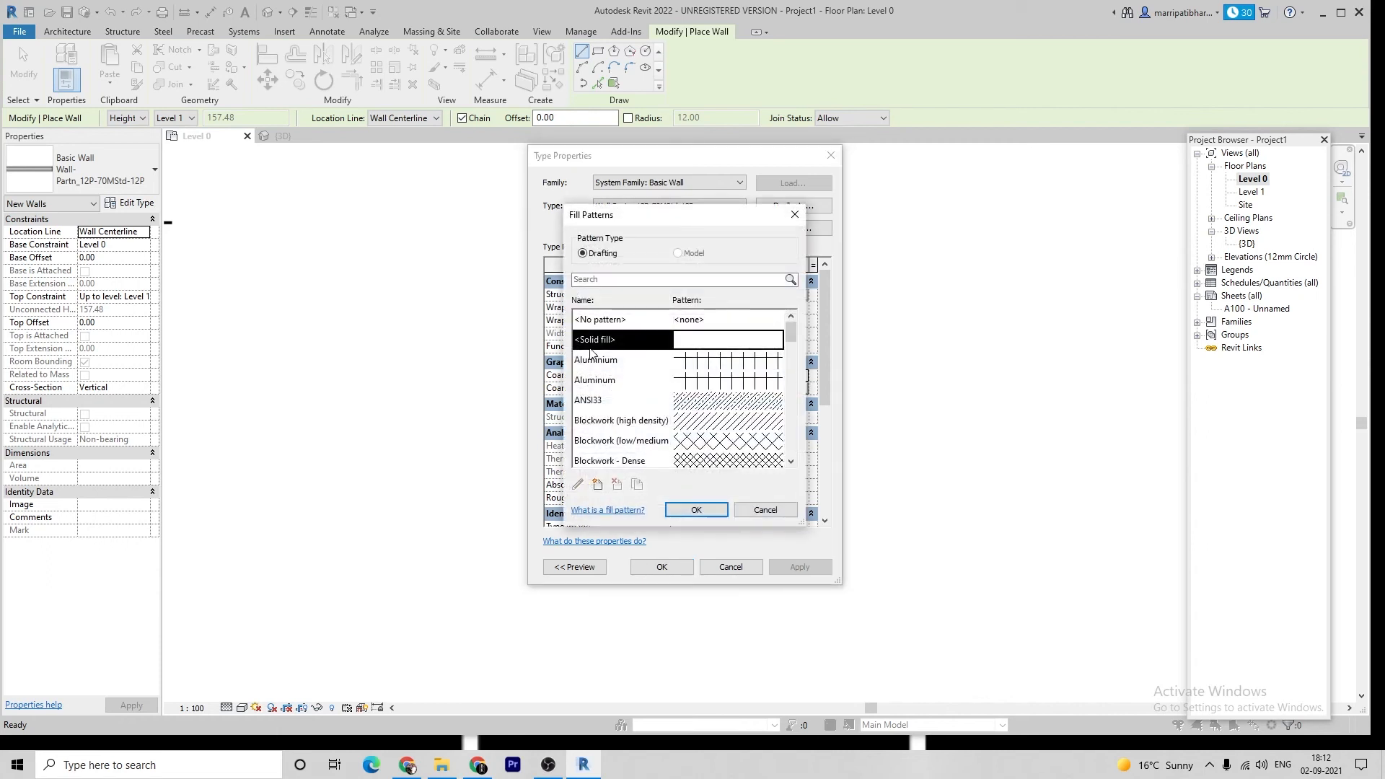
pyautogui.scroll(-3)
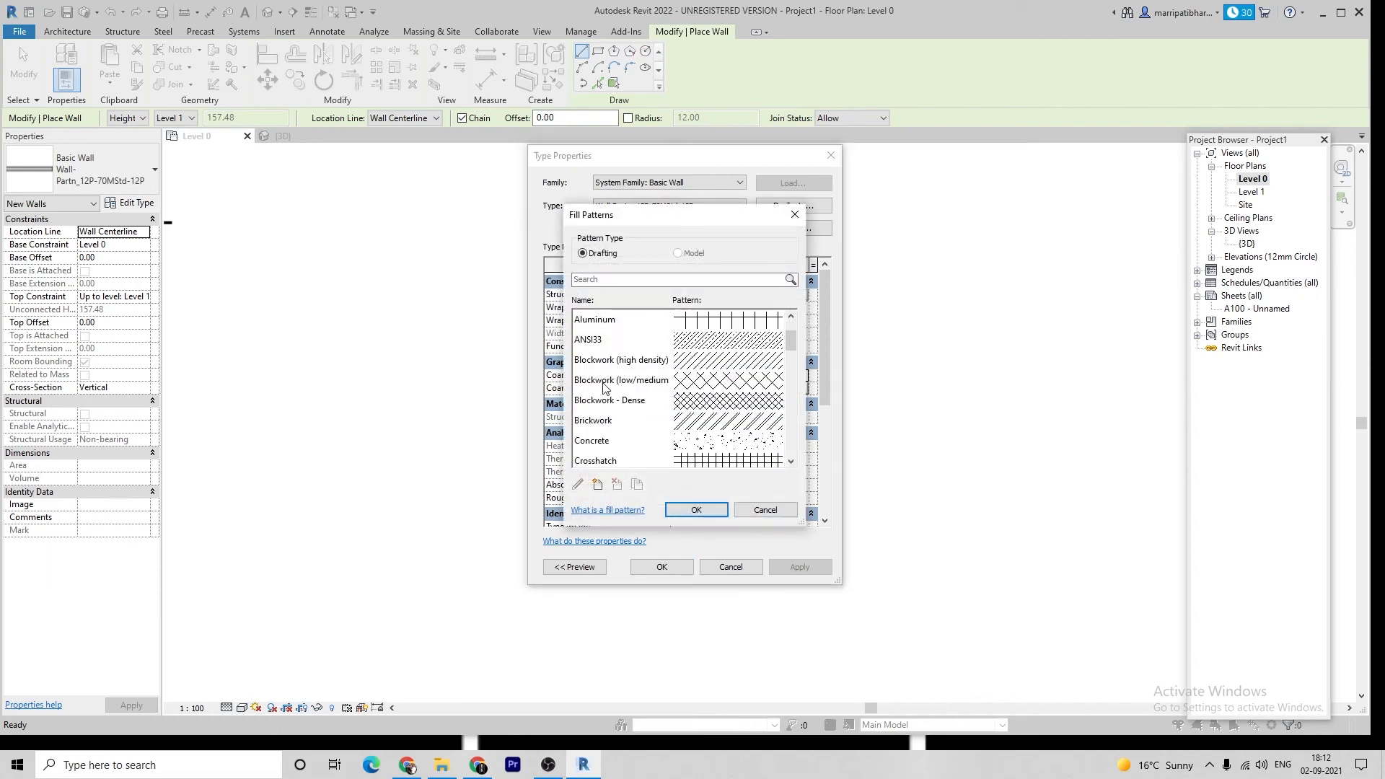
pyautogui.scroll(-3)
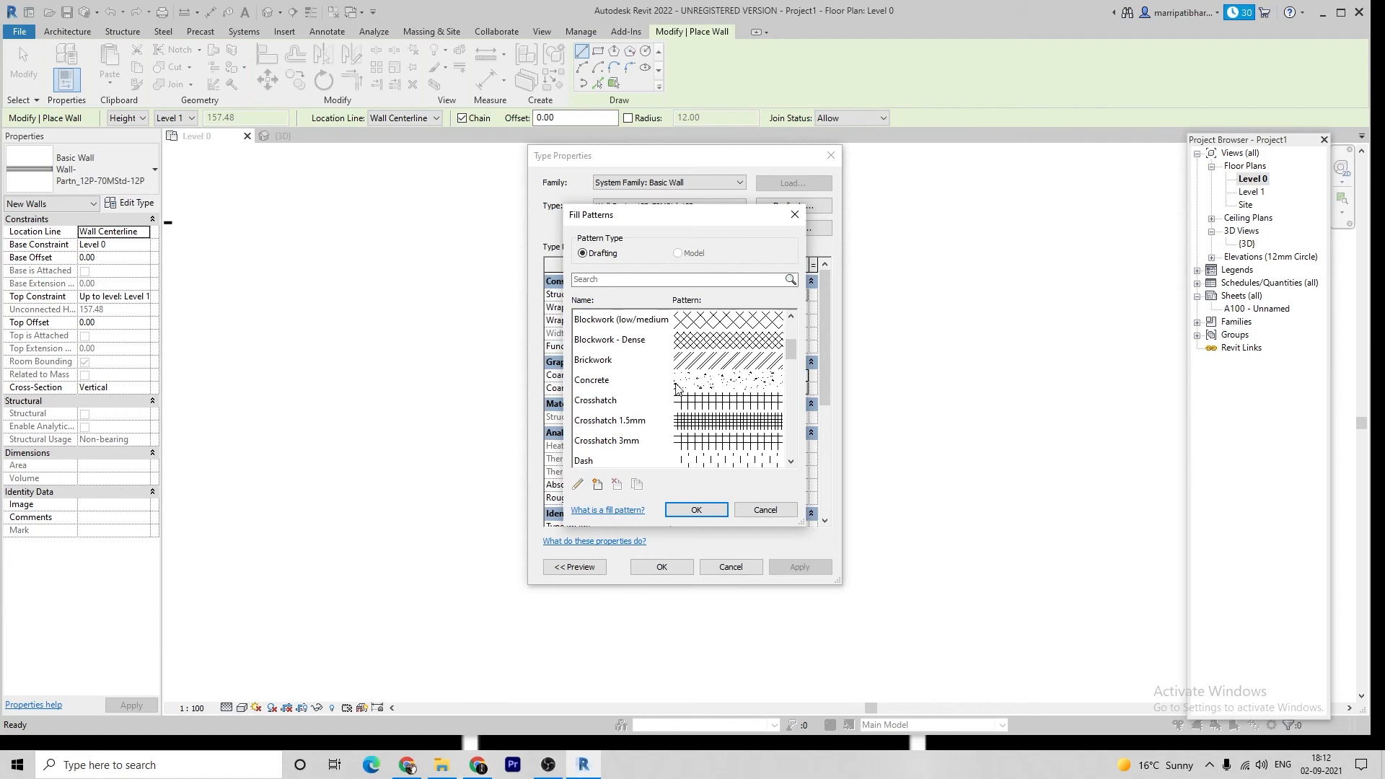
pyautogui.click(591, 379)
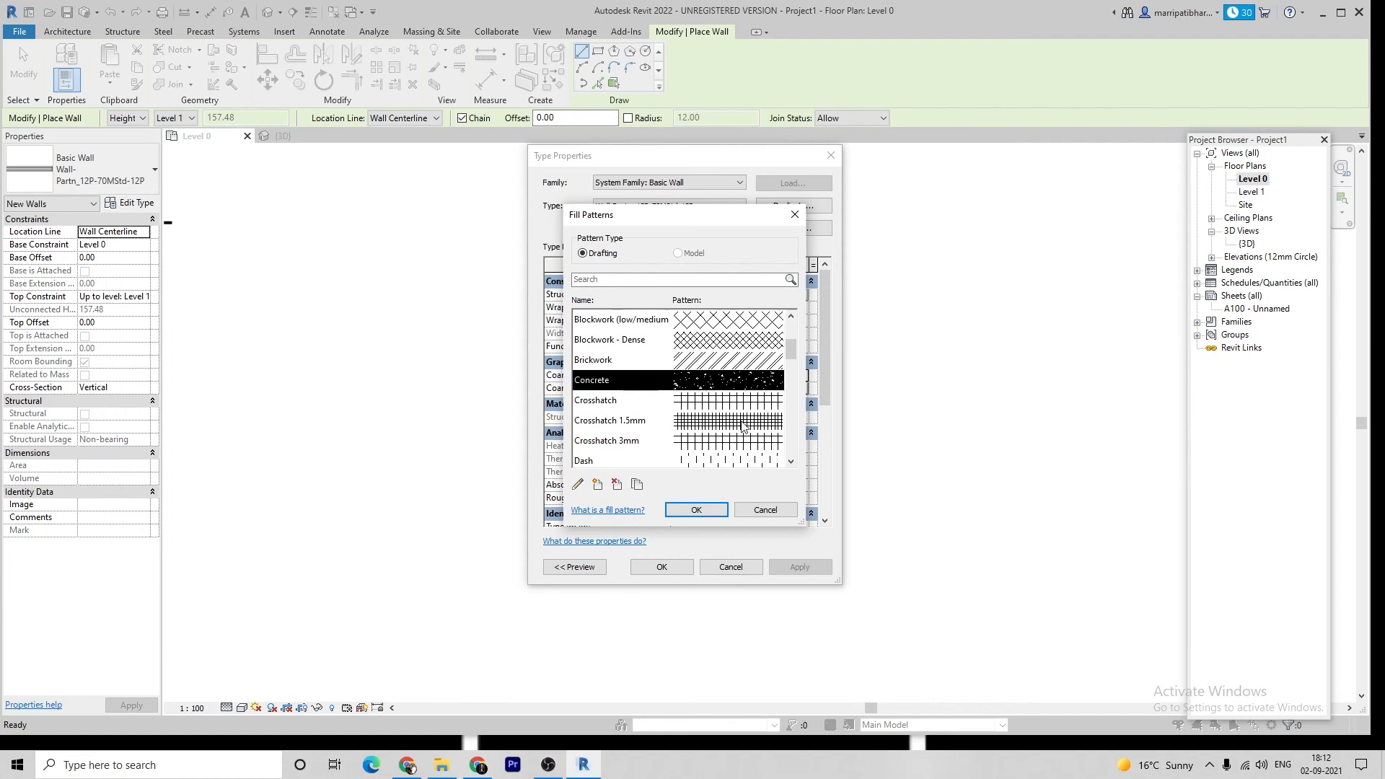
pyautogui.click(695, 509)
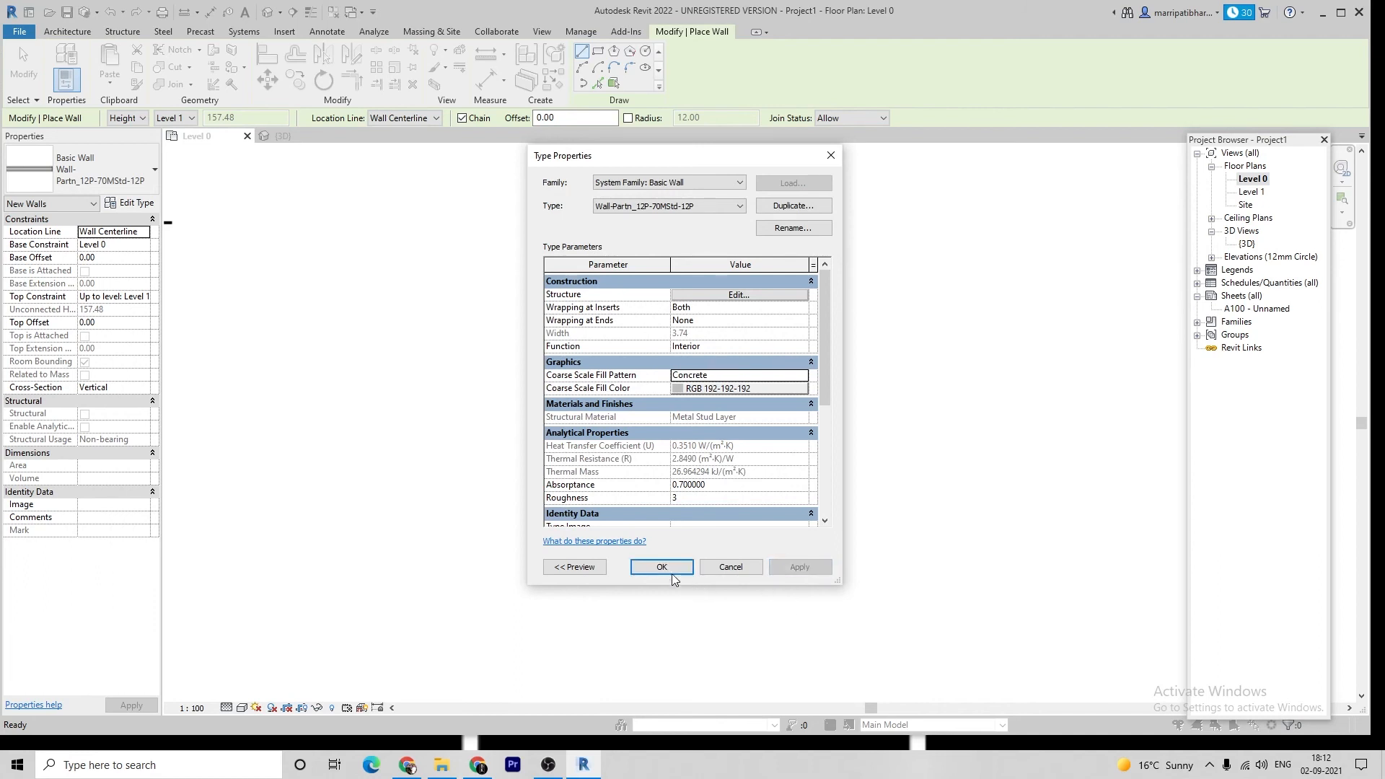
pyautogui.click(661, 565)
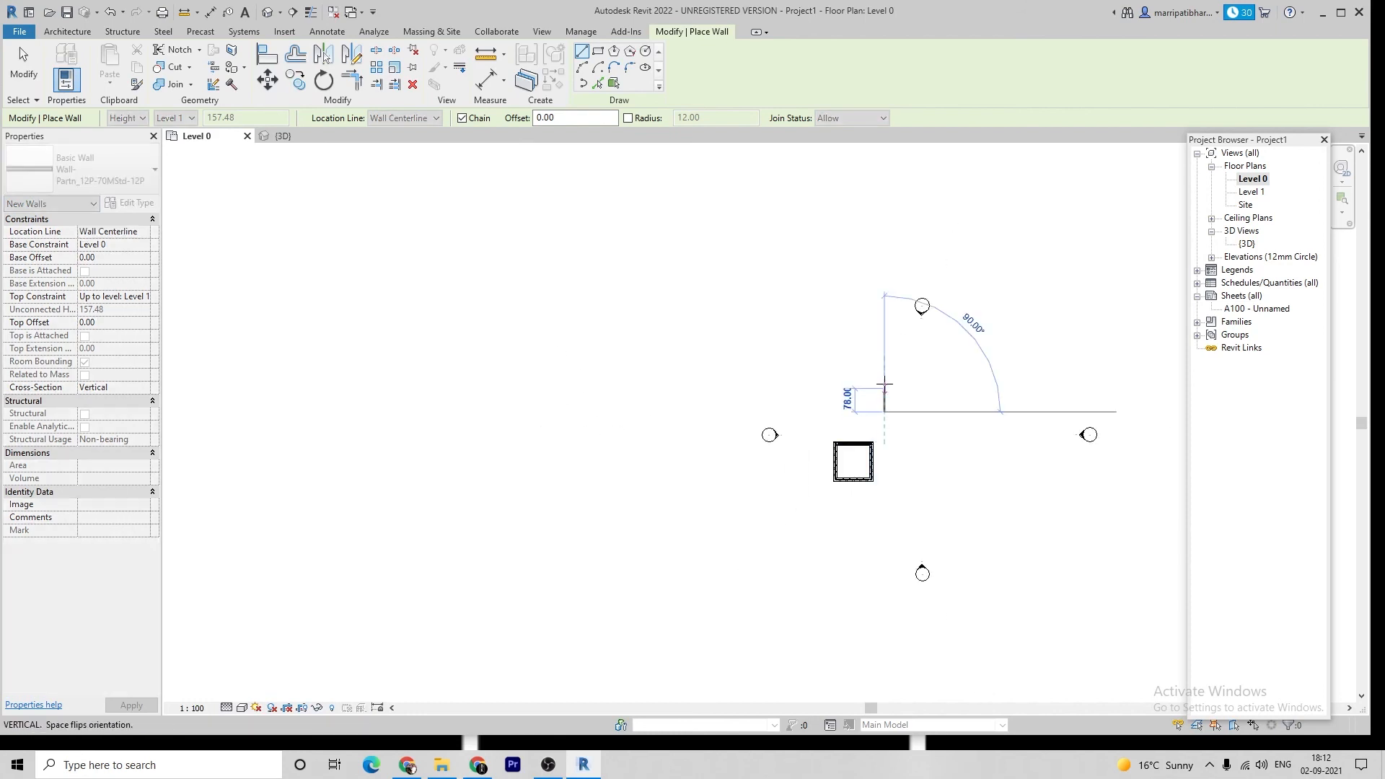
# Sketch the second square partition-wall box with 10-unit sides and view both enclosures in 3D
pyautogui.write('10')
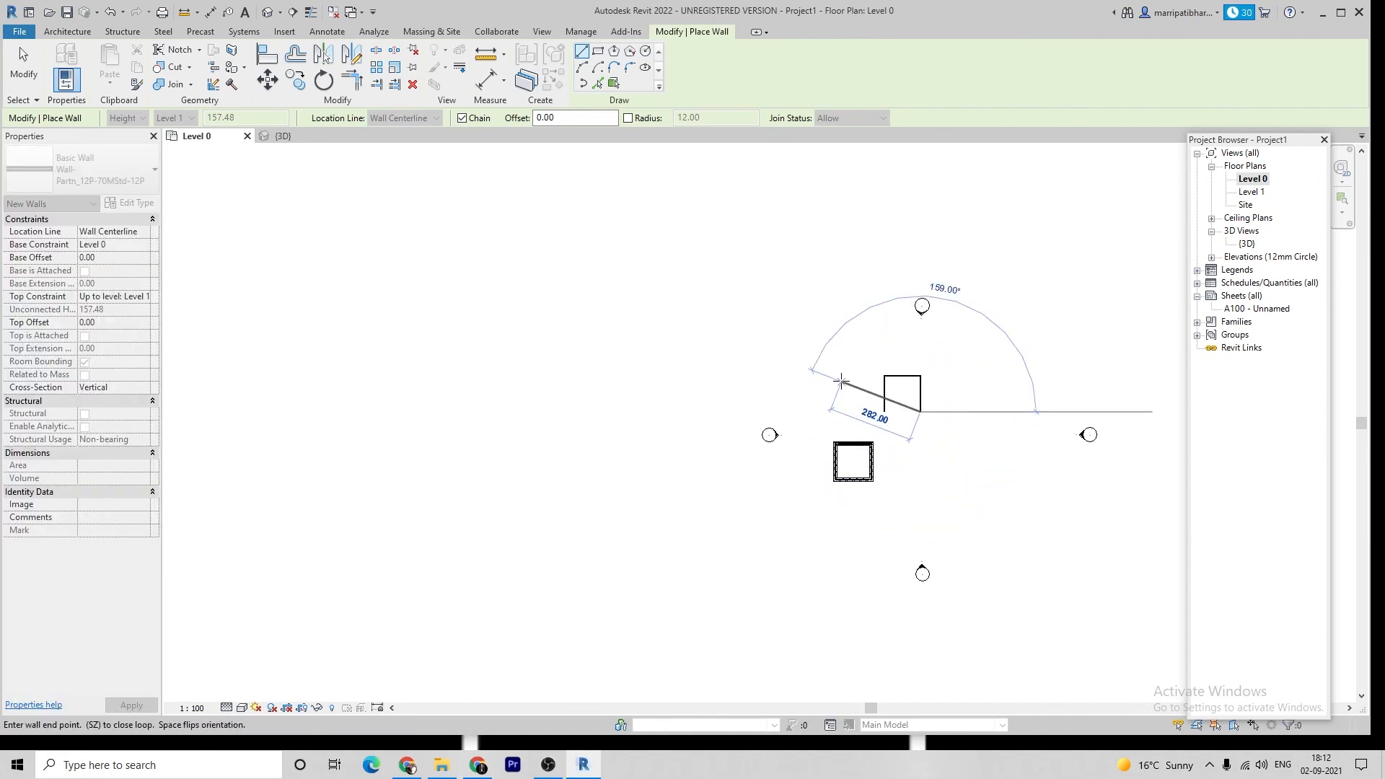
pyautogui.write('10')
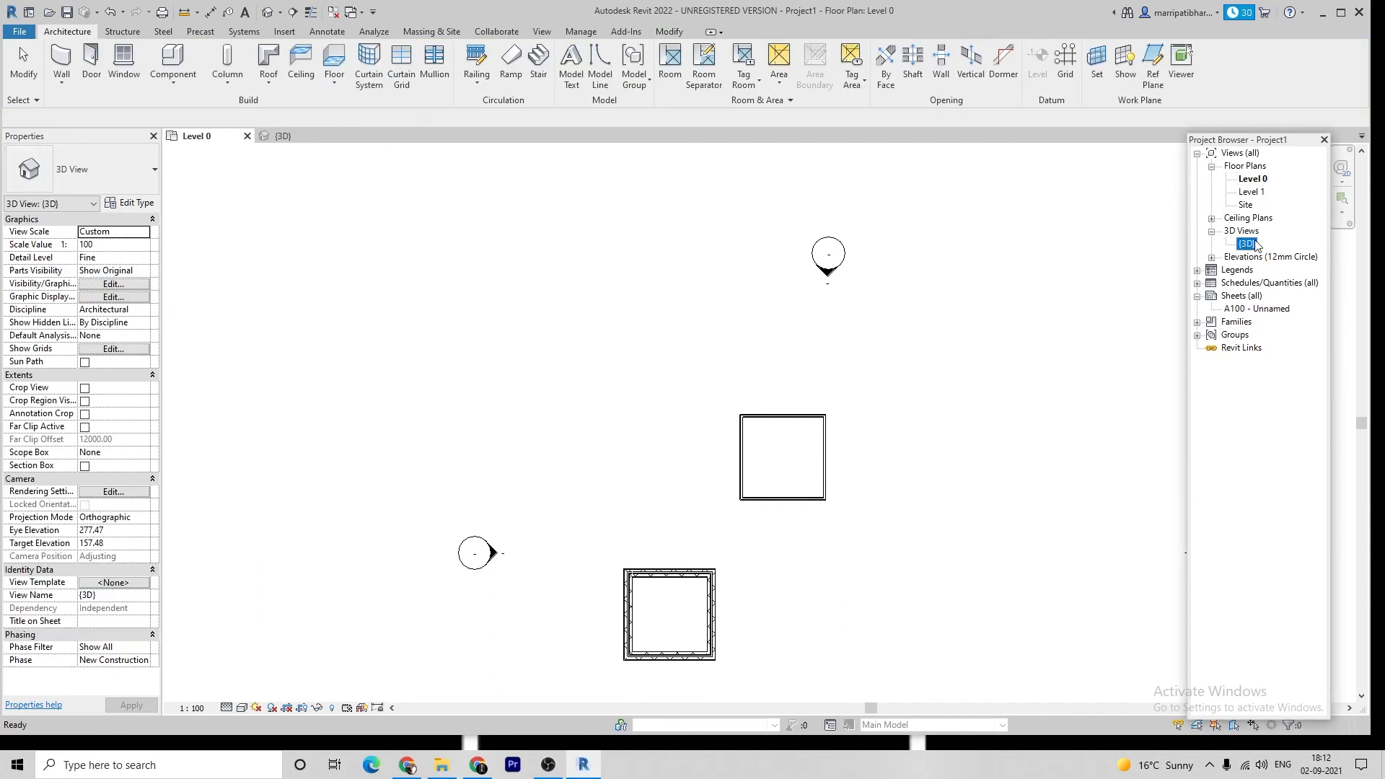
pyautogui.doubleClick(1246, 244)
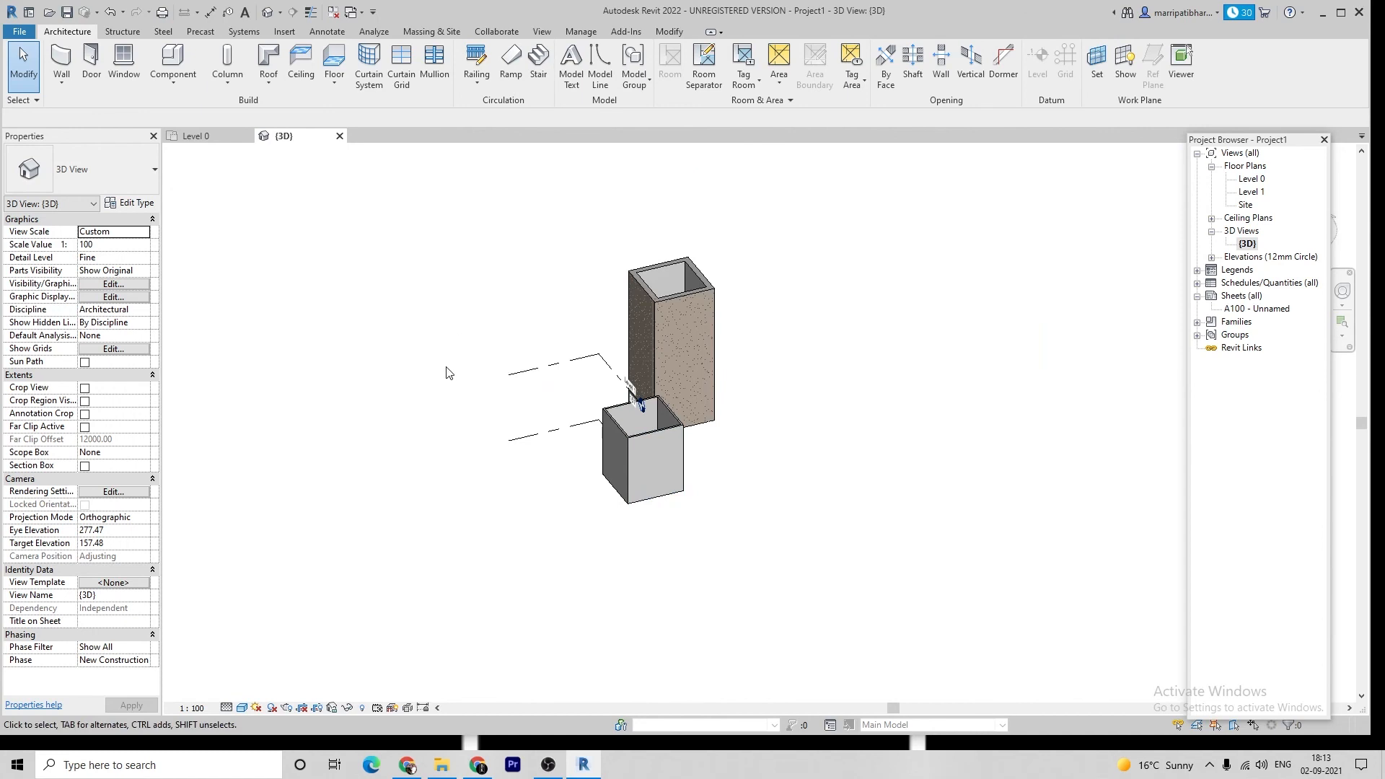
pyautogui.moveTo(727, 466)
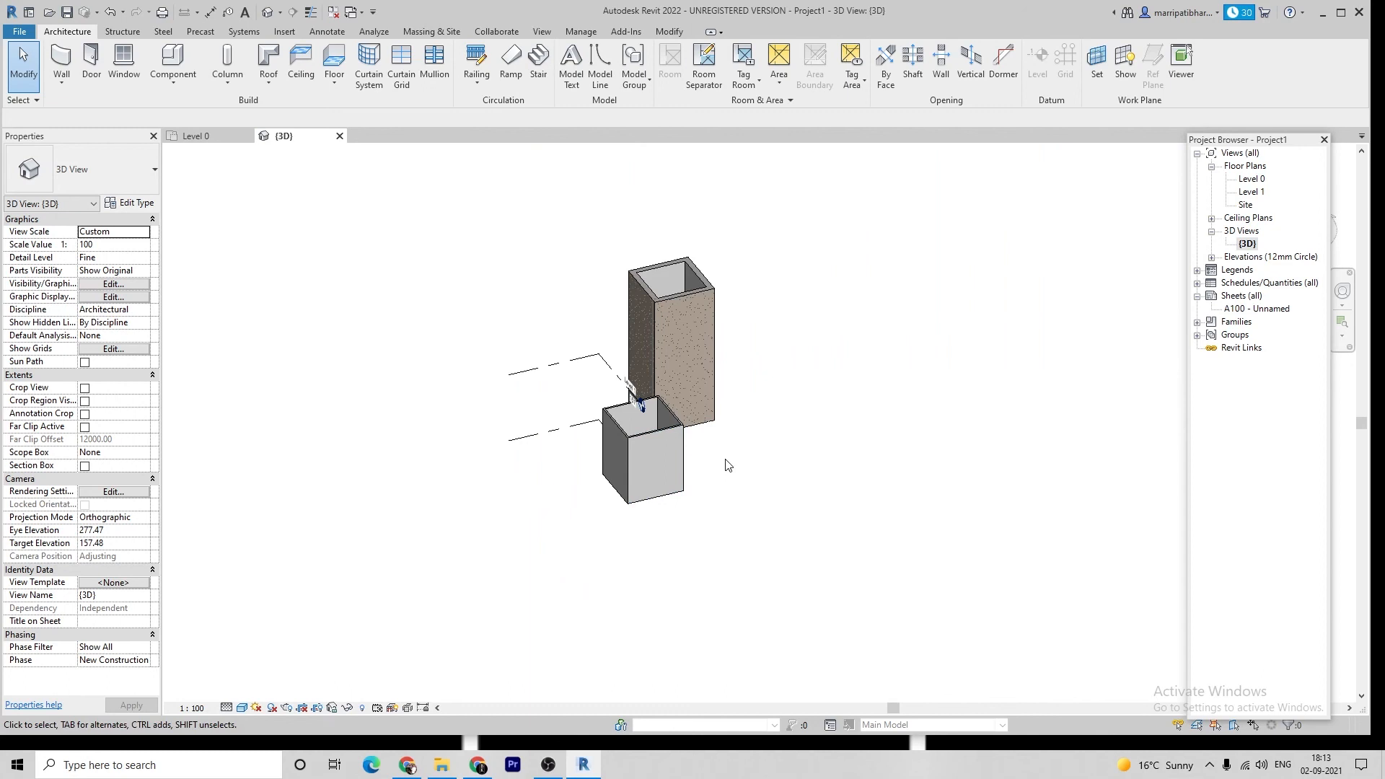
pyautogui.moveTo(1252, 329)
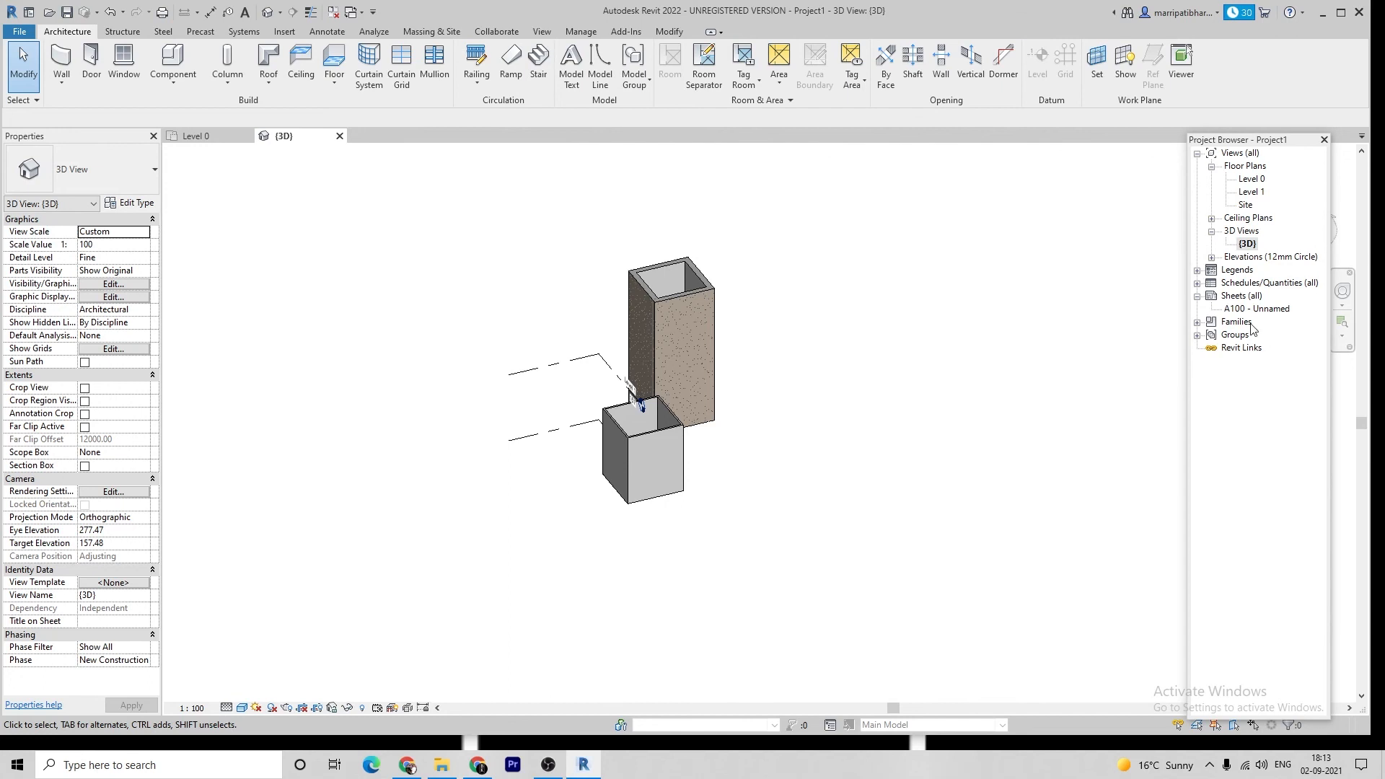
pyautogui.moveTo(1213, 272)
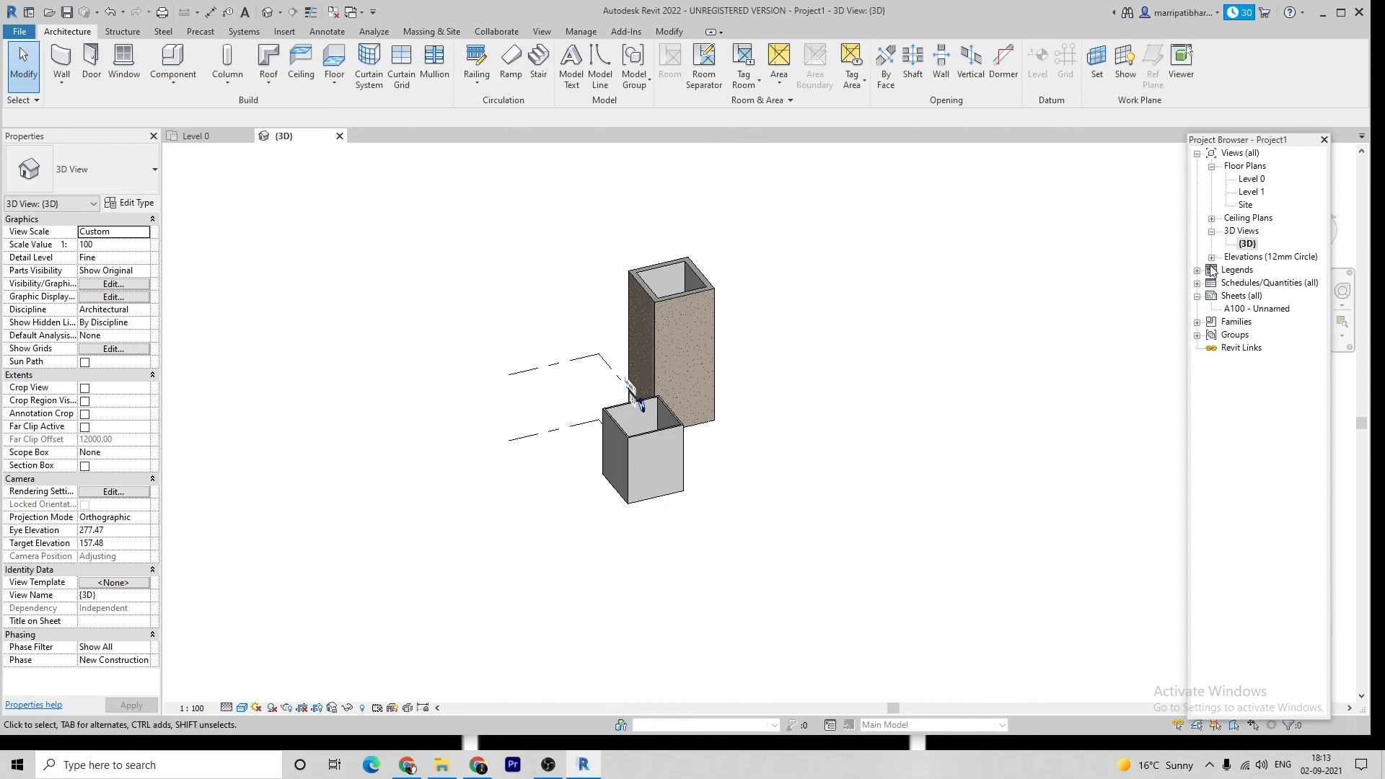
pyautogui.moveTo(1182, 246)
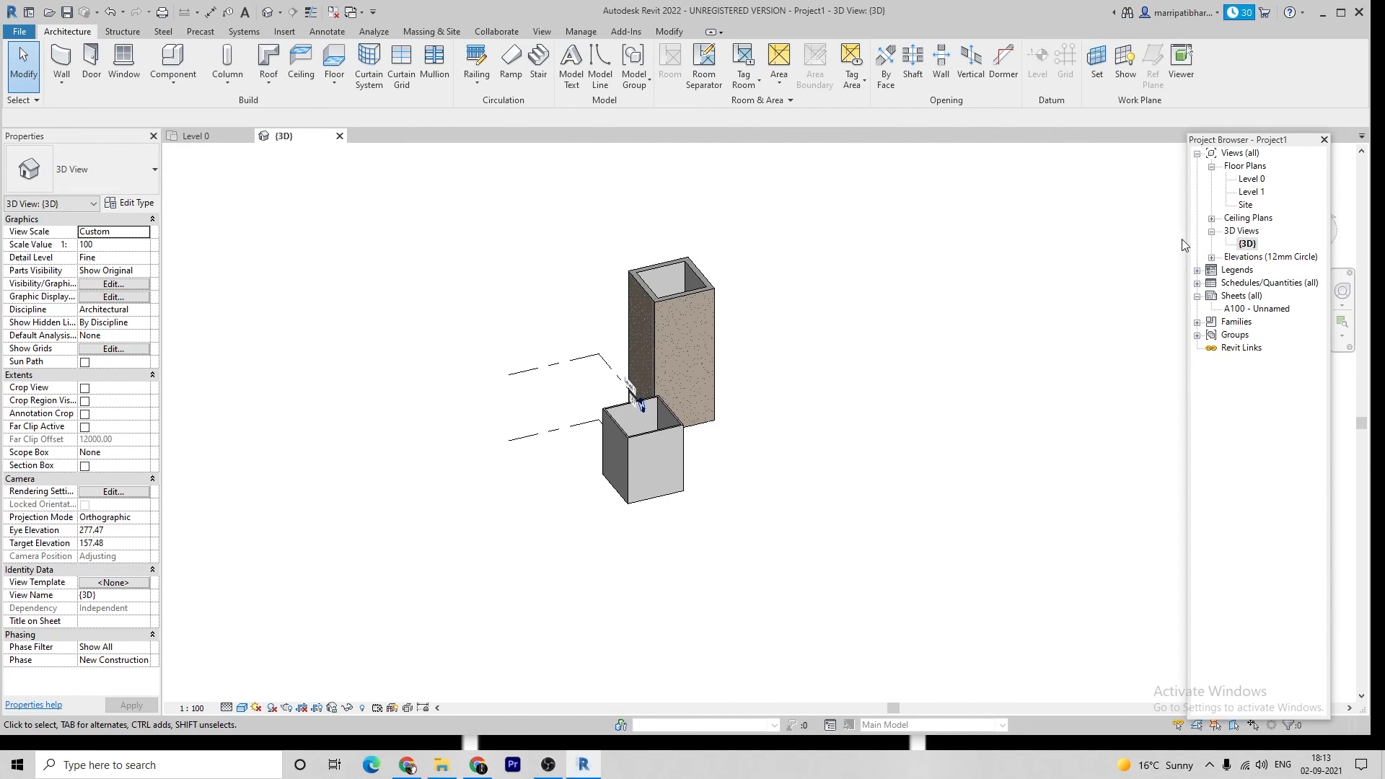